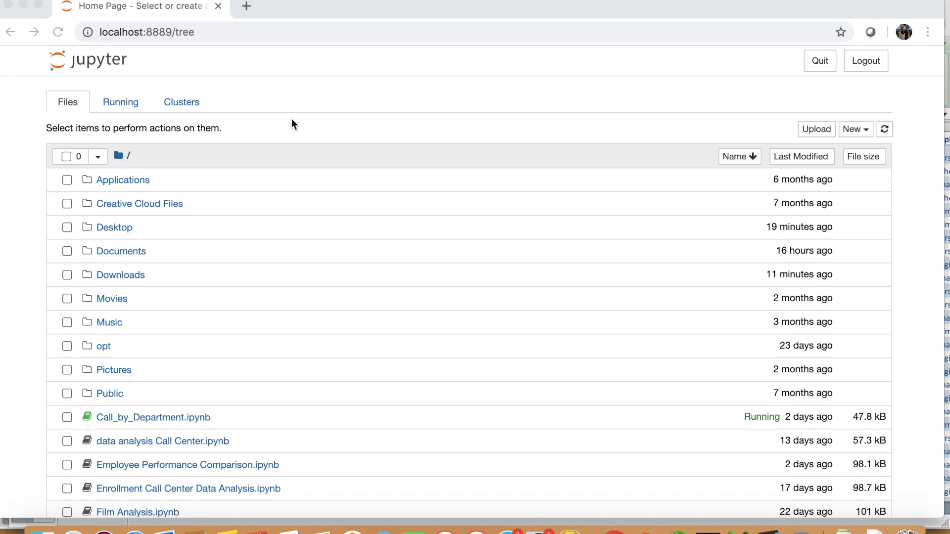
pyautogui.moveTo(260, 102)
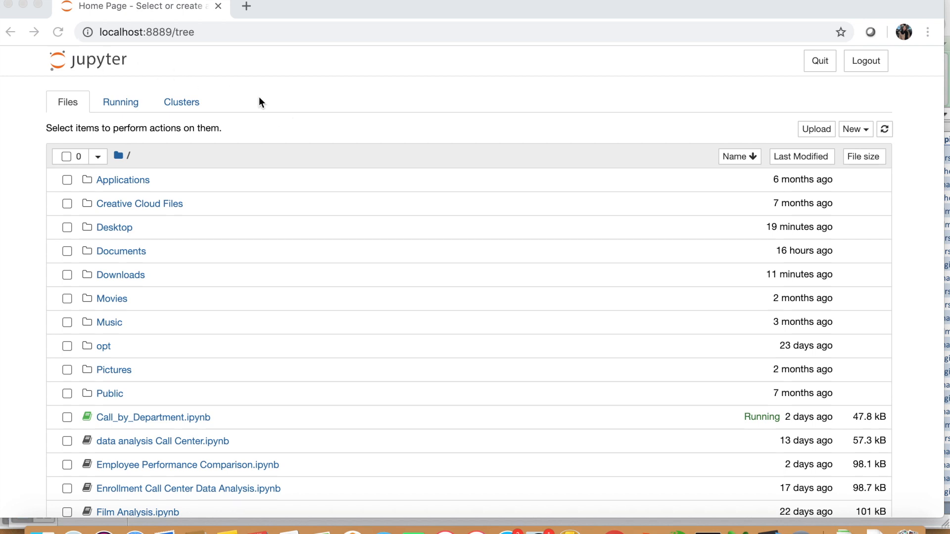
pyautogui.moveTo(235, 220)
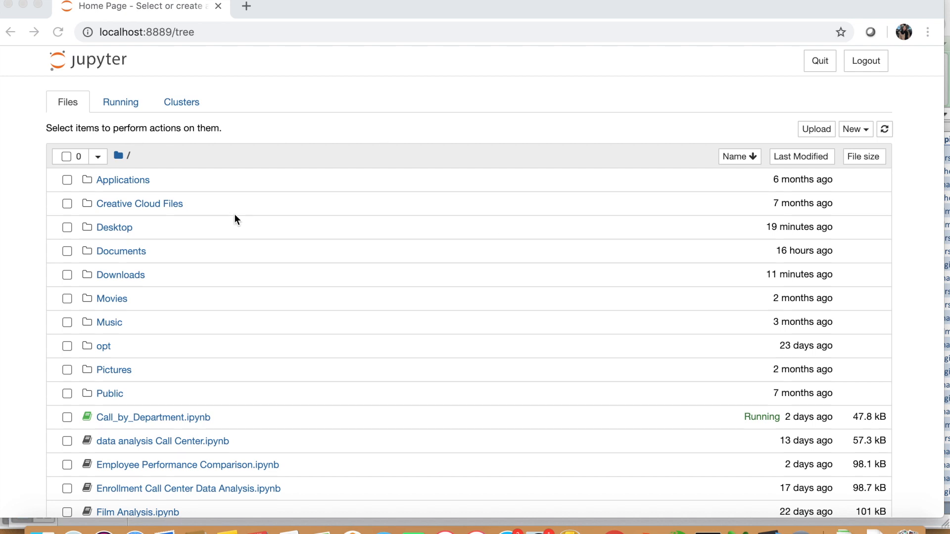
pyautogui.moveTo(819, 140)
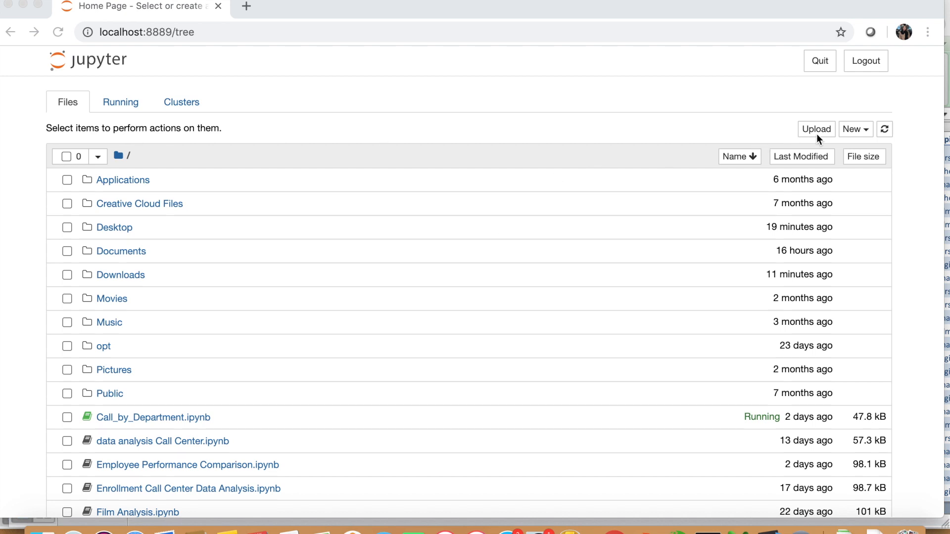
pyautogui.moveTo(819, 138)
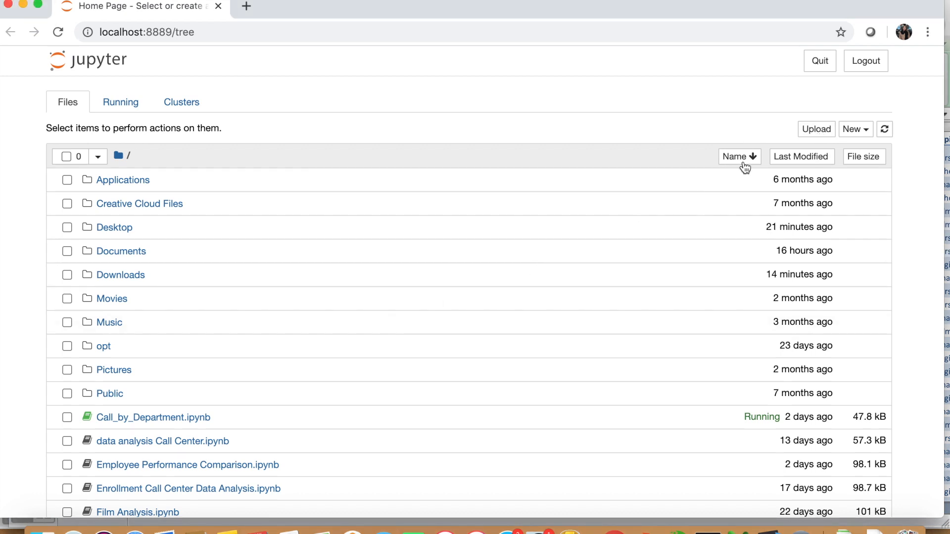
# Create a new Python 3 notebook and run 'import pandas as pd' in the first cell
pyautogui.scroll(-3)
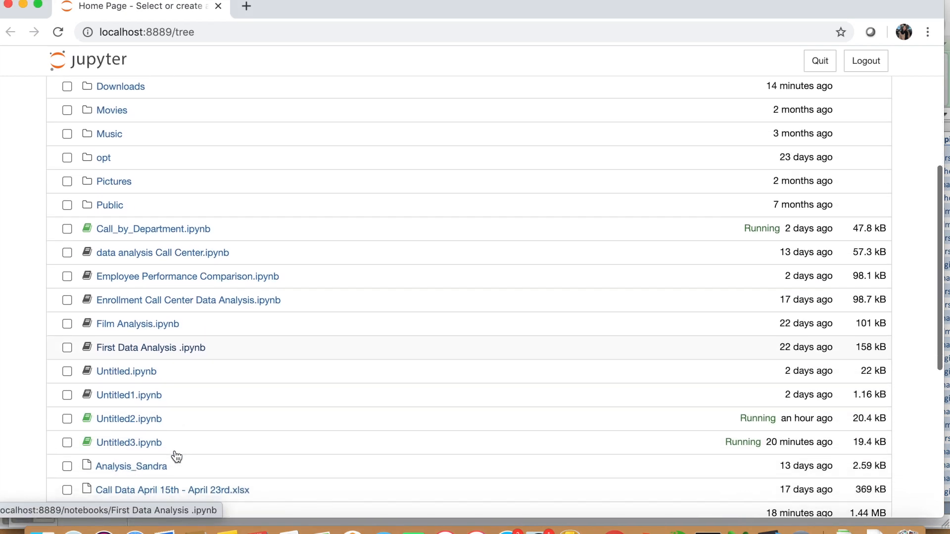
pyautogui.scroll(-3)
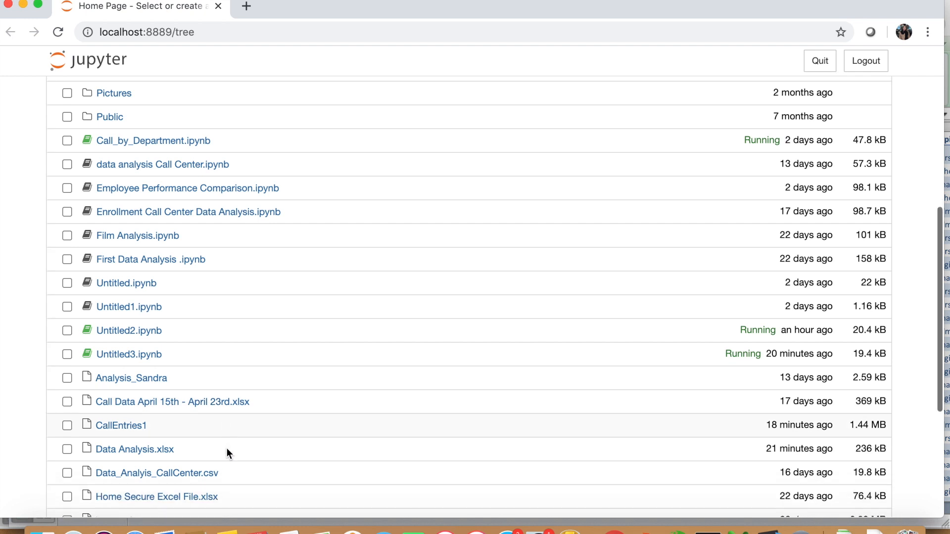
pyautogui.moveTo(338, 456)
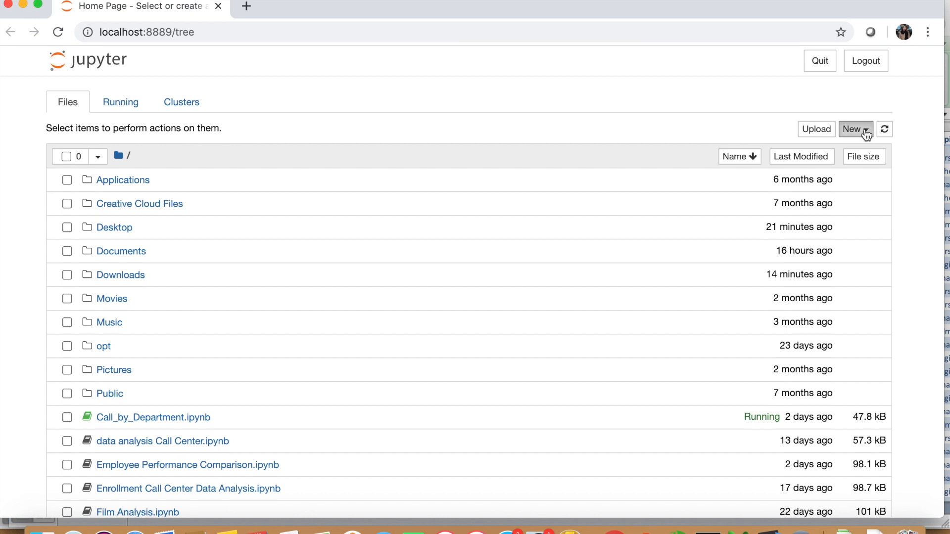
pyautogui.click(851, 128)
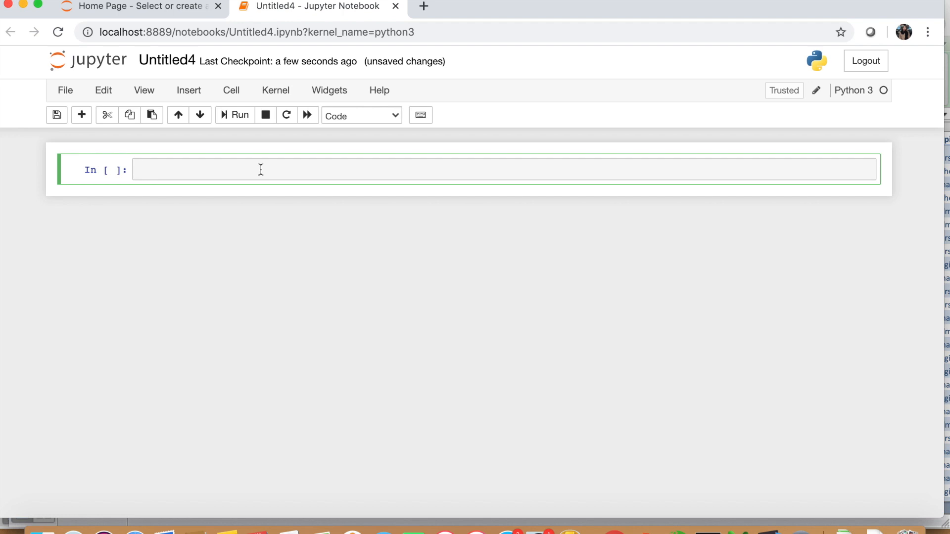
pyautogui.click(260, 169)
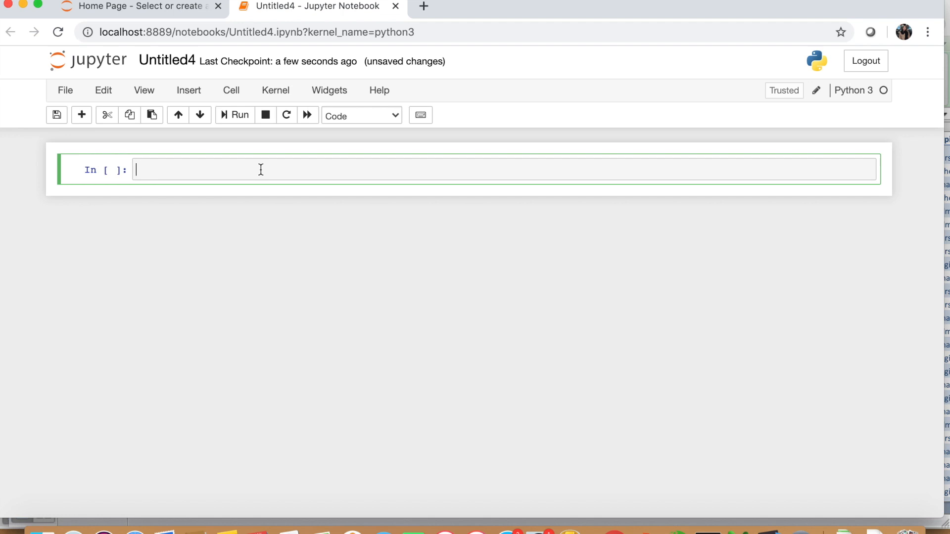
pyautogui.write('impor')
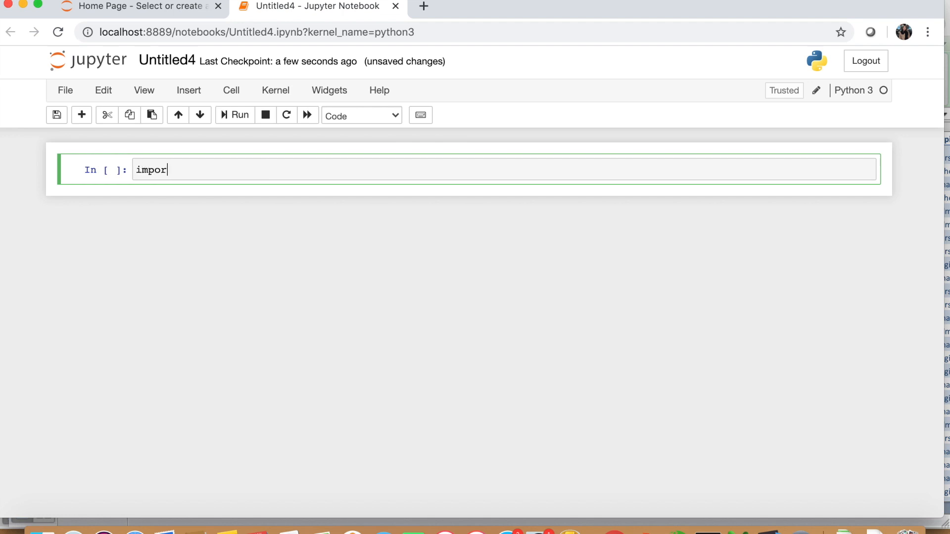
pyautogui.write('t pandas as pd')
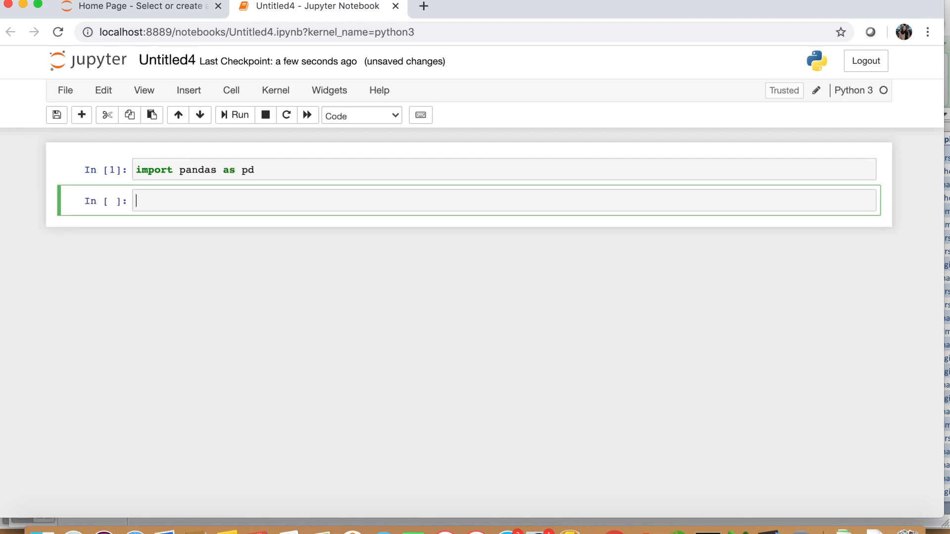
# Run 'import matplotlib.pyplot as plt' in the second cell, leaving a third cell ready
pyautogui.write('imporr')
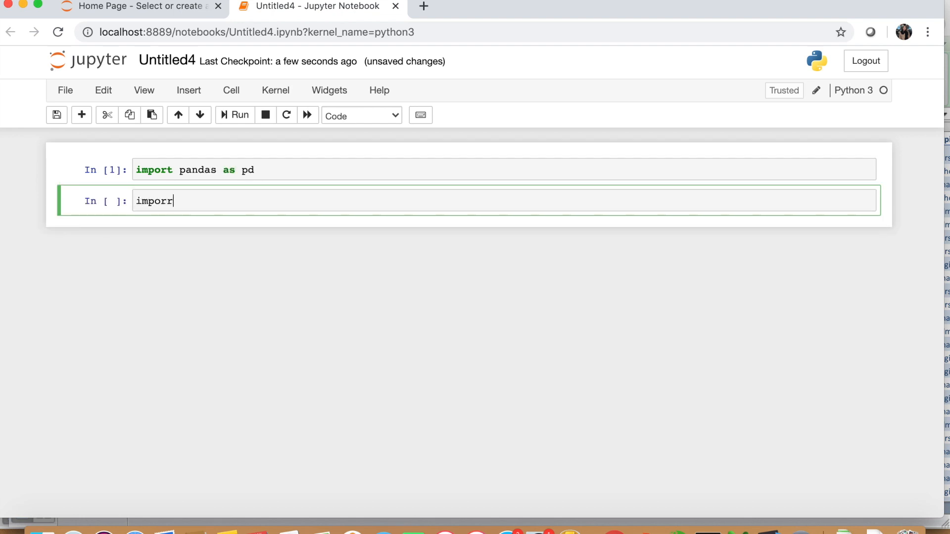
pyautogui.write('import matplo')
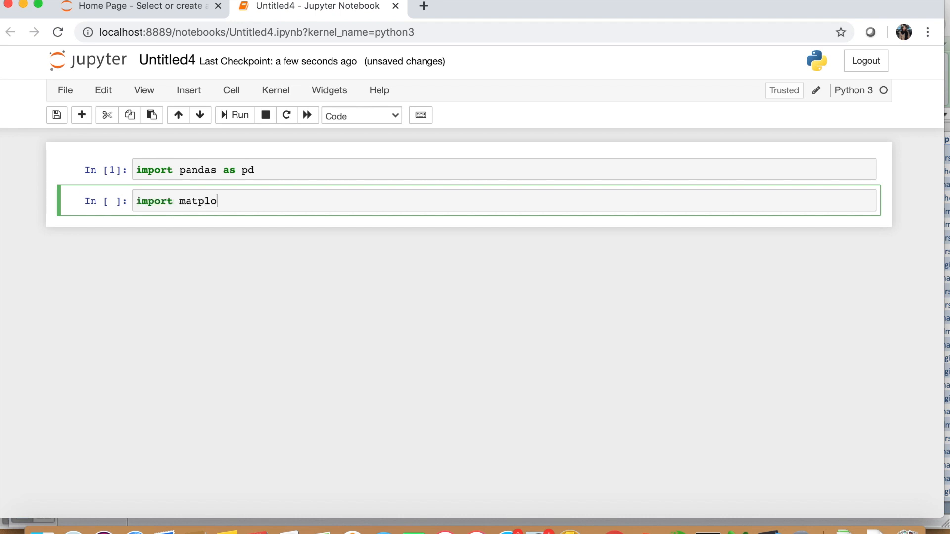
pyautogui.write('tlib.pyplot as plt')
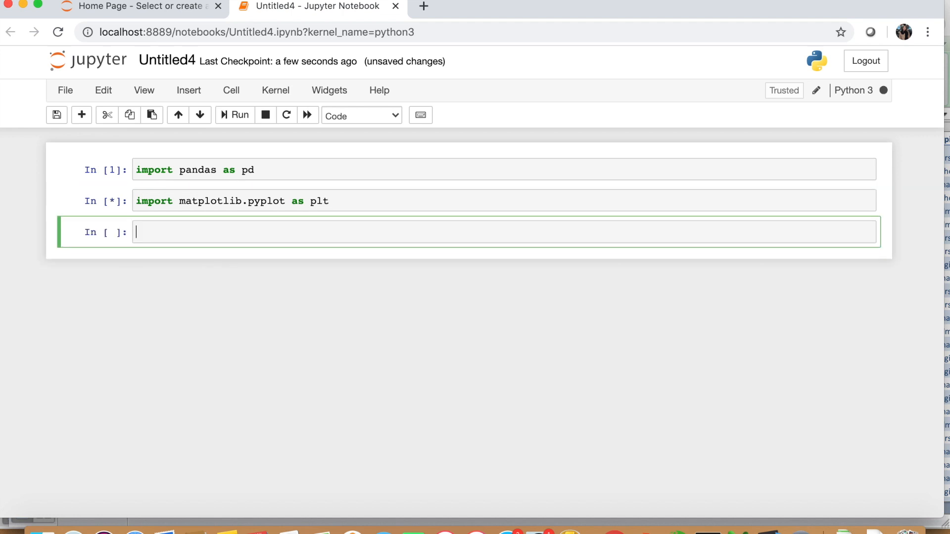
pyautogui.click(239, 114)
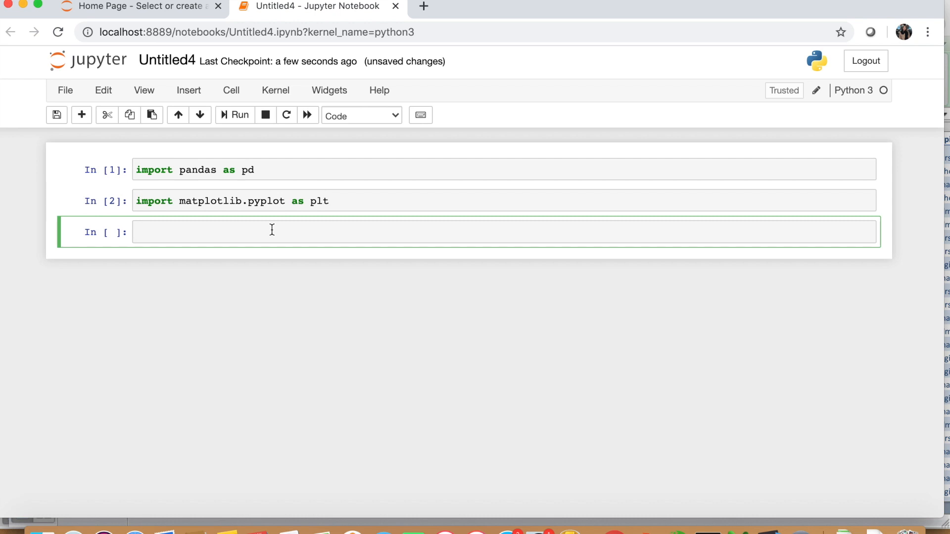
# Run data= pd.read_csv("CallEntries1") to load the CSV, then enter data.head() in the next cell
pyautogui.write('data=')
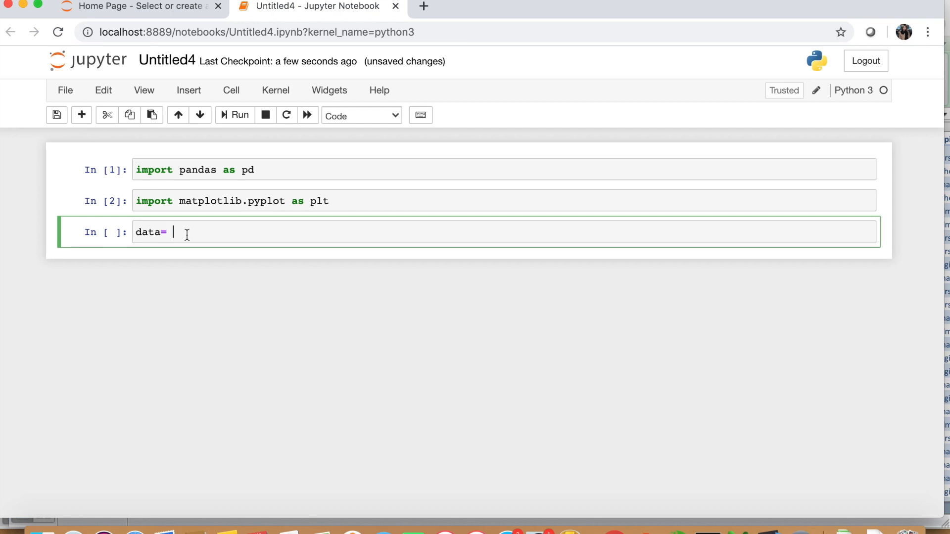
pyautogui.write('pd.')
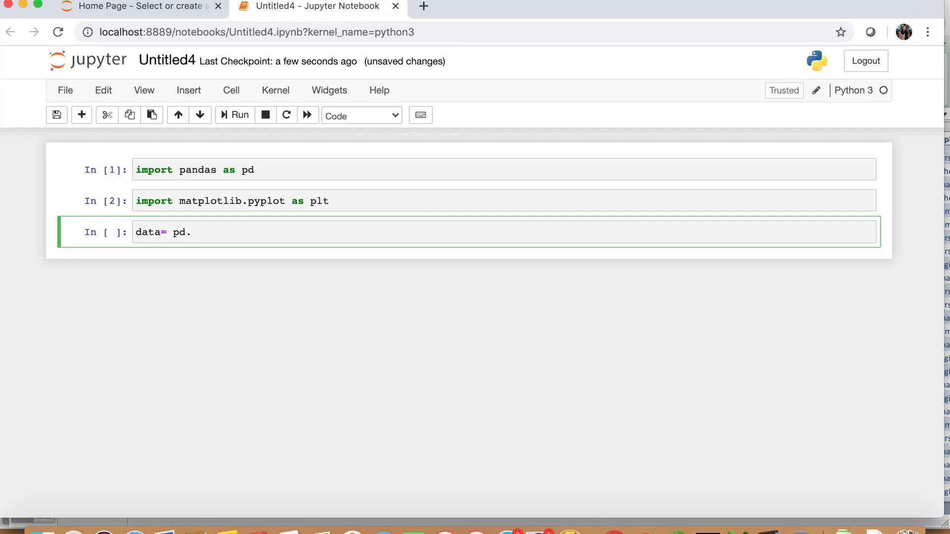
pyautogui.write('read_')
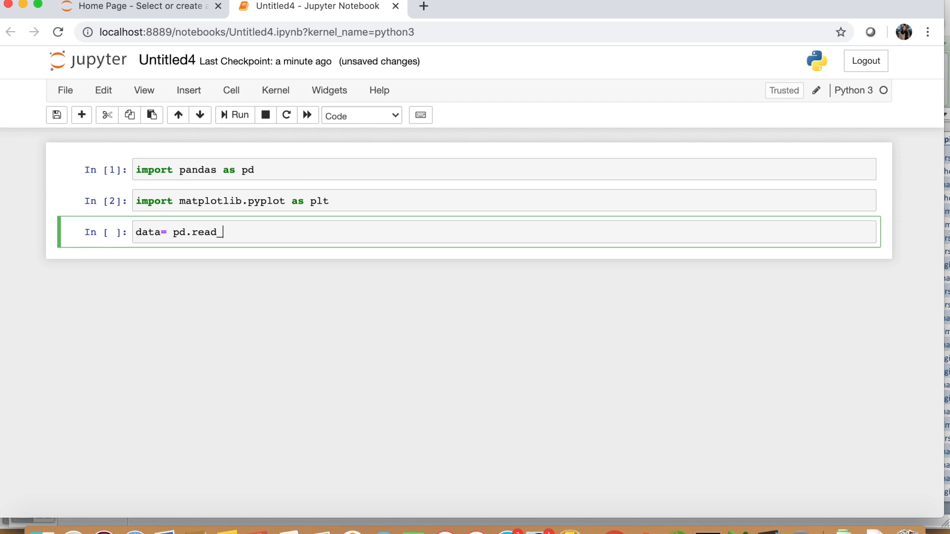
pyautogui.write('cs')
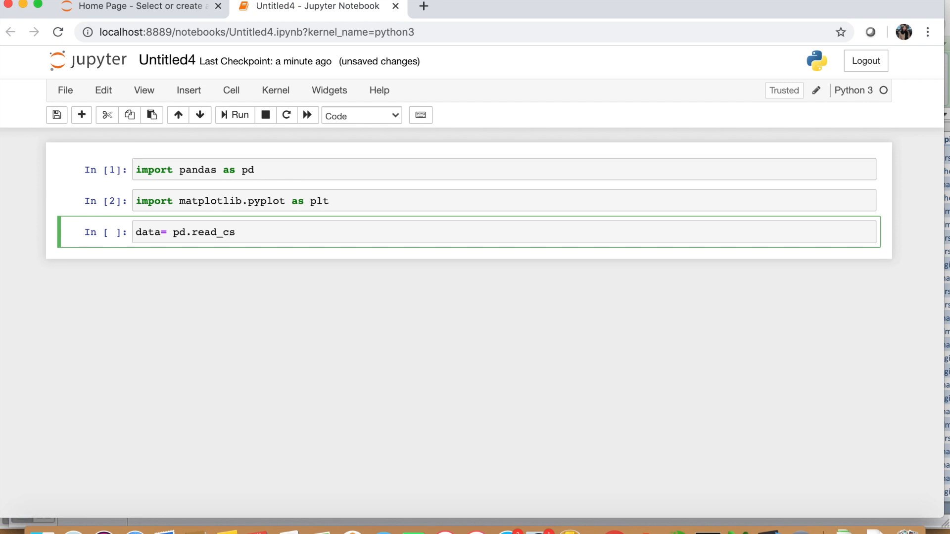
pyautogui.write('v')
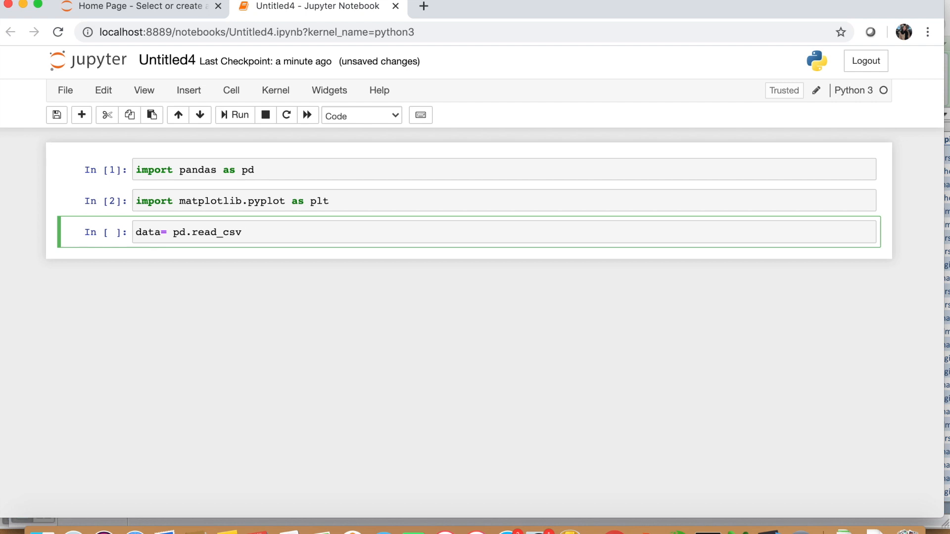
pyautogui.write('()')
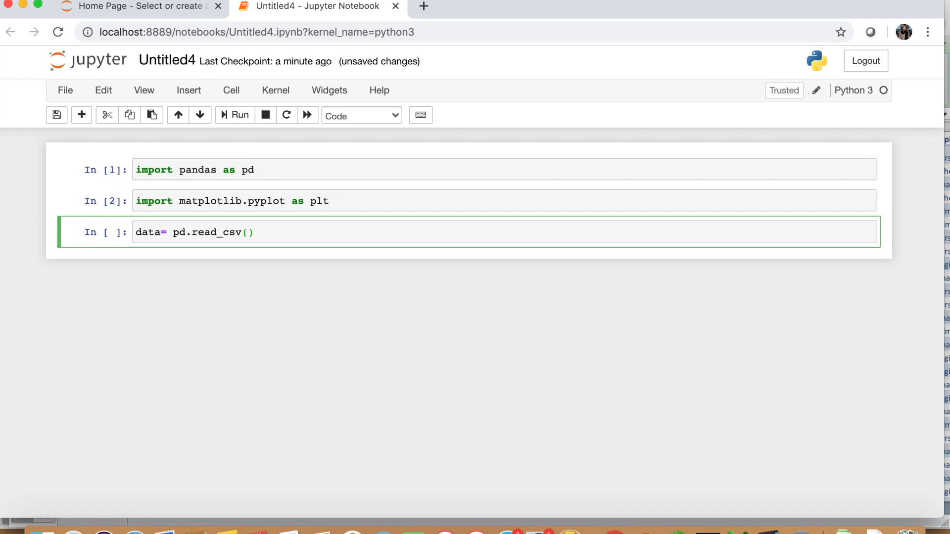
pyautogui.write('"')
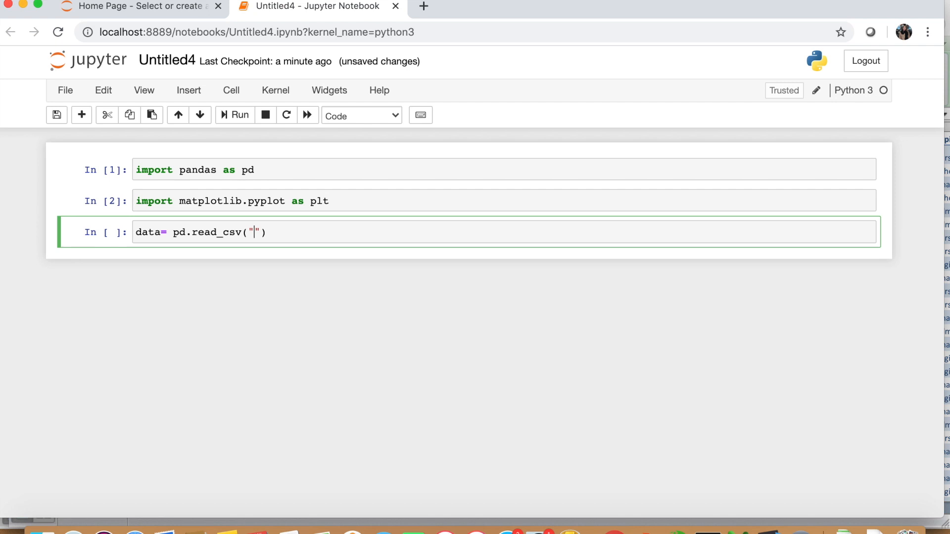
pyautogui.write('Call')
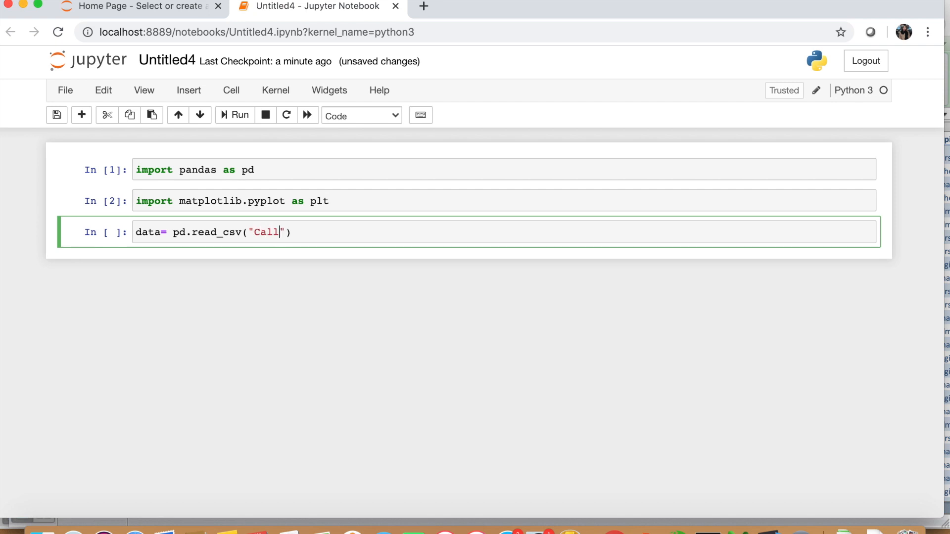
pyautogui.write('Entries1')
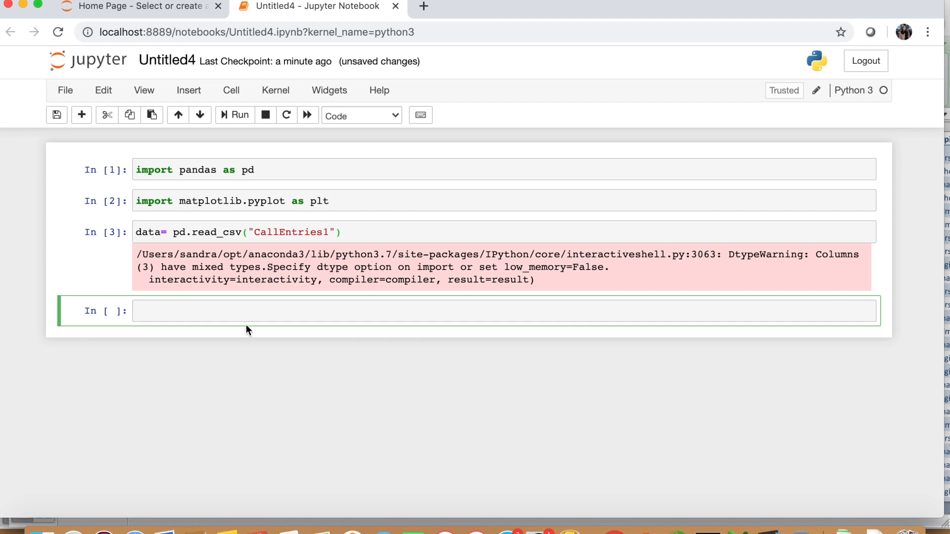
pyautogui.write('data.head(')
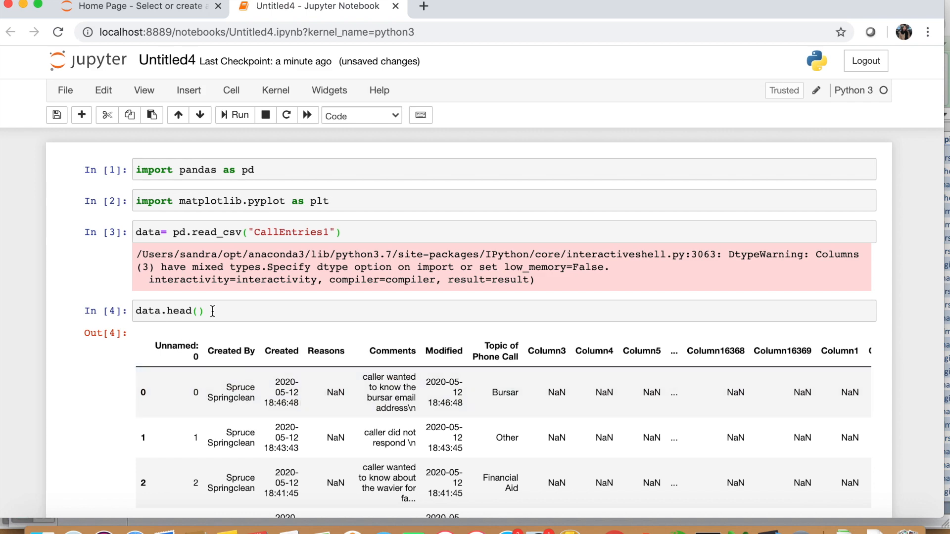
# Scroll down through the data.head() preview of five rows by 16382 mostly-NaN columns
pyautogui.scroll(-3)
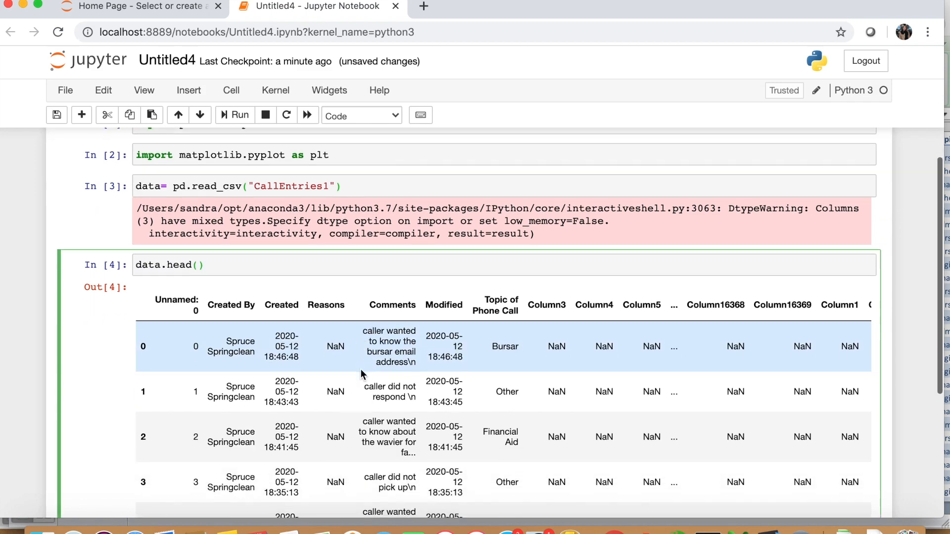
pyautogui.scroll(-3)
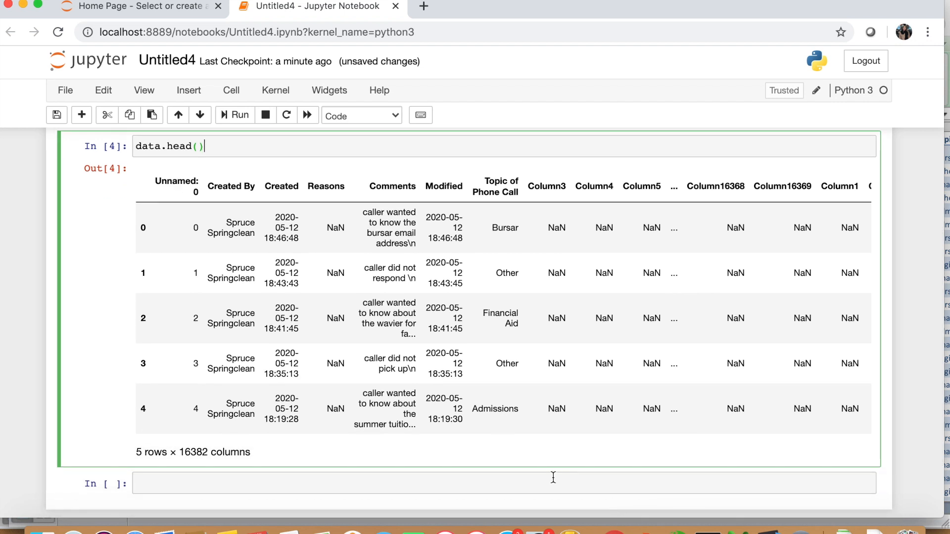
pyautogui.moveTo(227, 463)
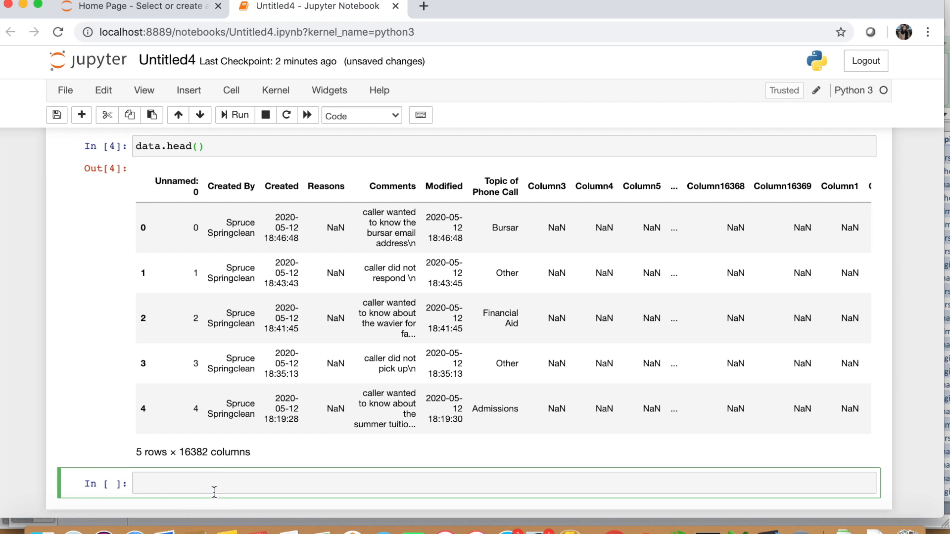
# Run pd.isnull(data) to get the 76-row True/False missing-value table
pyautogui.write('pd')
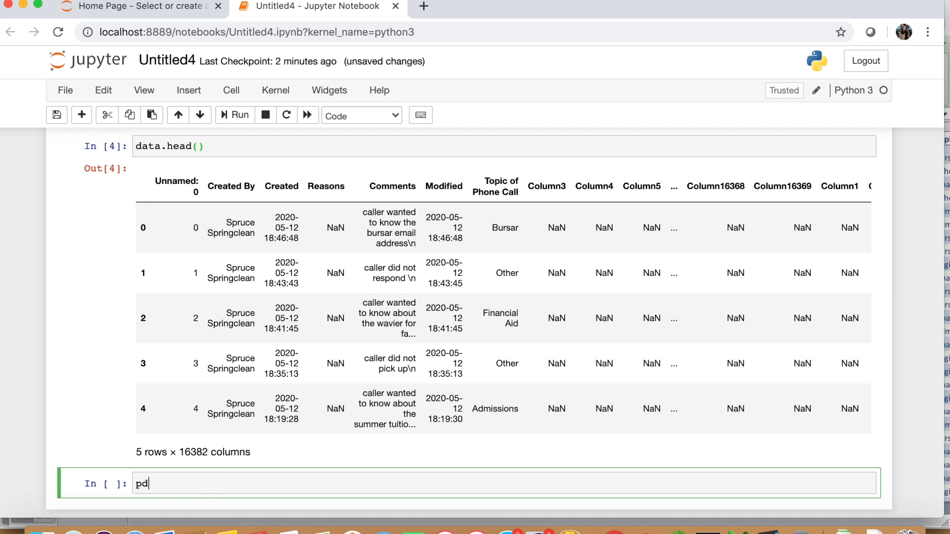
pyautogui.write('.isn')
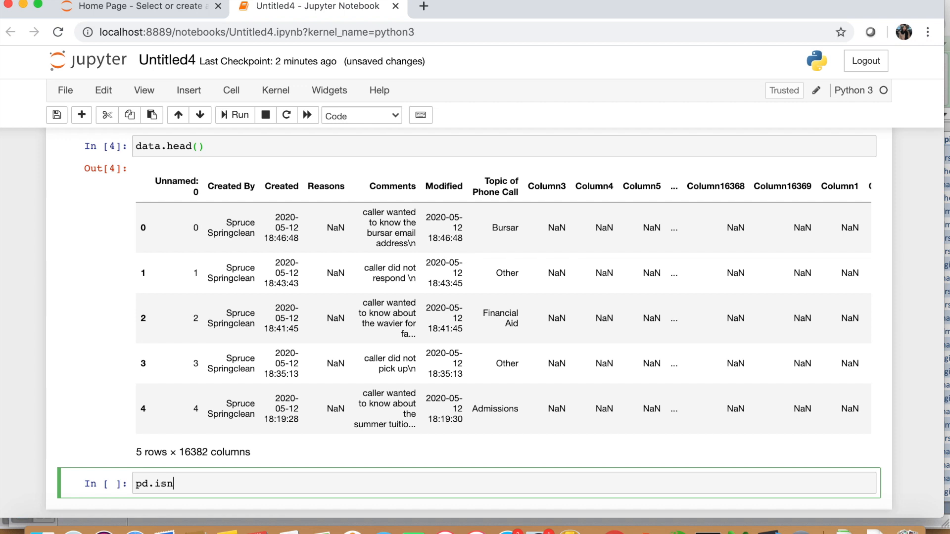
pyautogui.write('ull')
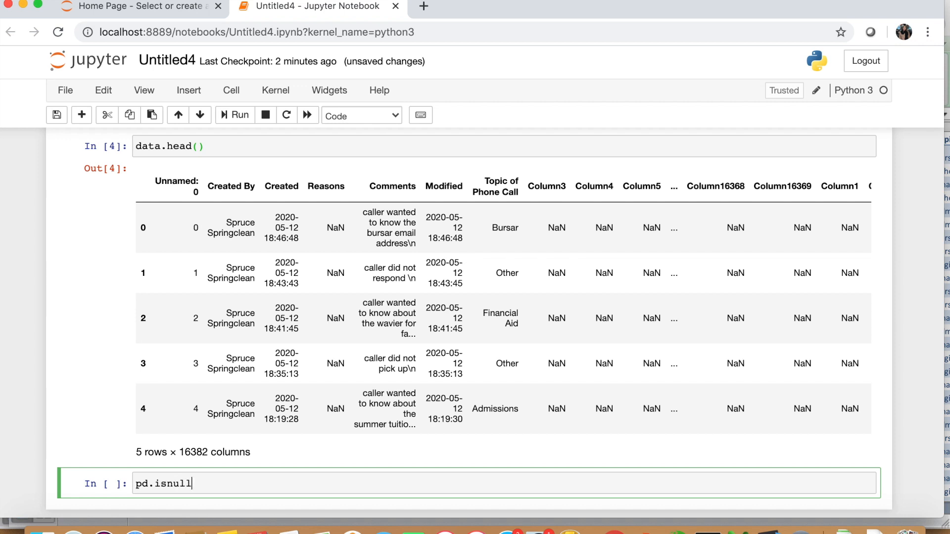
pyautogui.write('(data)')
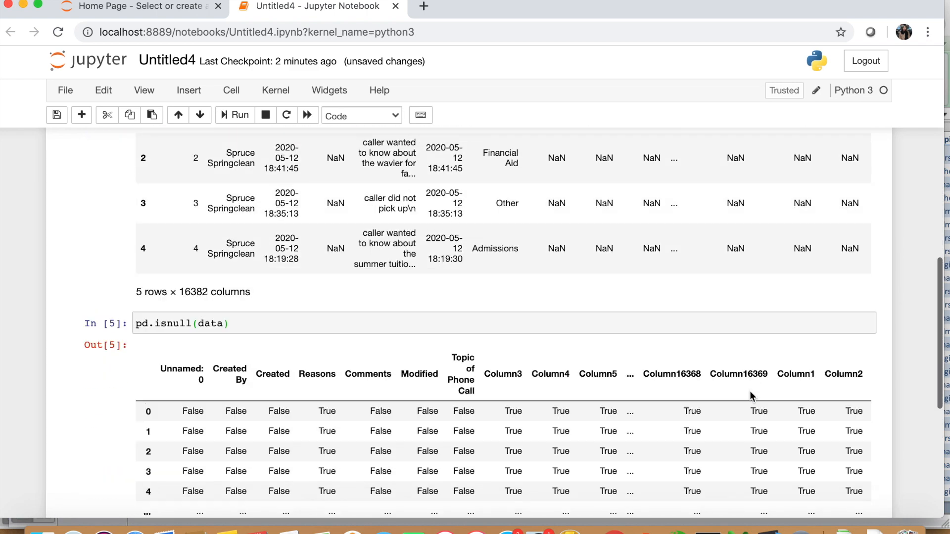
pyautogui.scroll(-3)
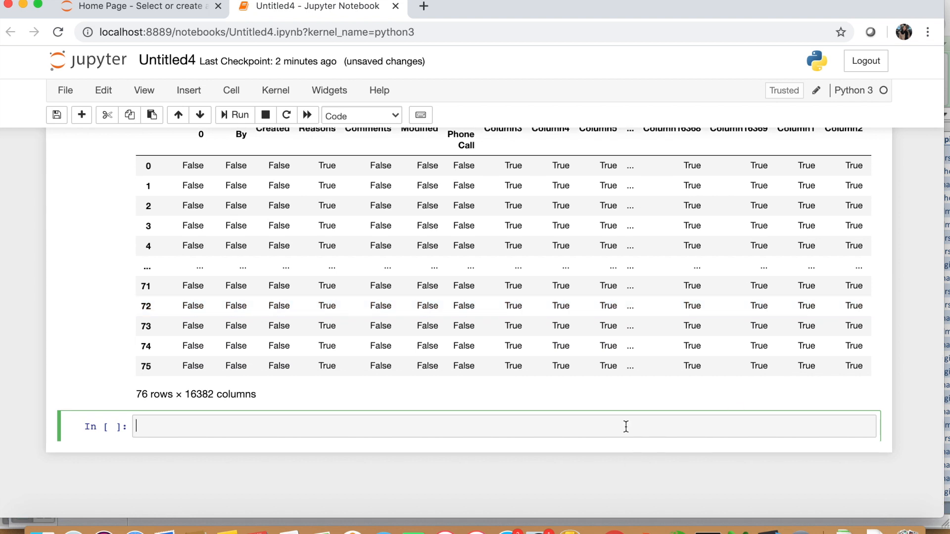
# Run data= data.dropna(axis= 1, how= "all") to drop the entirely empty columns
pyautogui.write('d')
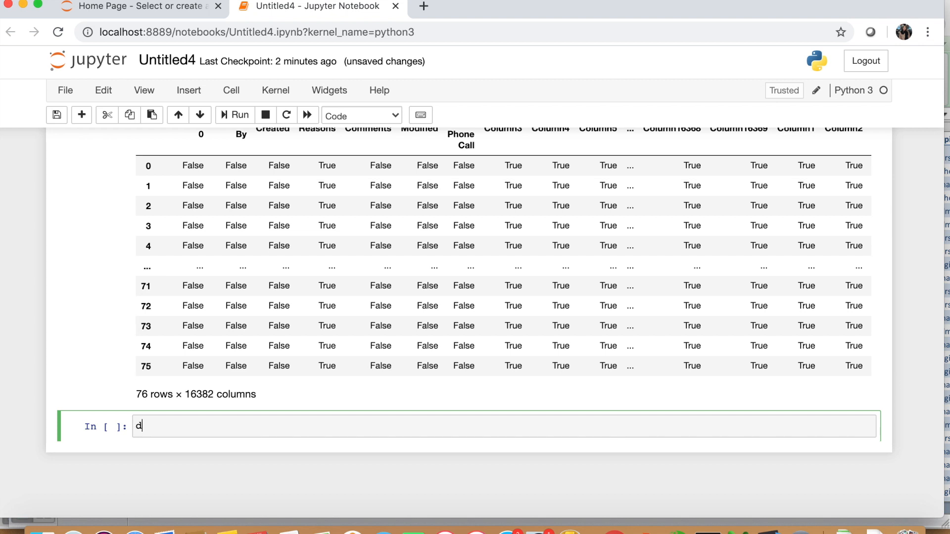
pyautogui.write('ata=')
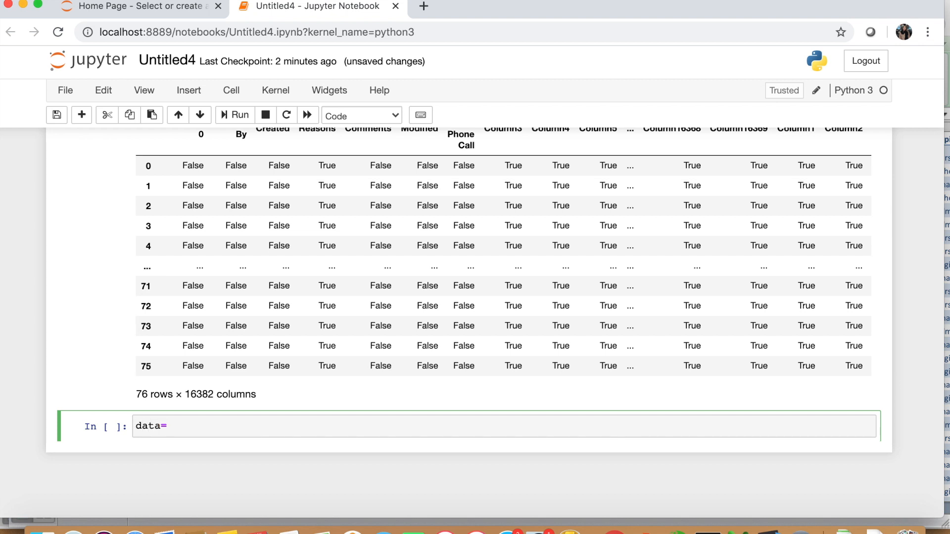
pyautogui.write('data')
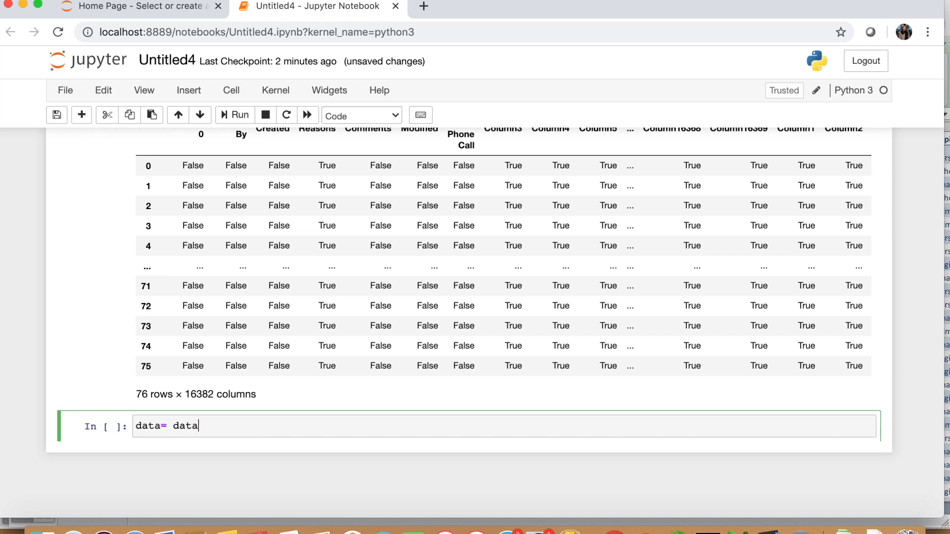
pyautogui.write('.dropn')
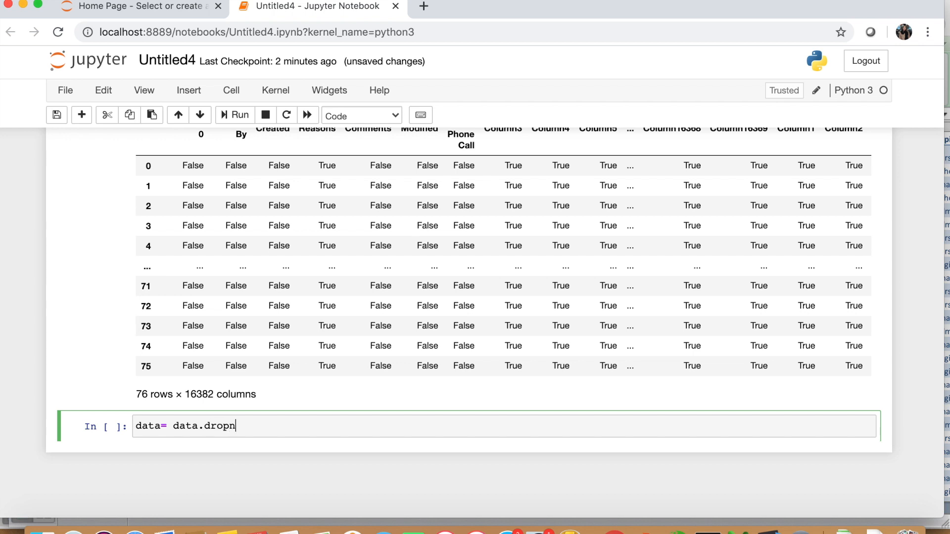
pyautogui.write('a')
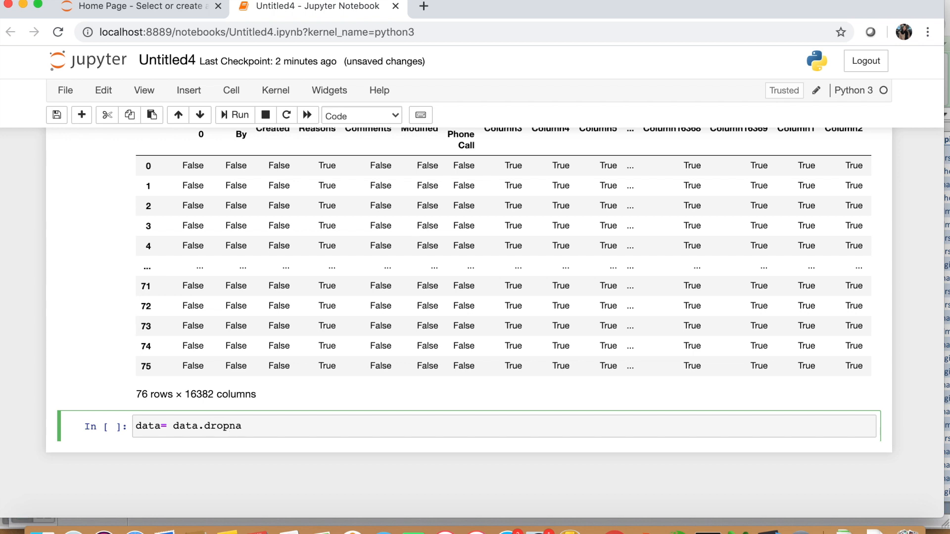
pyautogui.write('()')
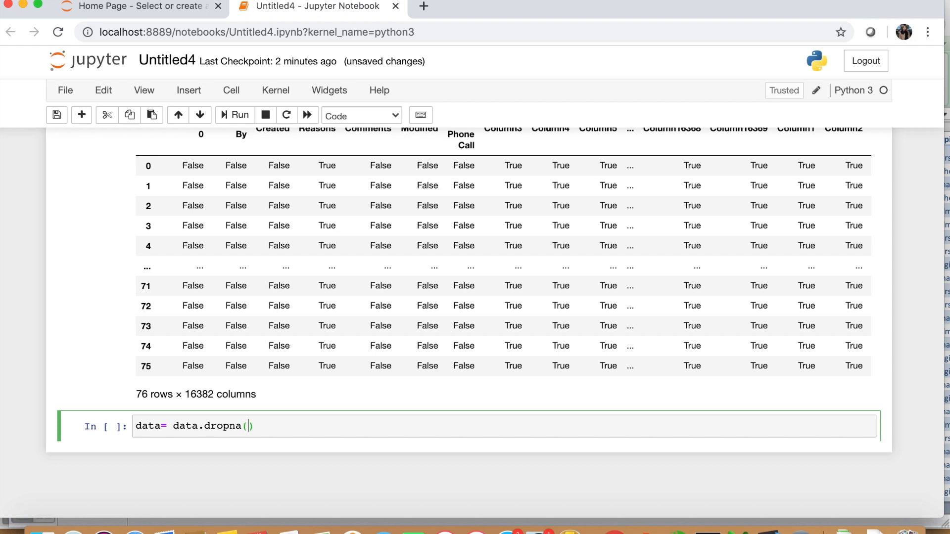
pyautogui.write('axis= 1')
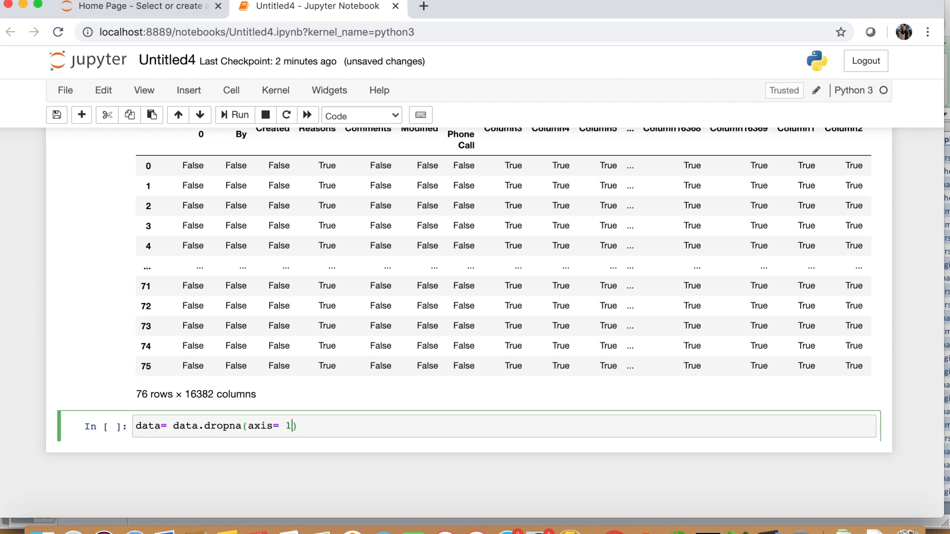
pyautogui.write(',')
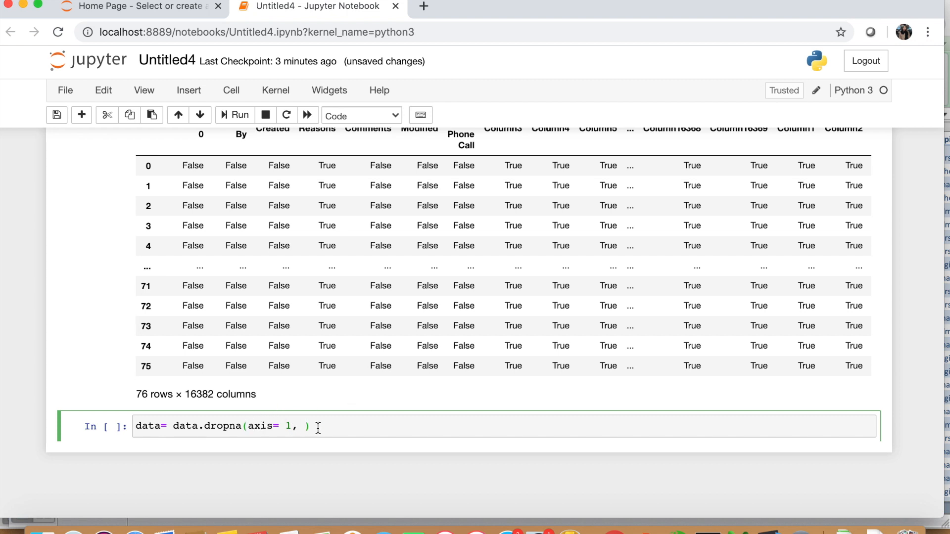
pyautogui.write('how= "')
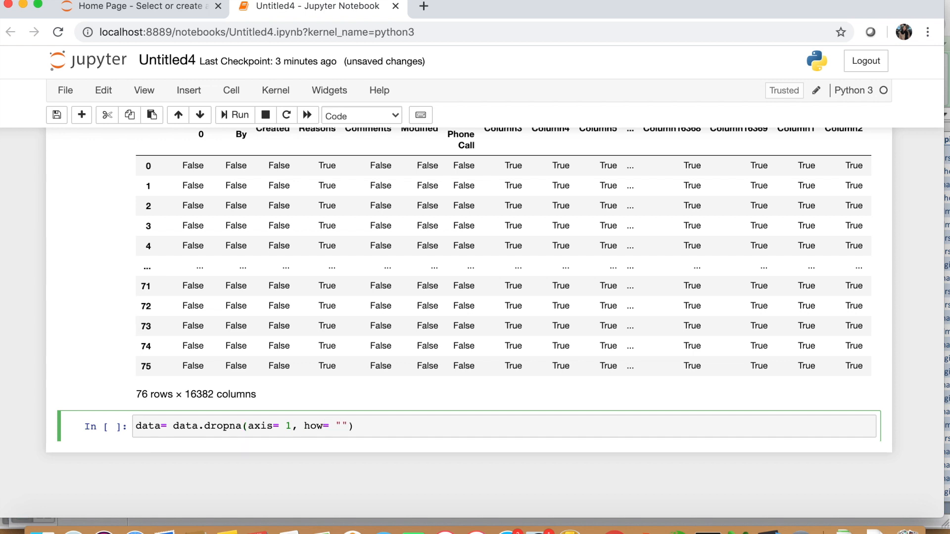
pyautogui.write('all')
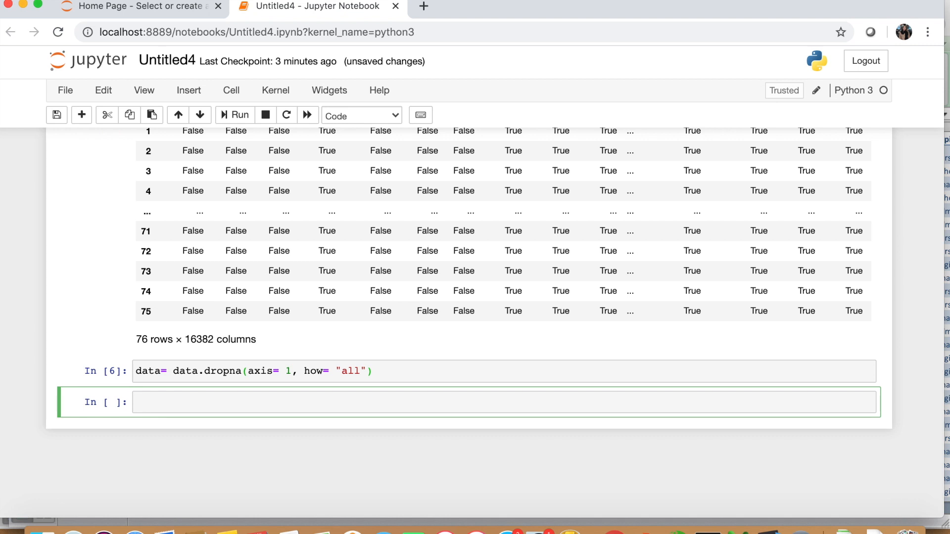
# Run data.head() to preview the seven remaining columns, then move to the next empty cell
pyautogui.write('data.')
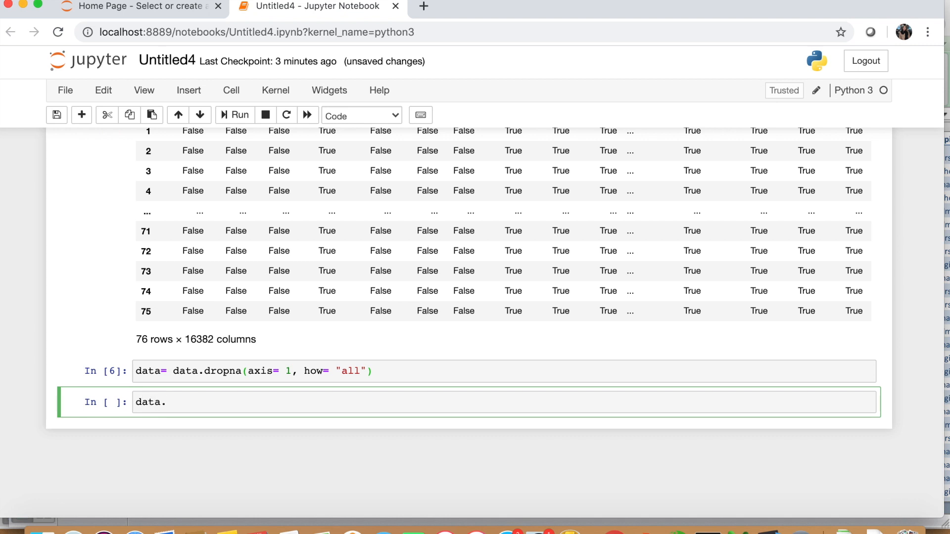
pyautogui.write('head(')
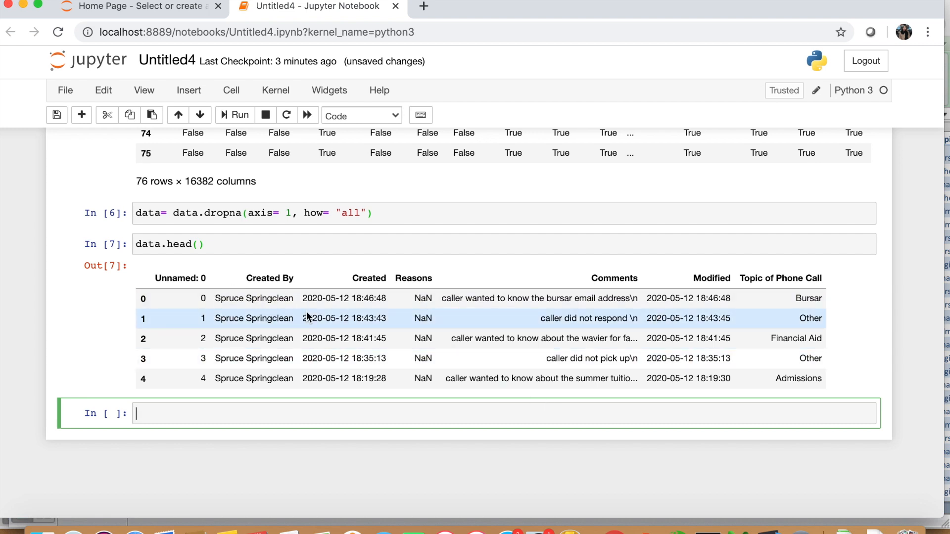
pyautogui.moveTo(259, 273)
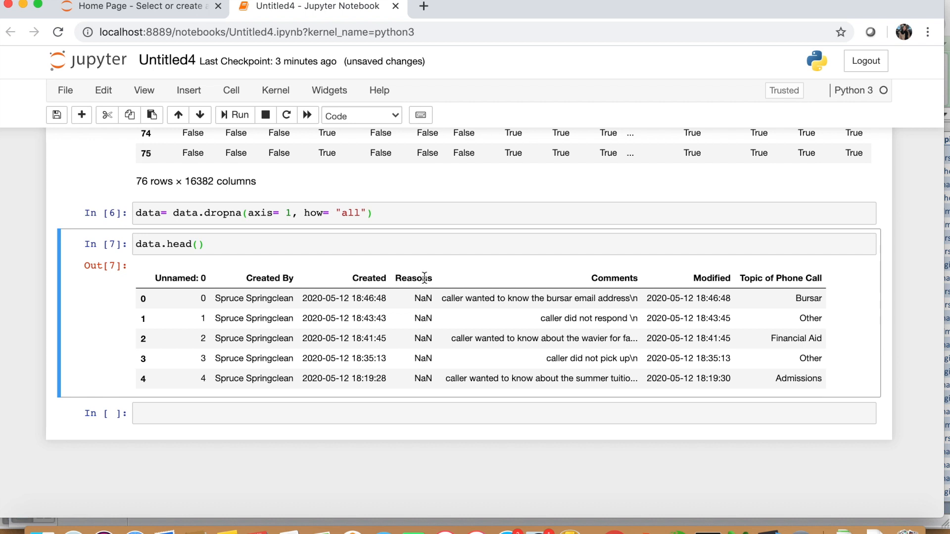
pyautogui.moveTo(807, 291)
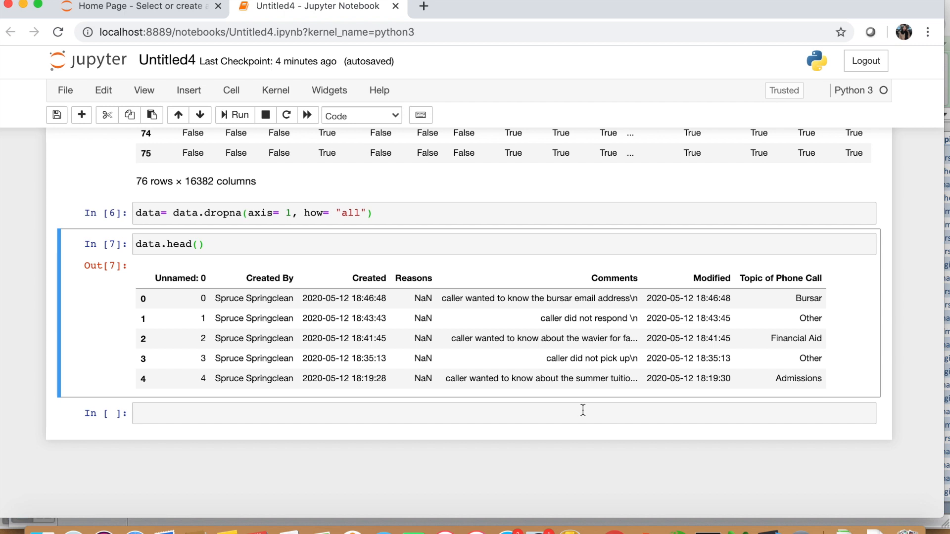
pyautogui.moveTo(565, 410)
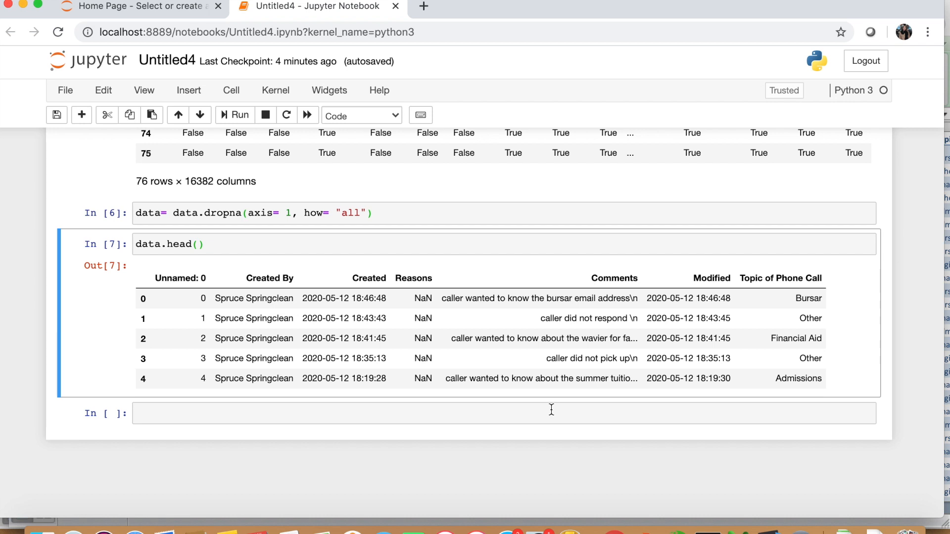
pyautogui.doubleClick(269, 278)
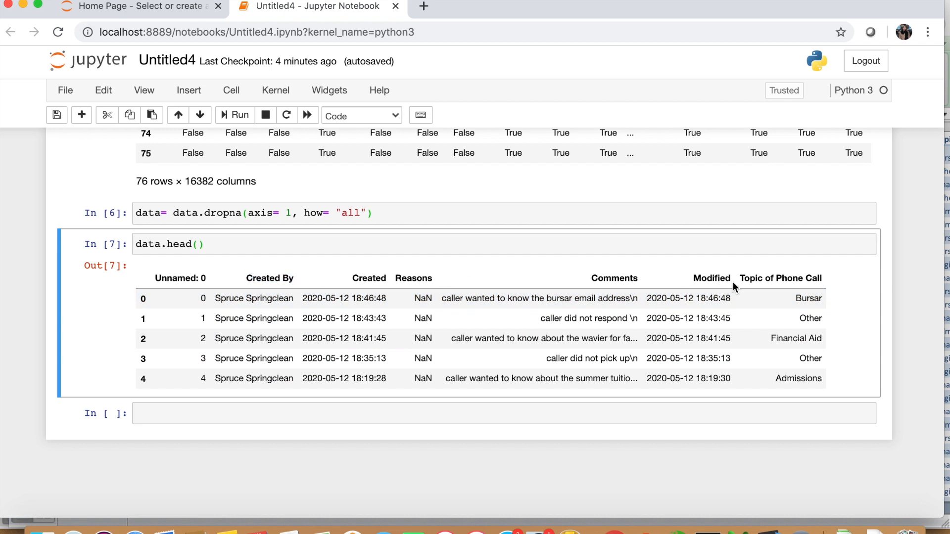
pyautogui.click(465, 413)
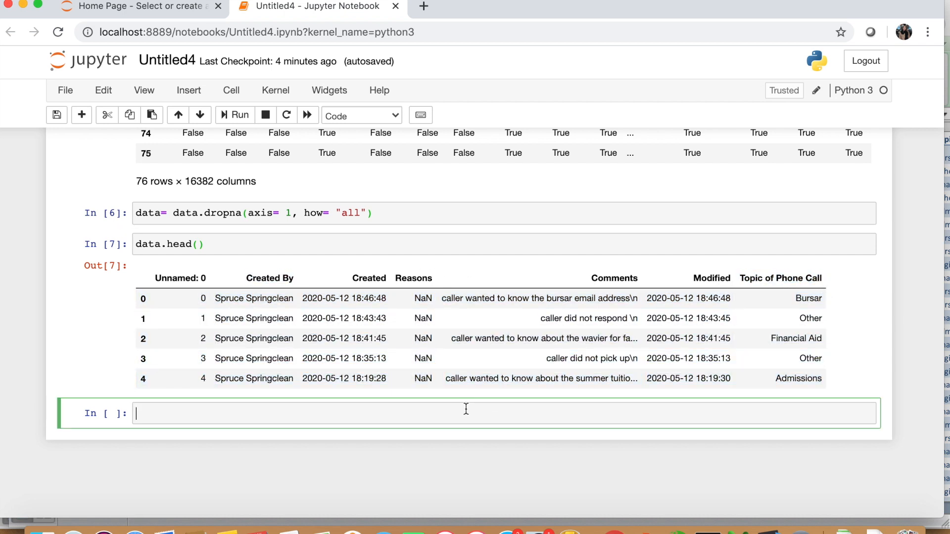
# Run data = data[["Created By", "Topic of Phone Call"]] to keep only those two columns
pyautogui.write('data=')
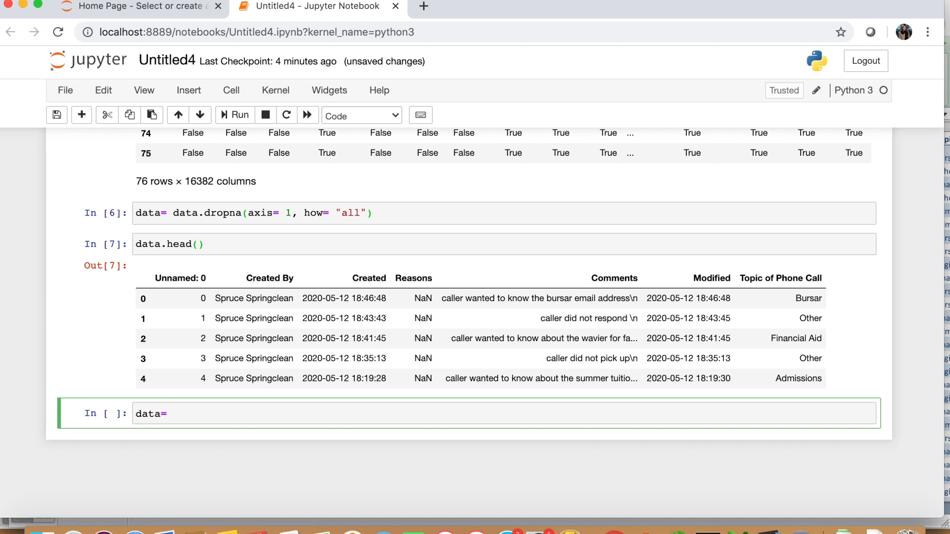
pyautogui.write('daa')
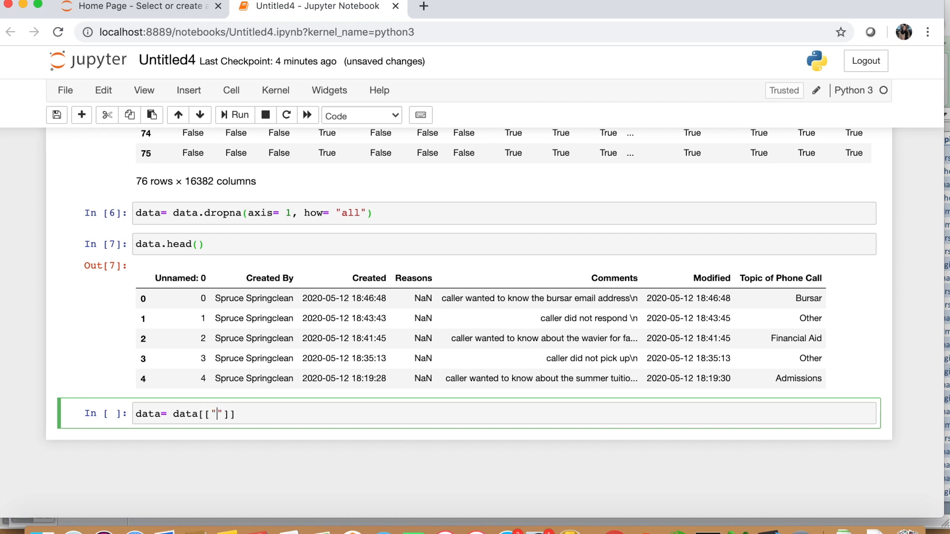
pyautogui.write('Created By')
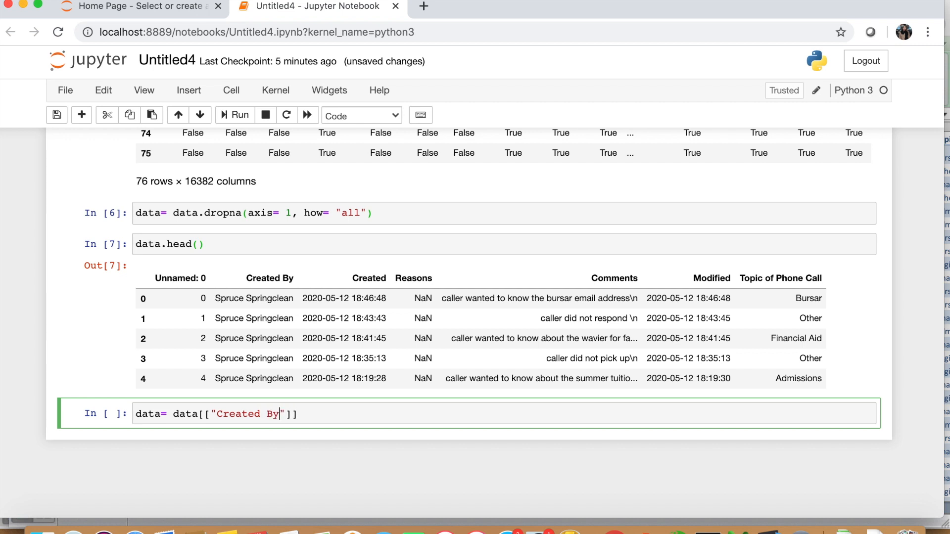
pyautogui.write(', "Topic of Phone')
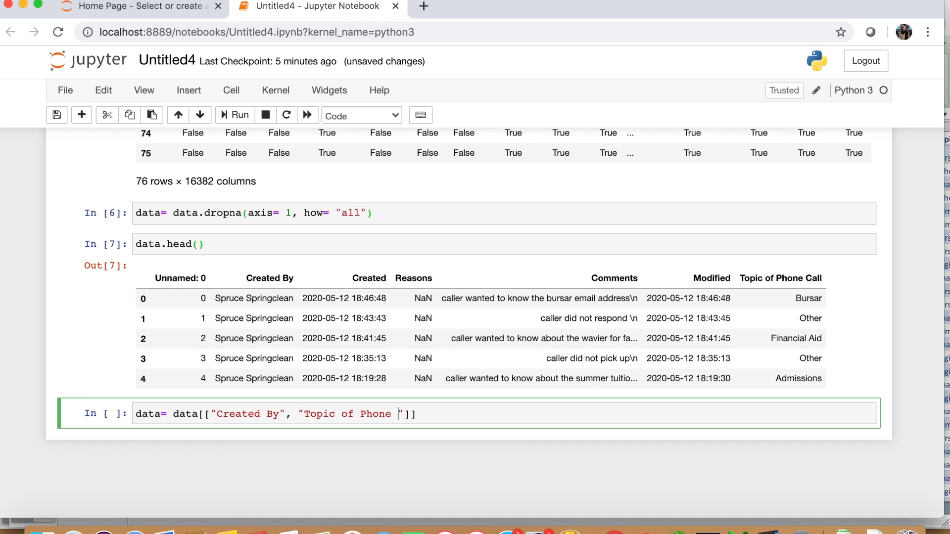
pyautogui.write('Call')
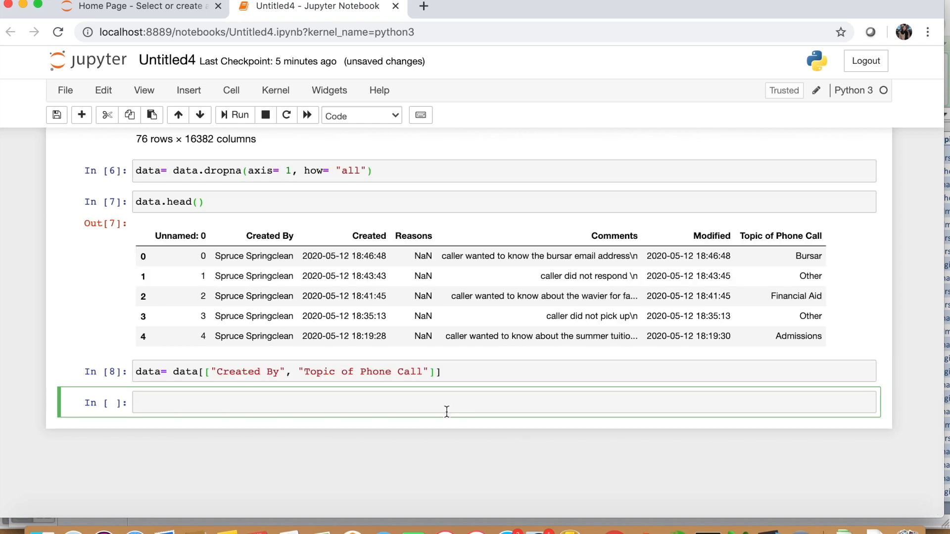
# Run data.shape to confirm the data is now (76, 2)
pyautogui.write('dat')
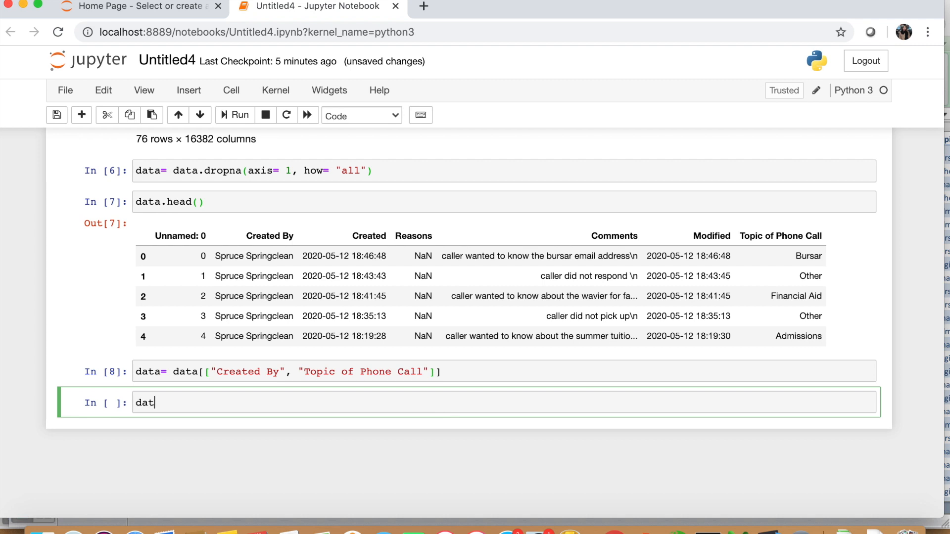
pyautogui.write('a.shape')
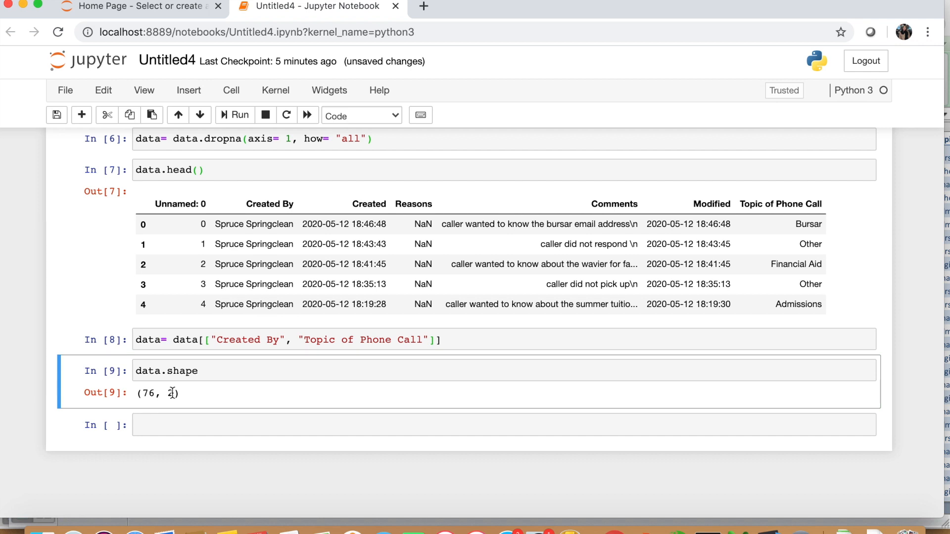
pyautogui.doubleClick(170, 393)
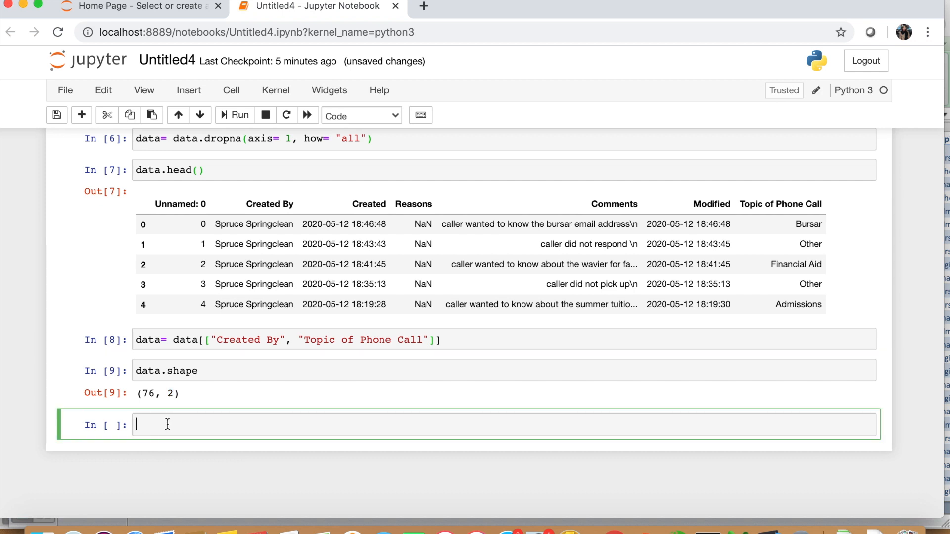
# Run data.head() to preview the two-column data and highlight the first creator name
pyautogui.write('dta')
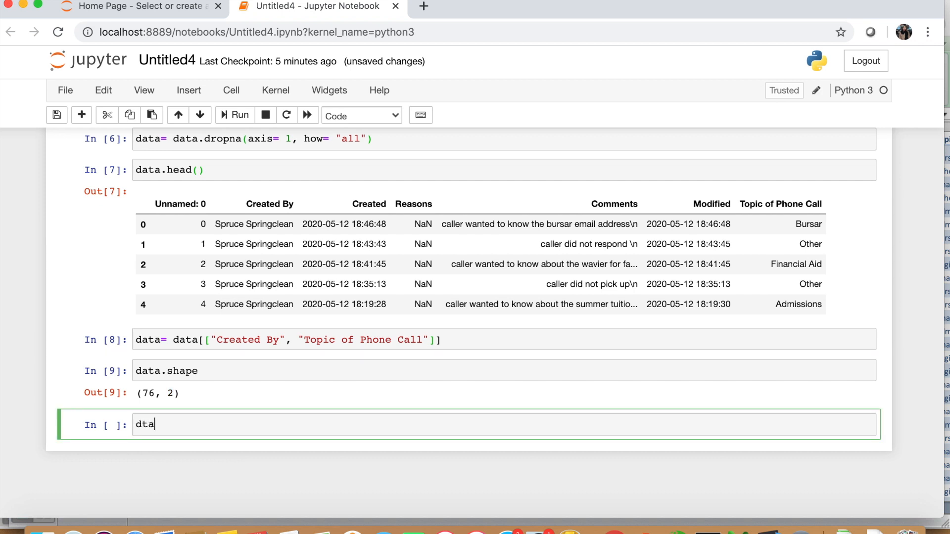
pyautogui.write('data.head(')
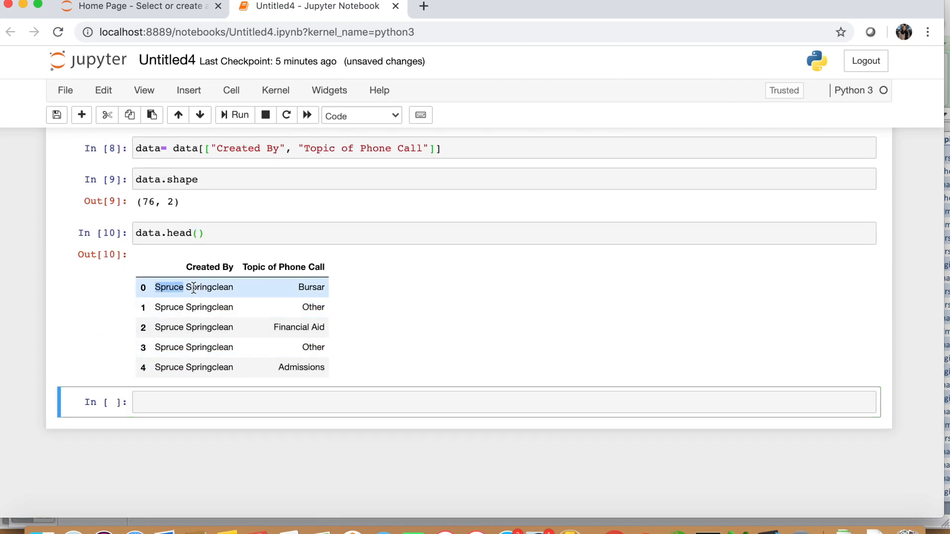
pyautogui.moveTo(193, 287); pyautogui.dragTo(245, 311)
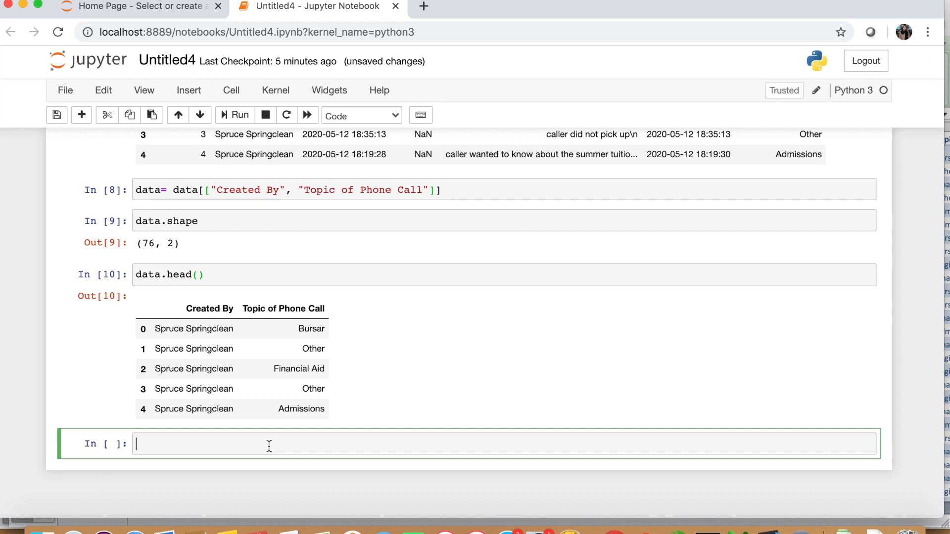
# Run data.duplicated() to flag each of the 76 rows as True/False duplicates
pyautogui.write('data.duplicated(')
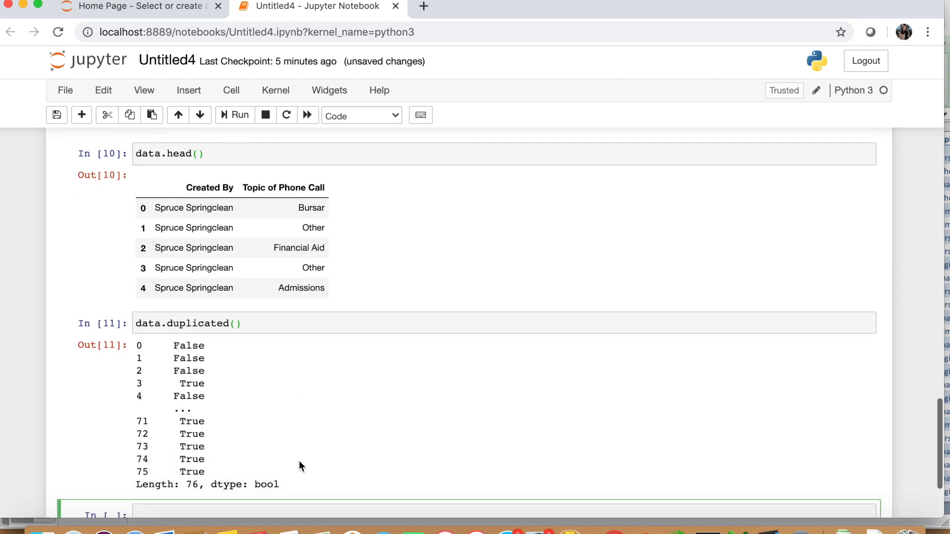
pyautogui.scroll(-3)
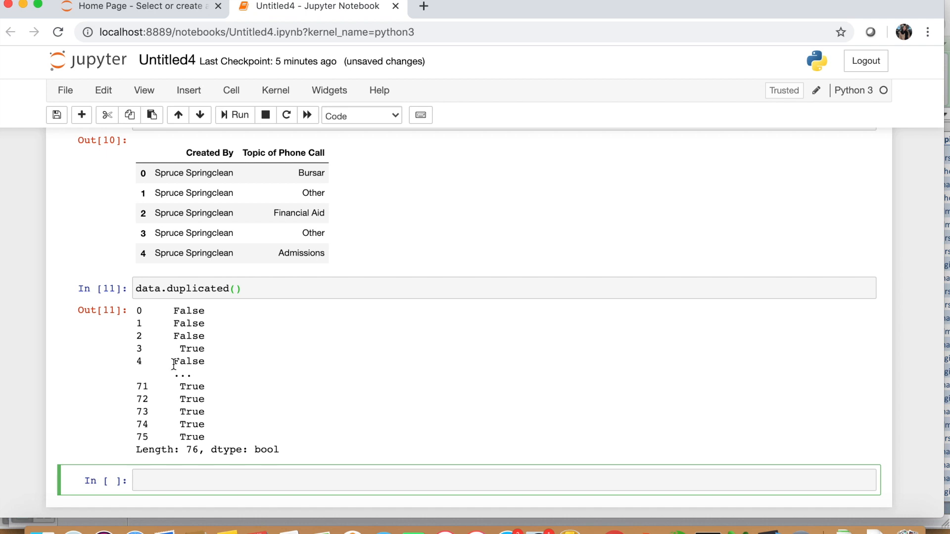
pyautogui.moveTo(200, 382); pyautogui.dragTo(206, 439)
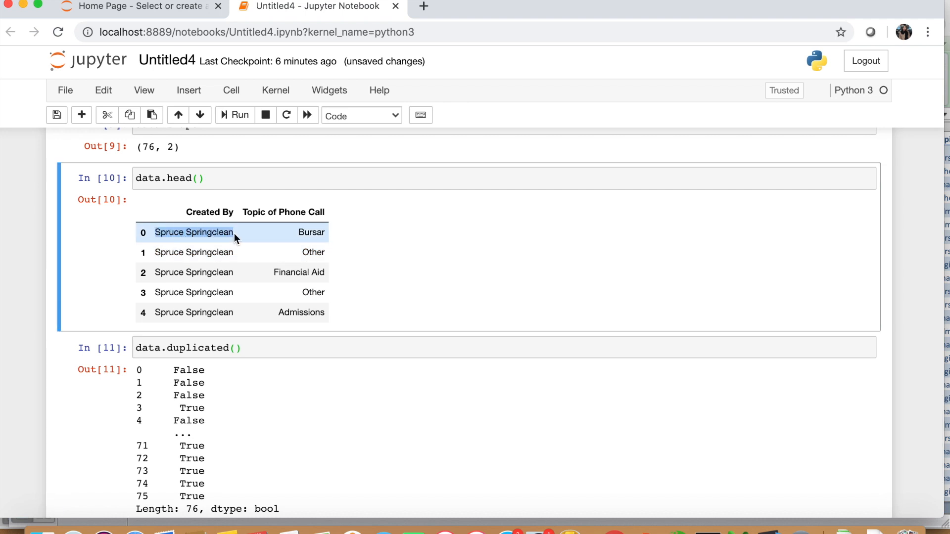
pyautogui.moveTo(286, 236)
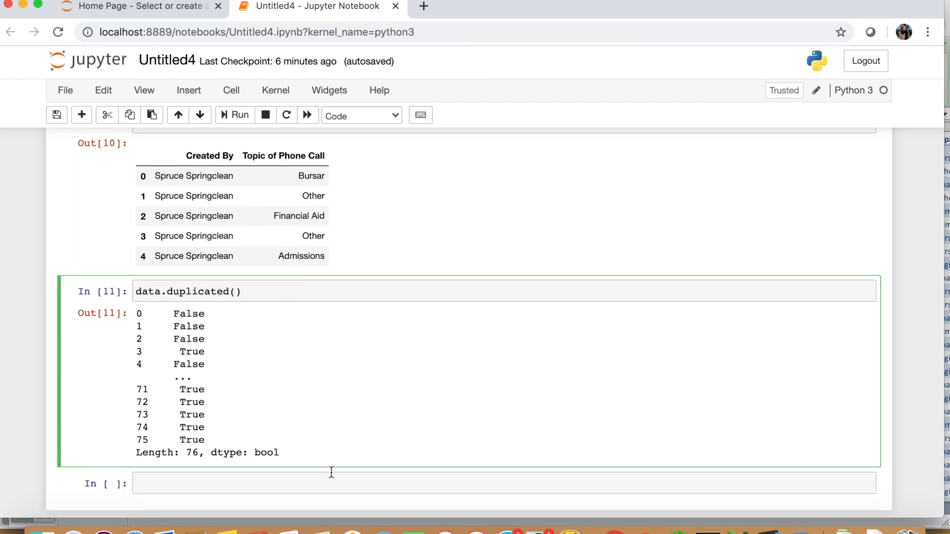
pyautogui.click(328, 483)
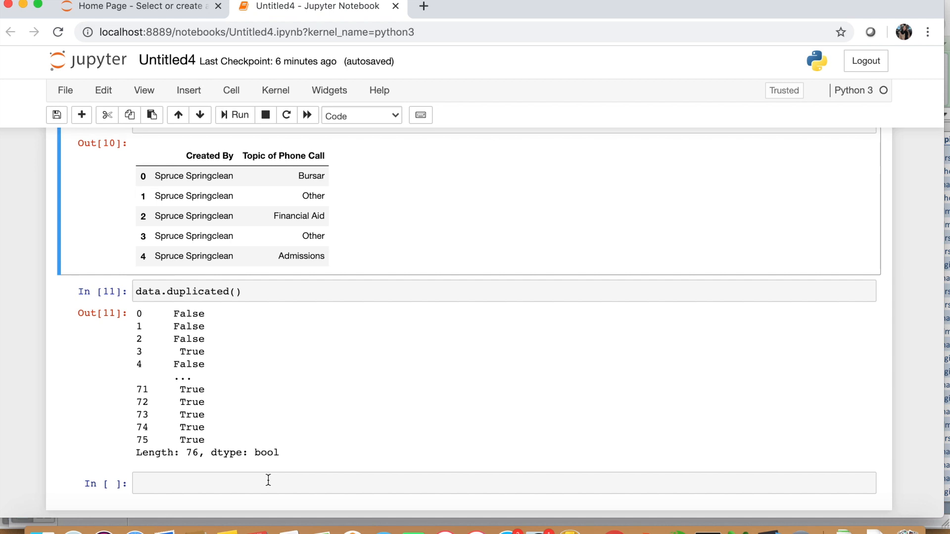
# Write data.rename(columns={"Created By": "CreatedBy" as the first column mapping
pyautogui.click(267, 483)
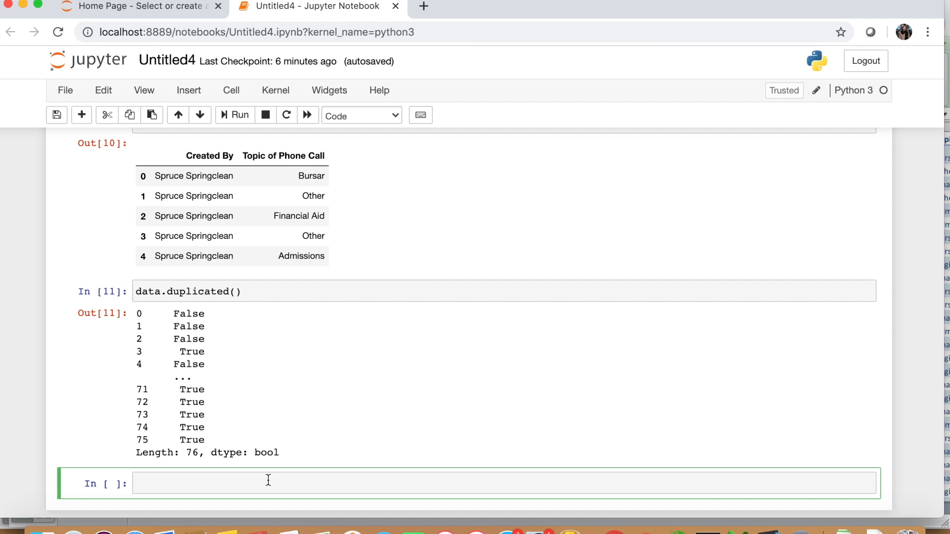
pyautogui.write('data.')
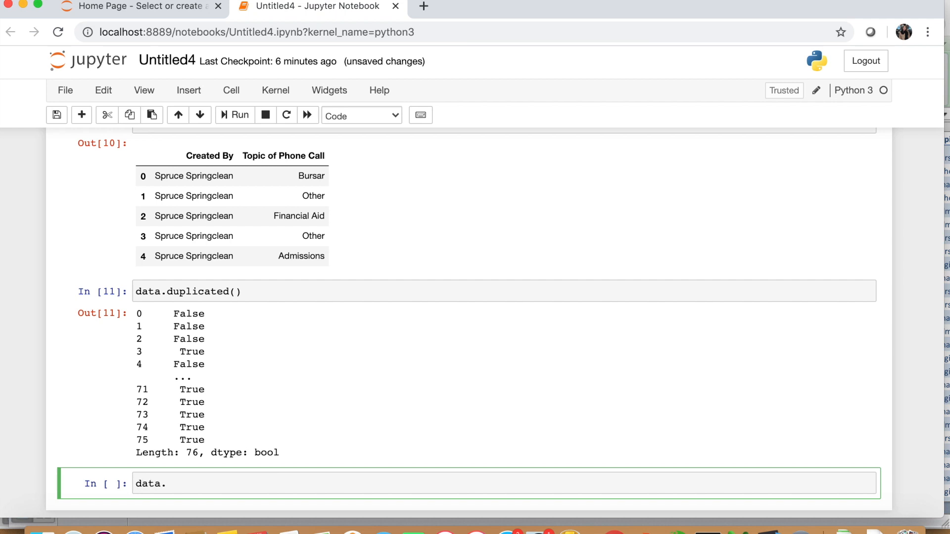
pyautogui.write('rename')
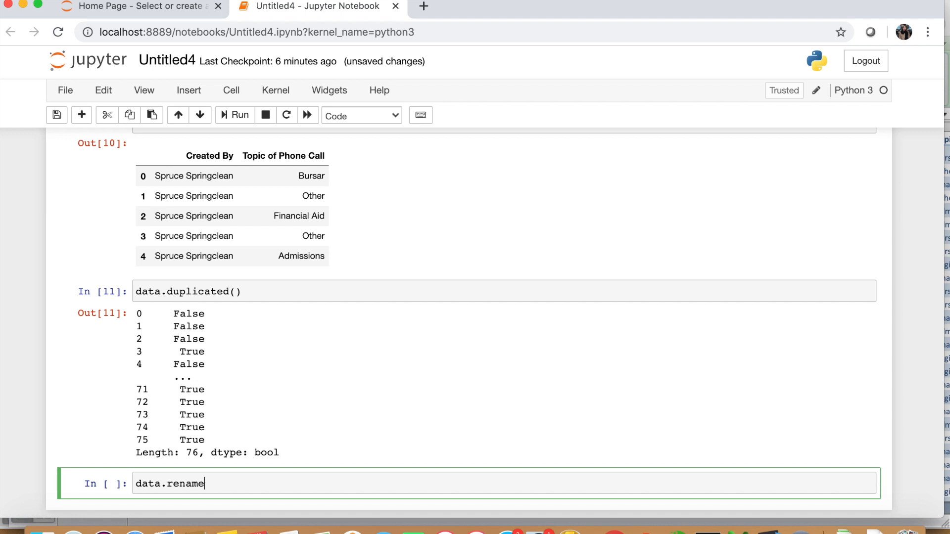
pyautogui.write('(col')
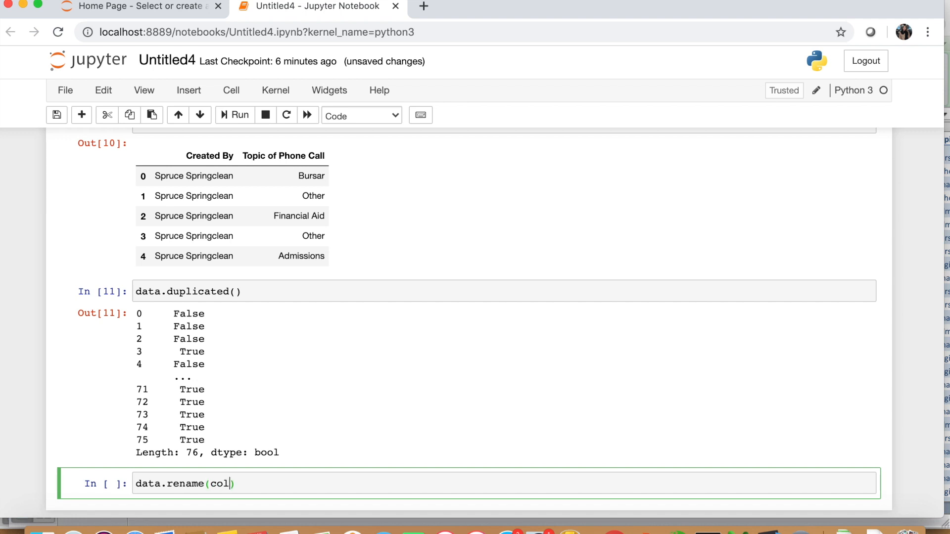
pyautogui.write('umns')
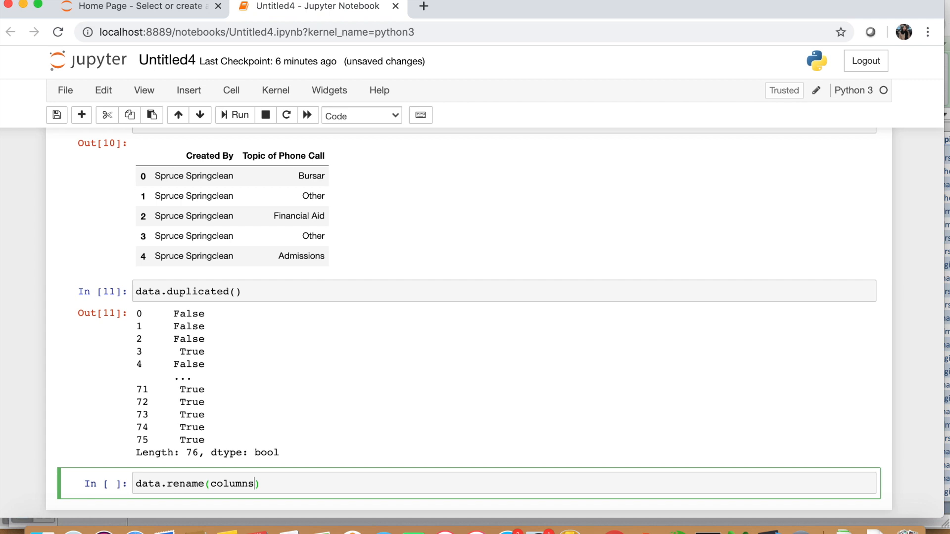
pyautogui.write('= {}')
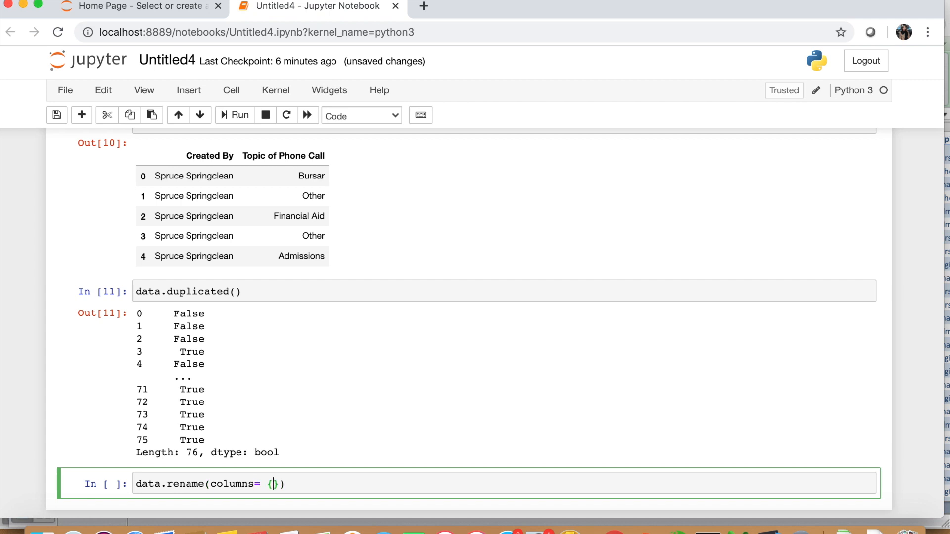
pyautogui.write('""')
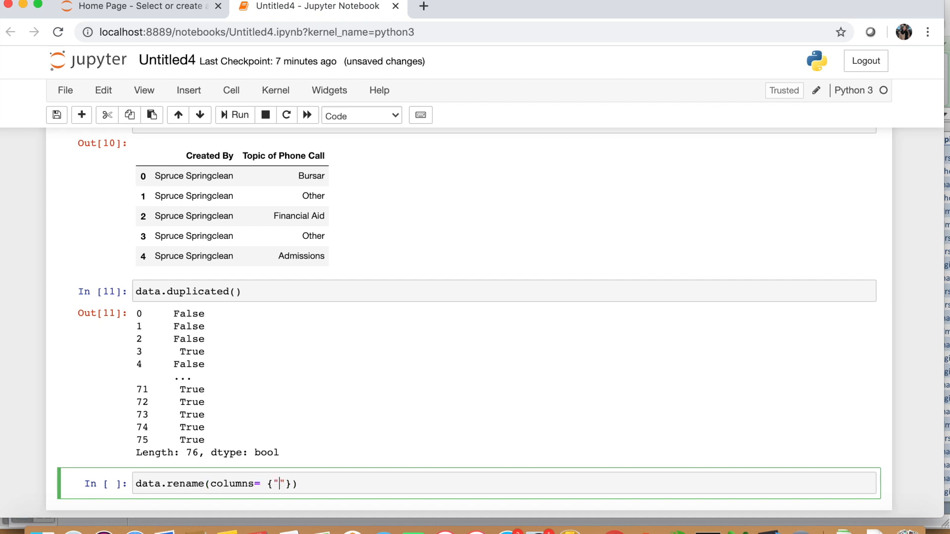
pyautogui.write('Created By')
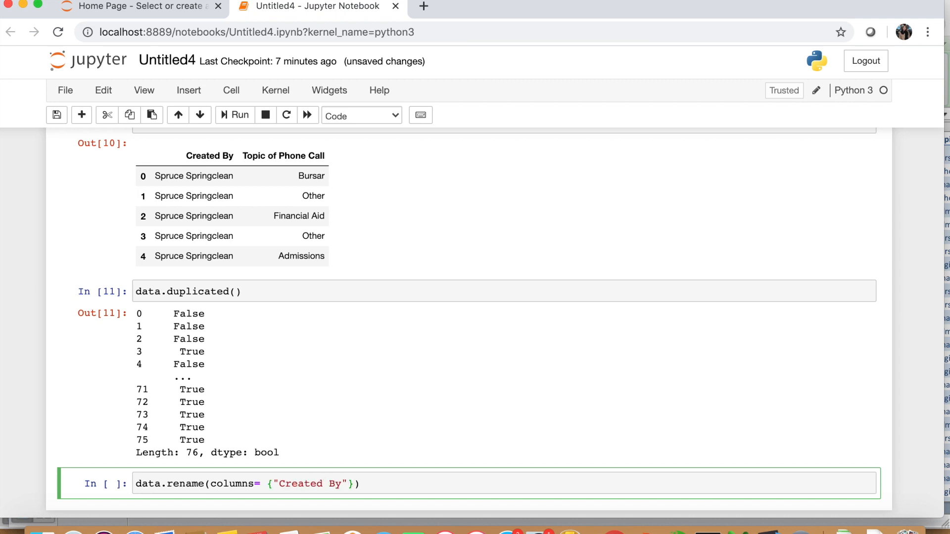
pyautogui.write(': "C"')
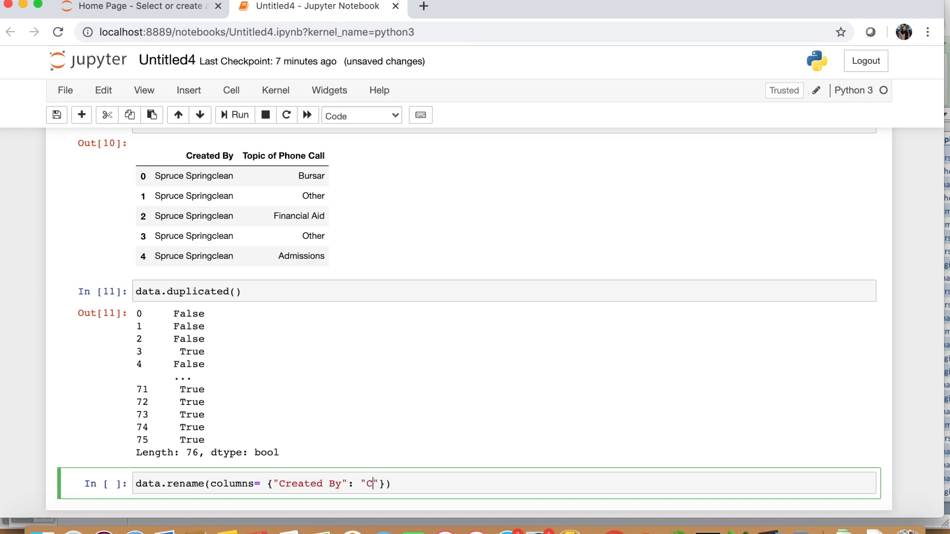
pyautogui.write('reatedB')
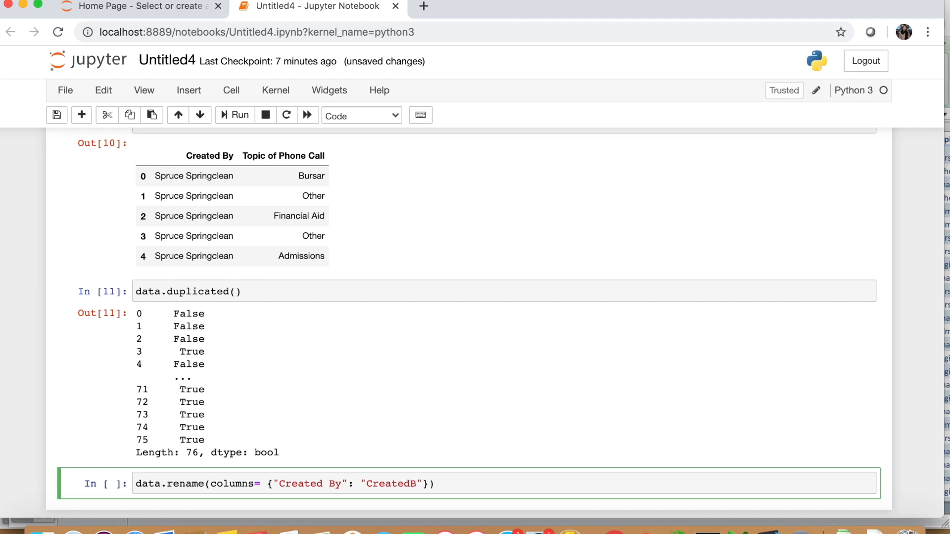
pyautogui.write('y')
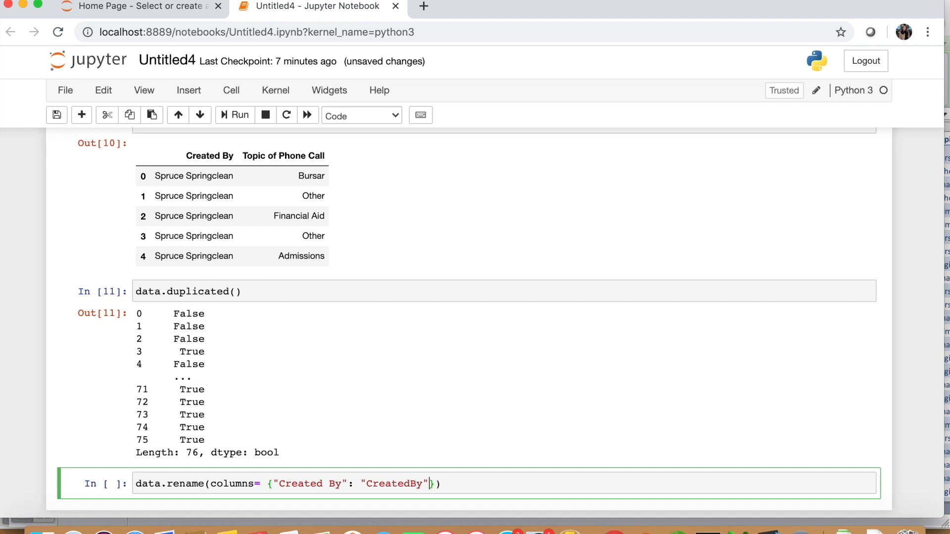
# Add "Topic of Phone Call": "Topic"}, inplace= True) and run the rename, starting a new data cell
pyautogui.write(',')
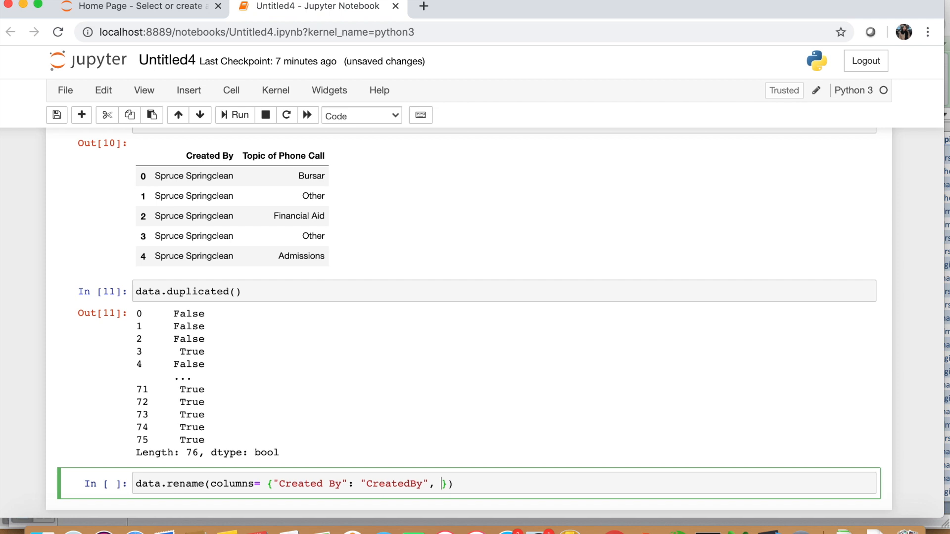
pyautogui.write('""')
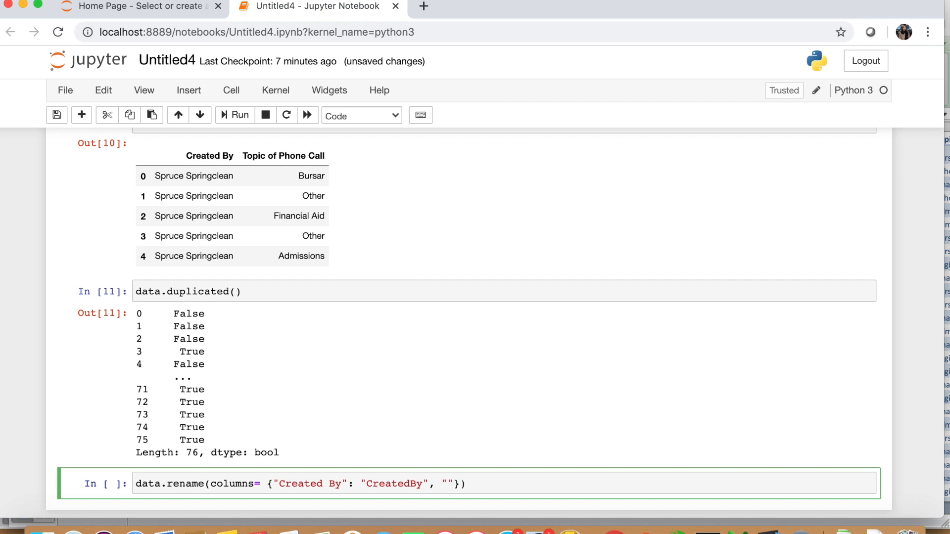
pyautogui.write('Topic of')
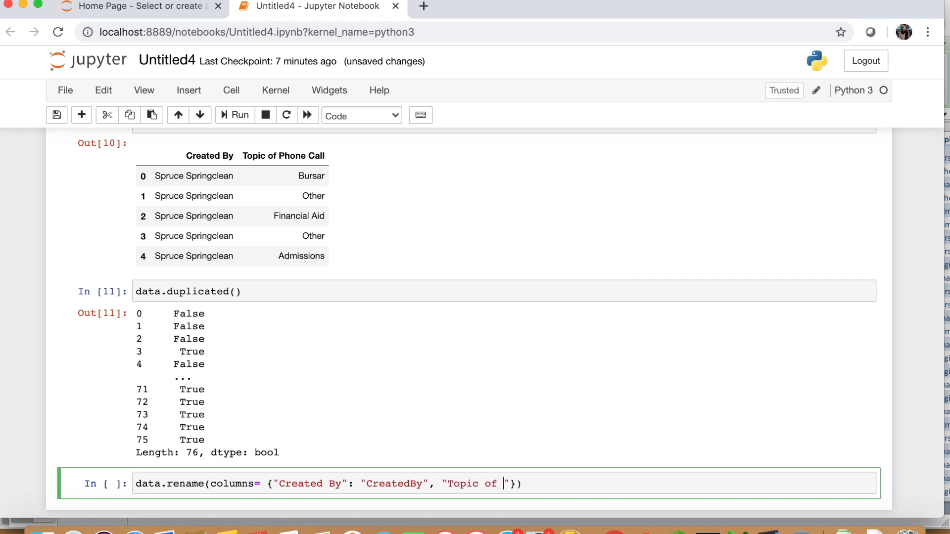
pyautogui.write('Phone Call": "T')
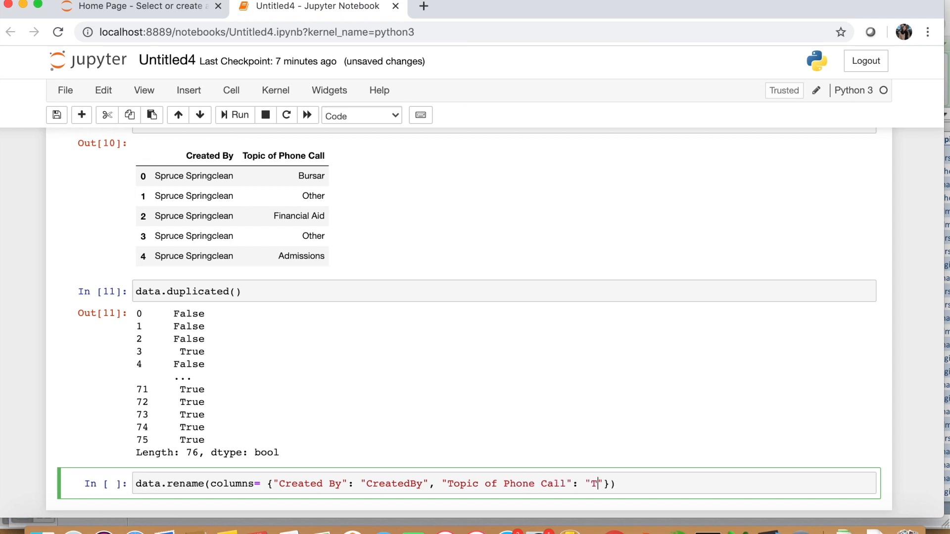
pyautogui.write('opic')
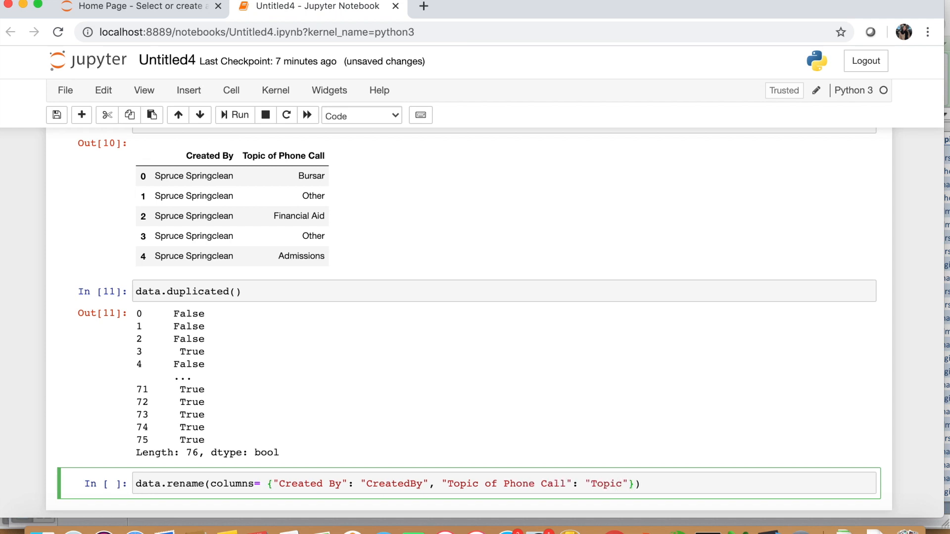
pyautogui.write(', inp')
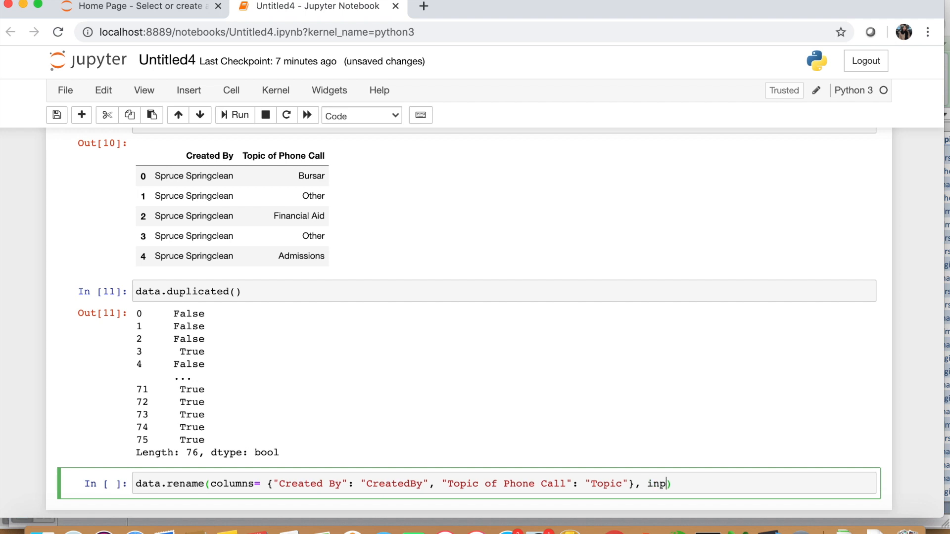
pyautogui.write('lace= True)')
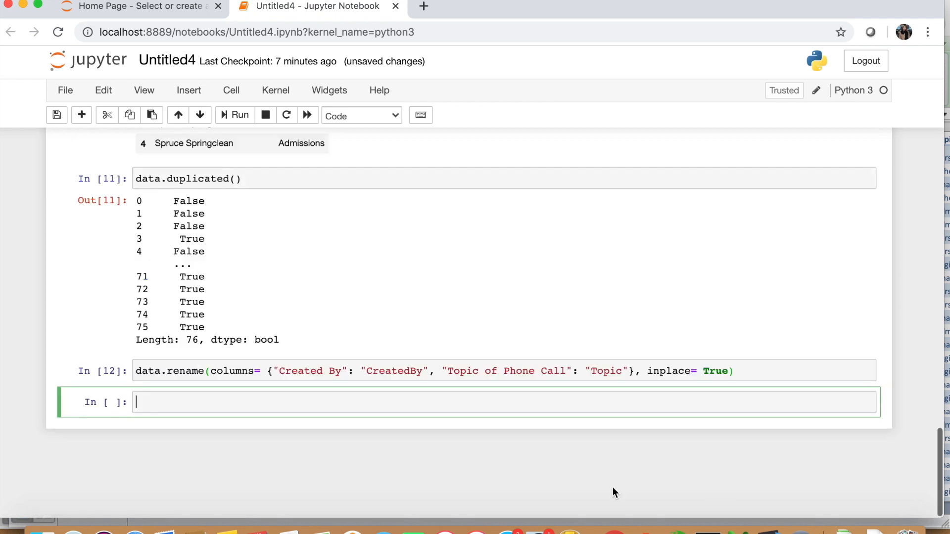
pyautogui.write('data.')
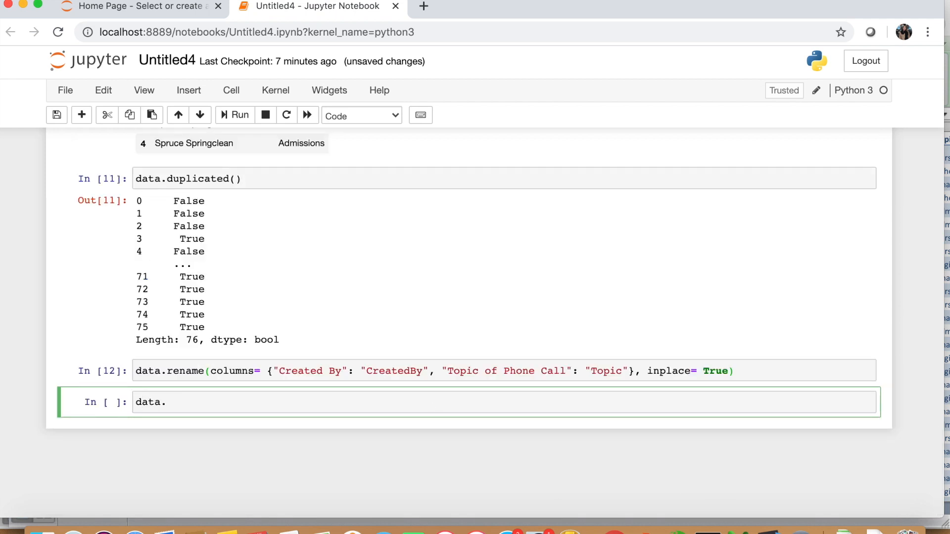
# Run data.head() to confirm the renamed CreatedBy and Topic columns, then begin the next data. cell
pyautogui.write('head()')
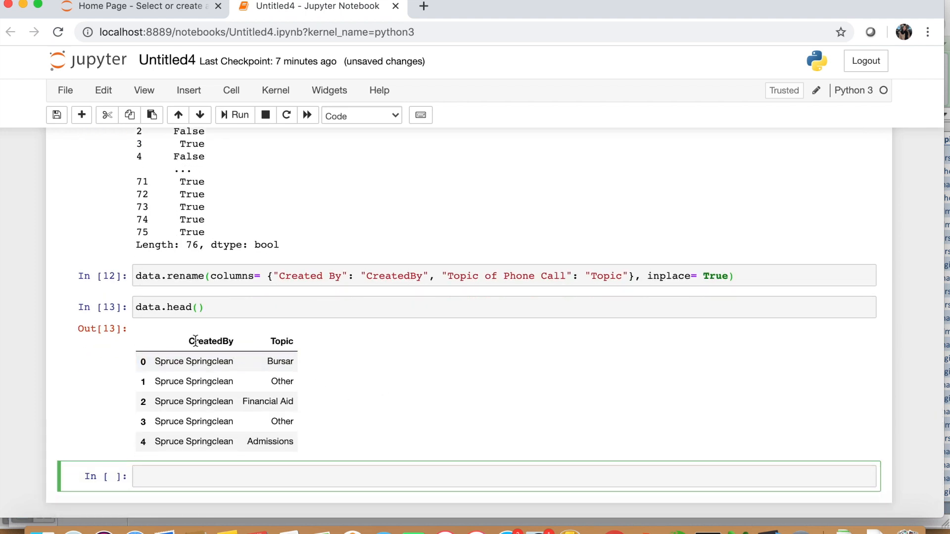
pyautogui.doubleClick(281, 341)
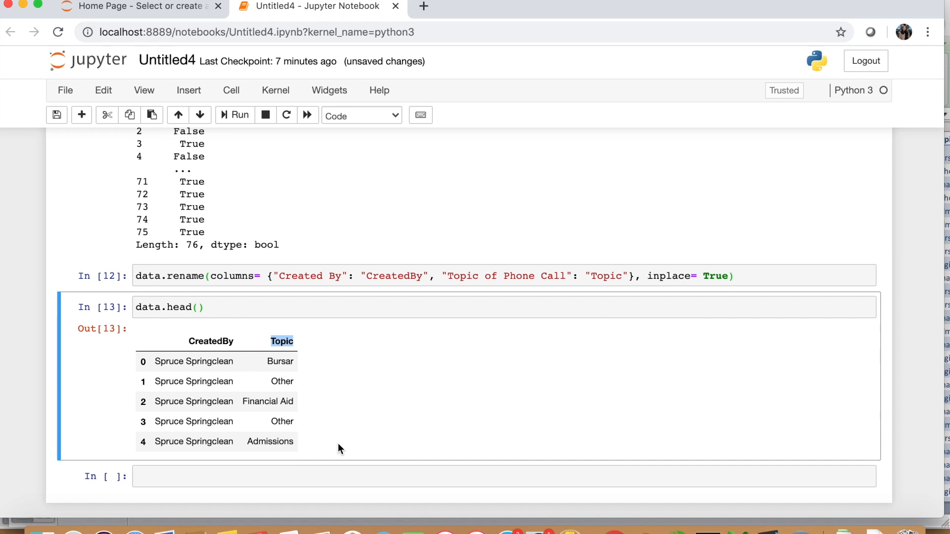
pyautogui.click(325, 476)
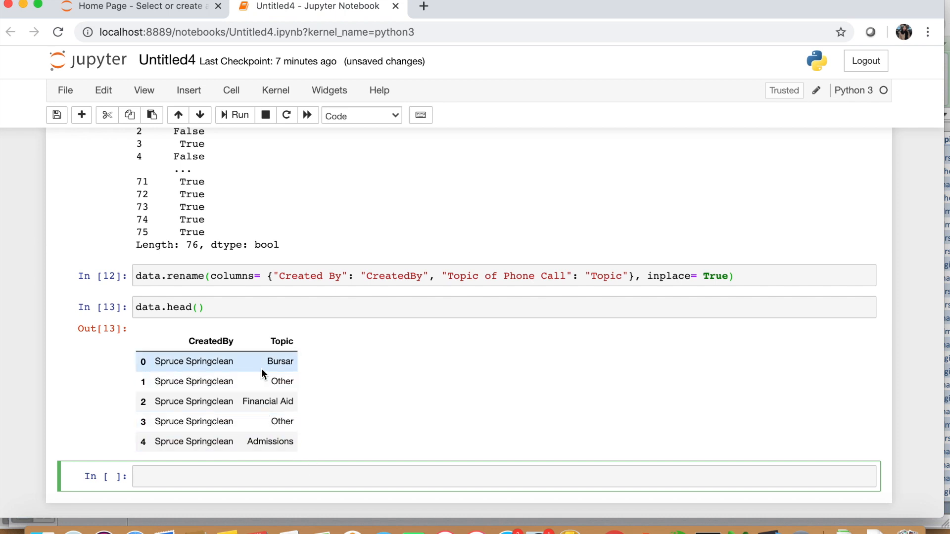
pyautogui.moveTo(186, 362)
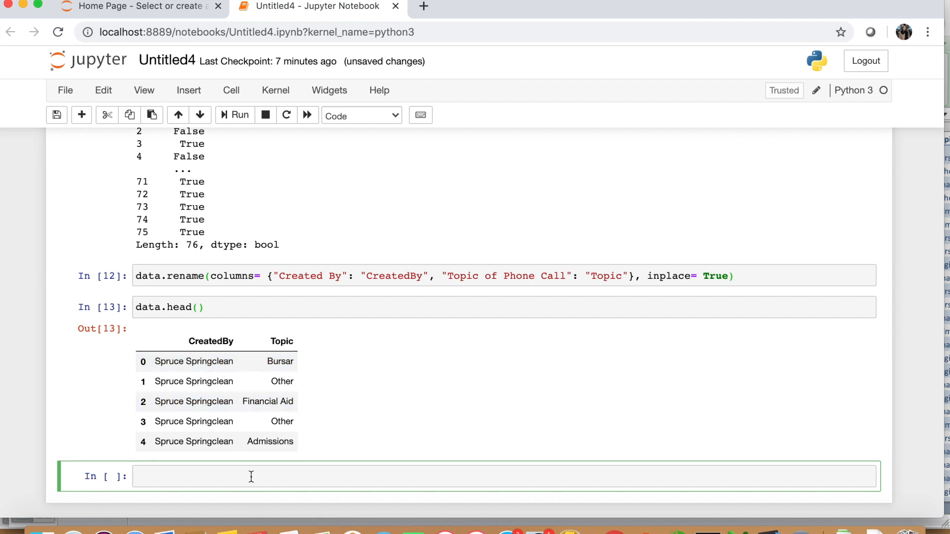
pyautogui.write('data.')
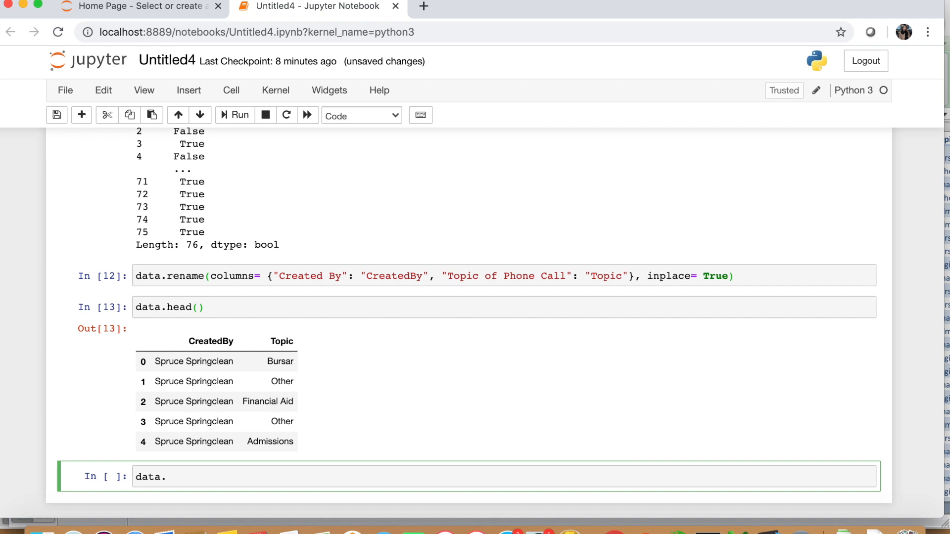
# Run data = data.sort_values(by="Topic") to store the rows sorted by Topic
pyautogui.click(166, 476)
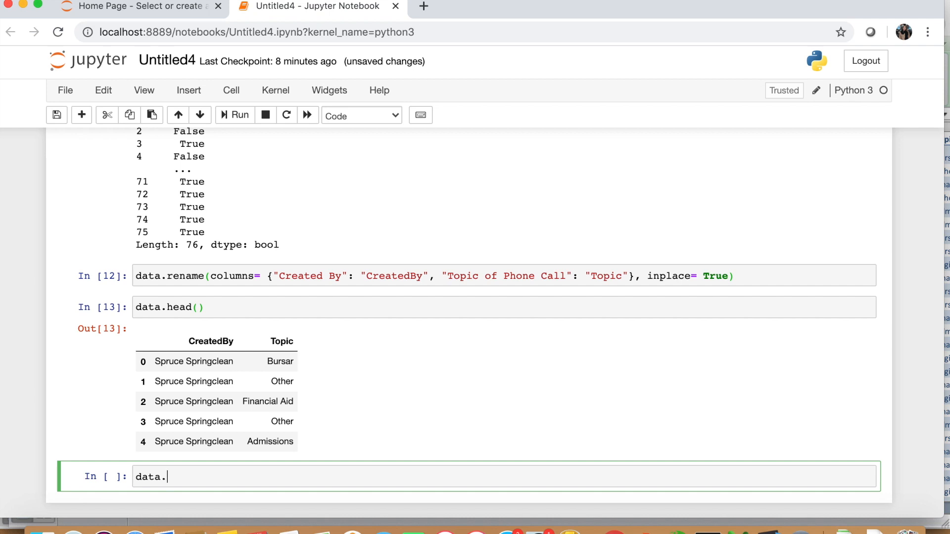
pyautogui.write('sort_')
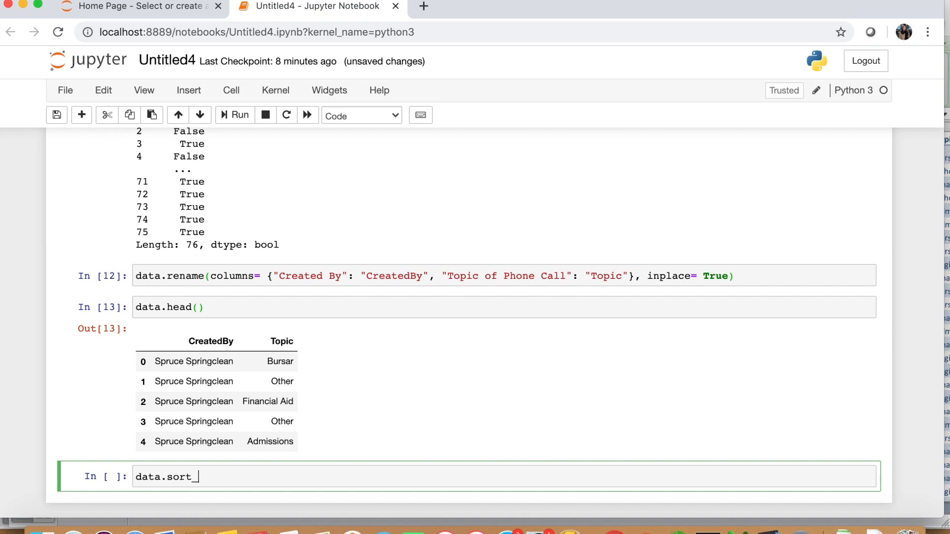
pyautogui.write('values()')
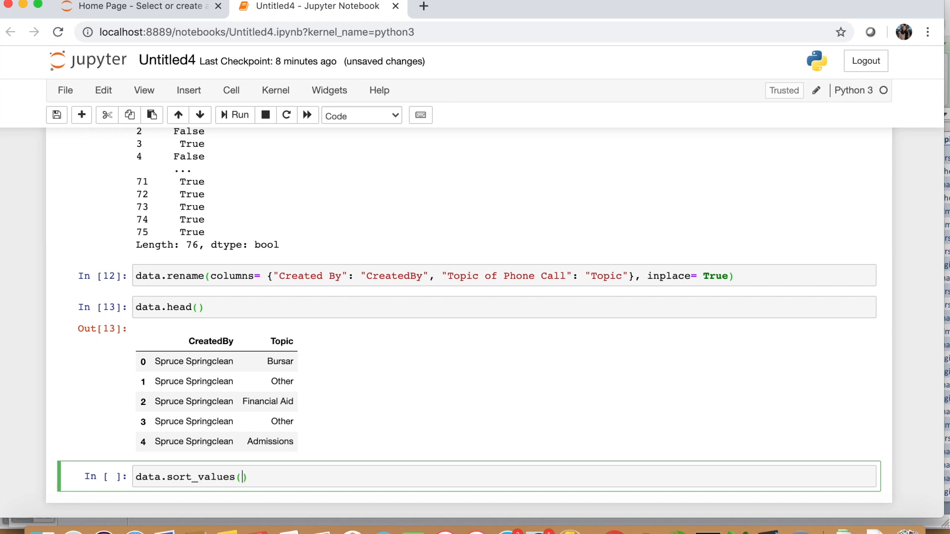
pyautogui.write('by= "T"')
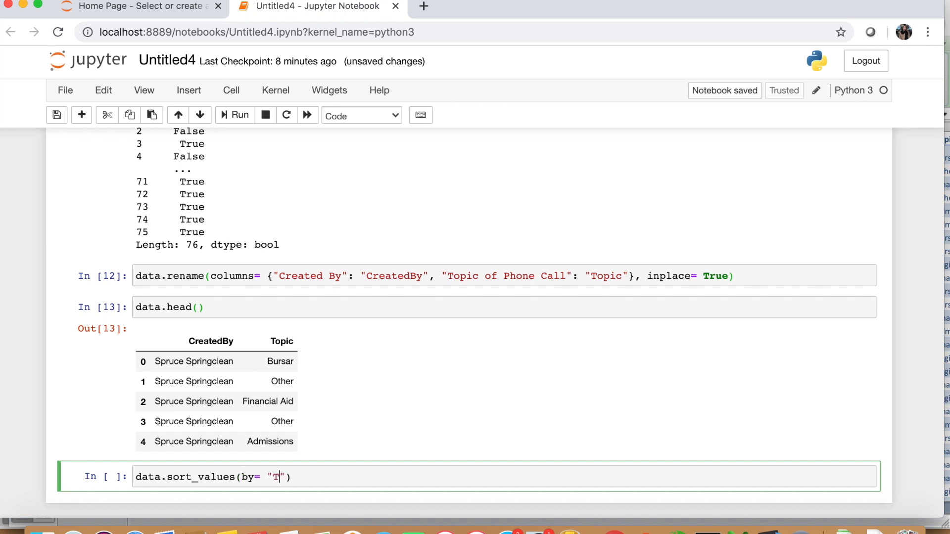
pyautogui.write('opic')
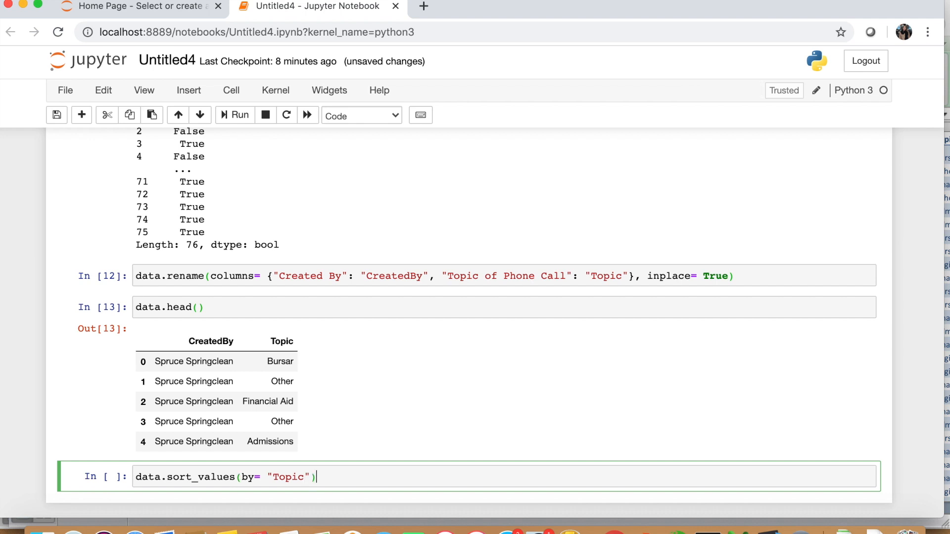
pyautogui.moveTo(126, 497)
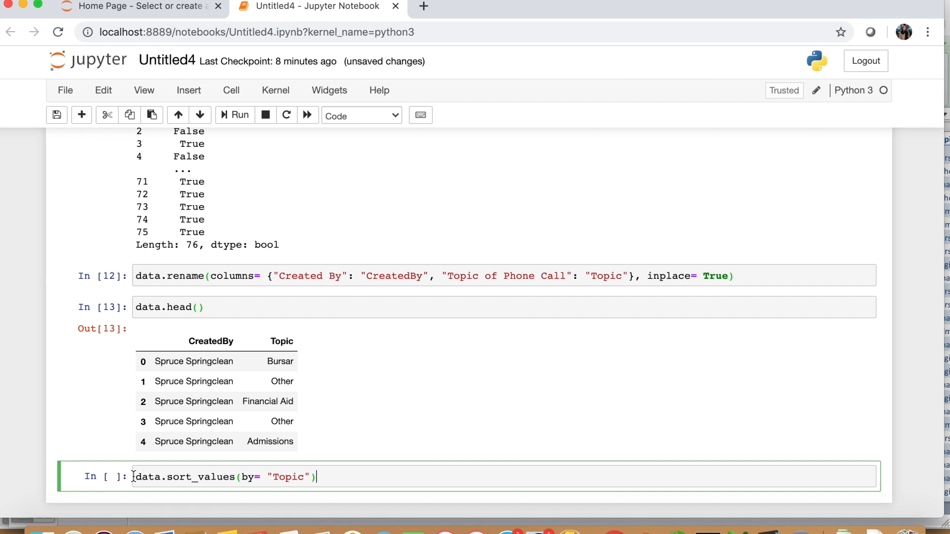
pyautogui.write('data=')
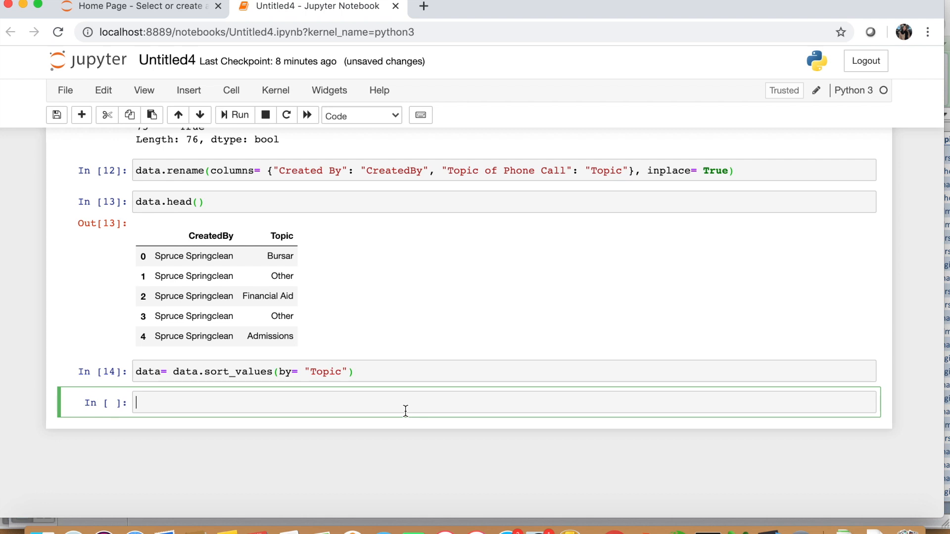
# Run data.head() to preview the sorted rows, now all showing the Admissions topic
pyautogui.write('data.head(')
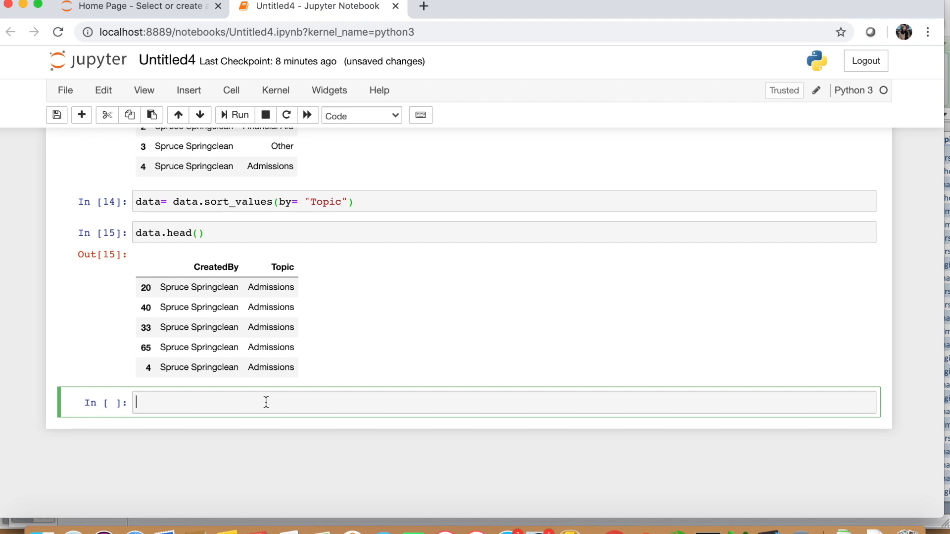
# Write byDepartment= pd.Dataframe(data.Topic.value_counts()) to build the topic counts table
pyautogui.write('b')
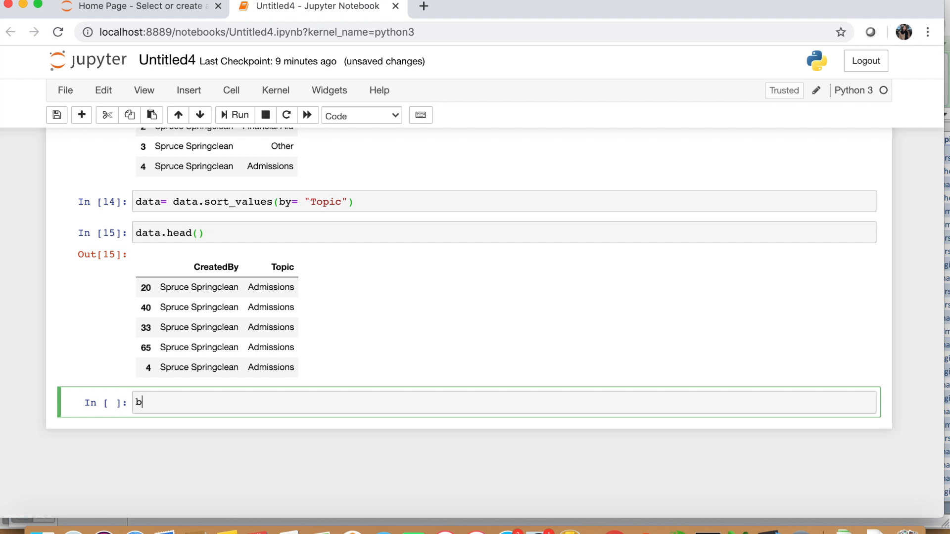
pyautogui.write('yDepartm')
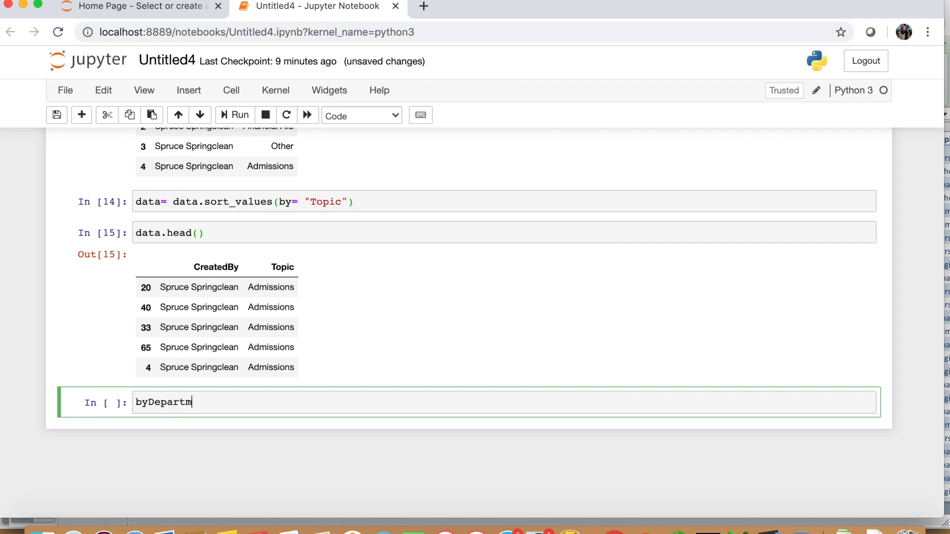
pyautogui.write('ent=')
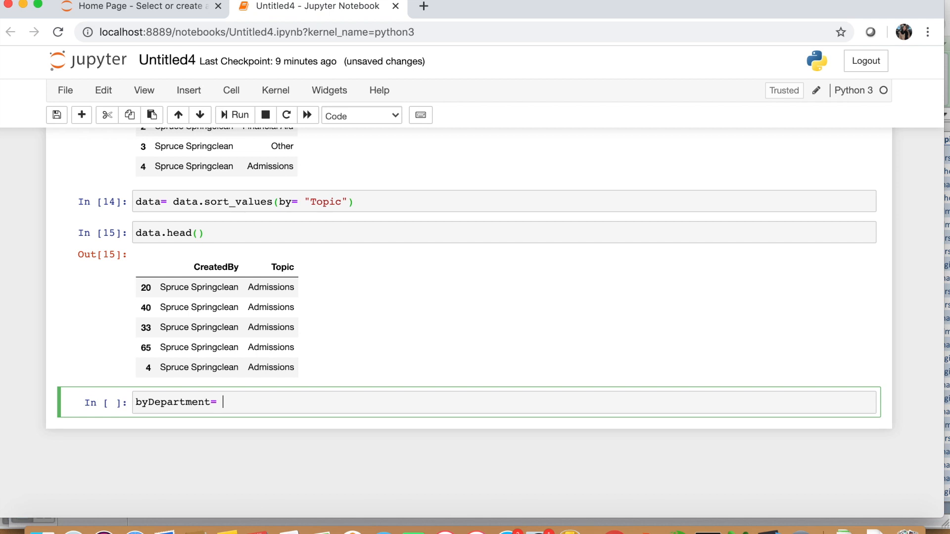
pyautogui.write('p')
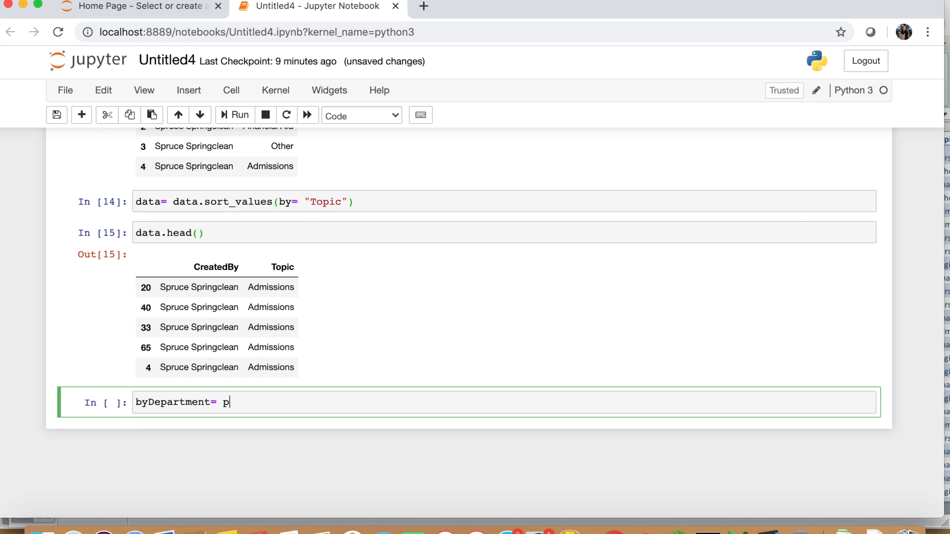
pyautogui.write('d.Datag')
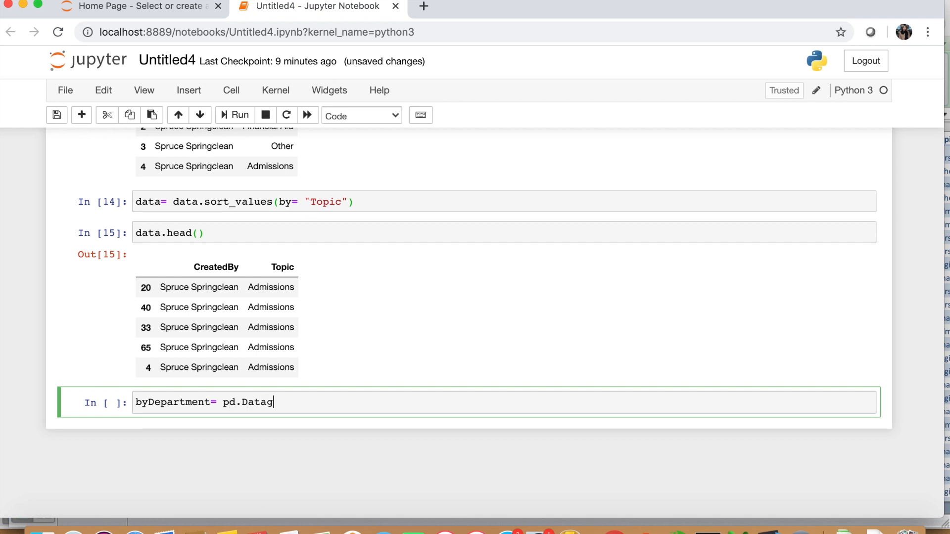
pyautogui.write('rame')
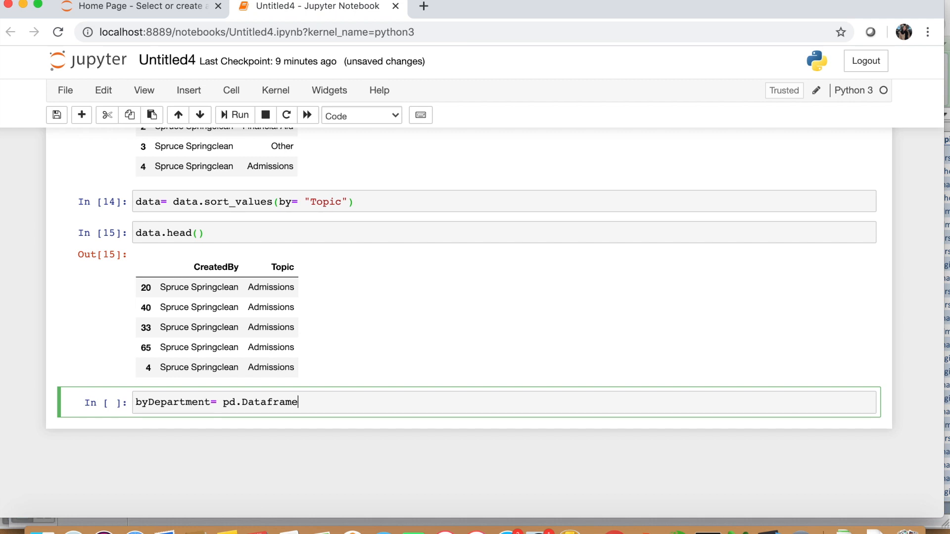
pyautogui.write('(data)')
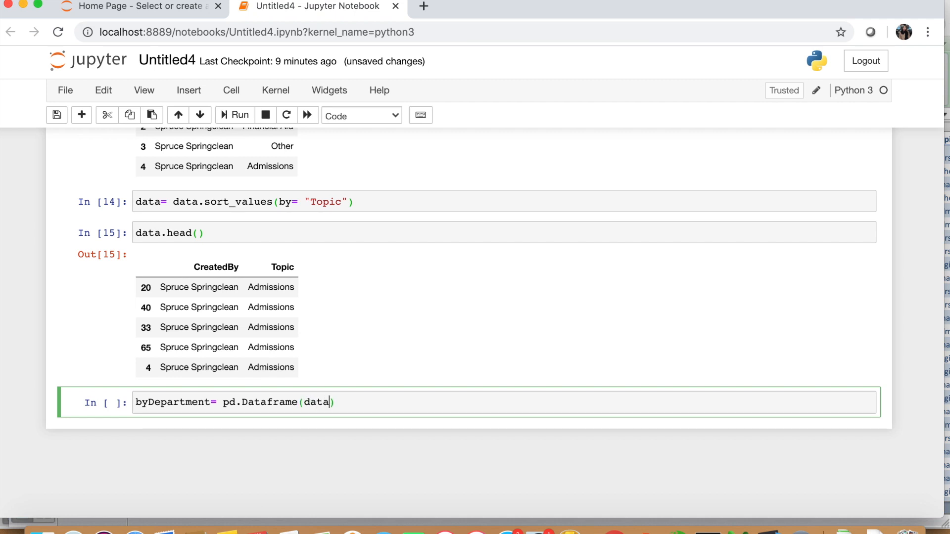
pyautogui.write('.')
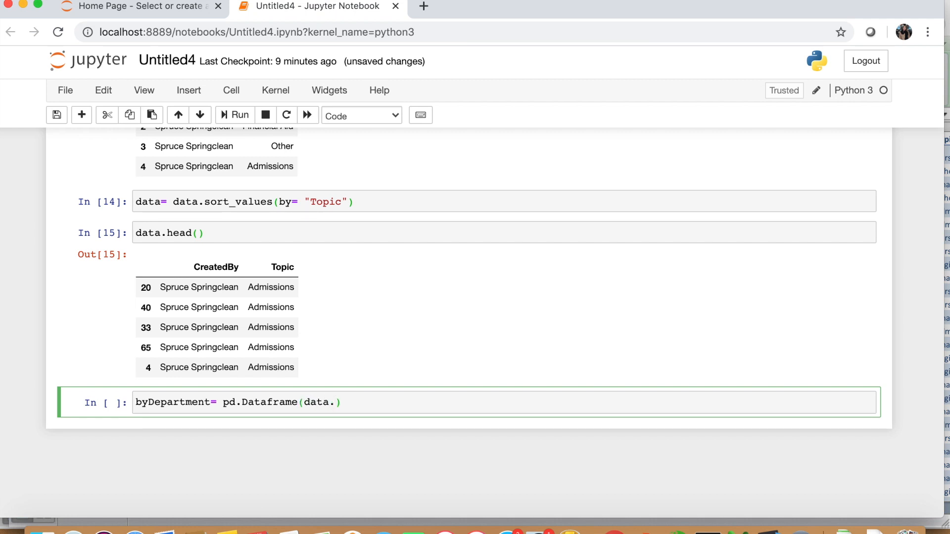
pyautogui.write('Topic')
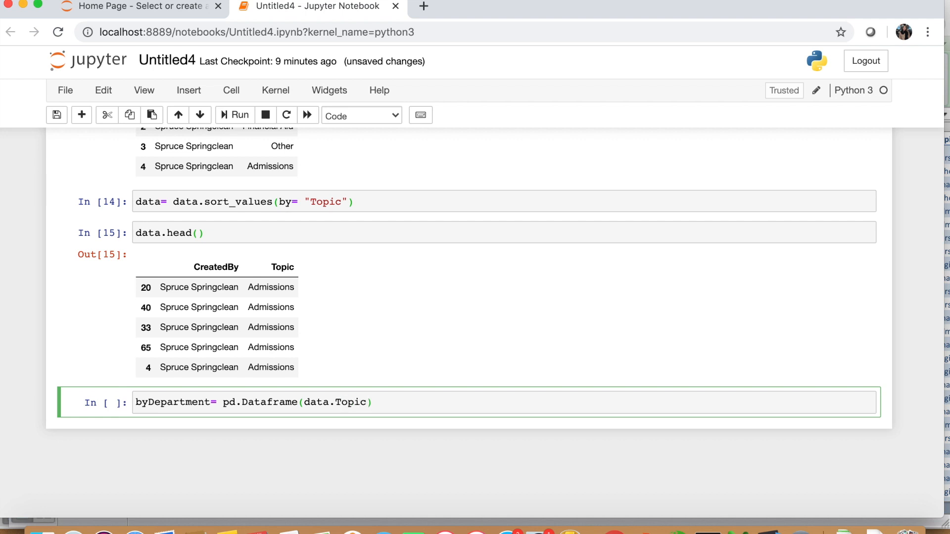
pyautogui.write('.value')
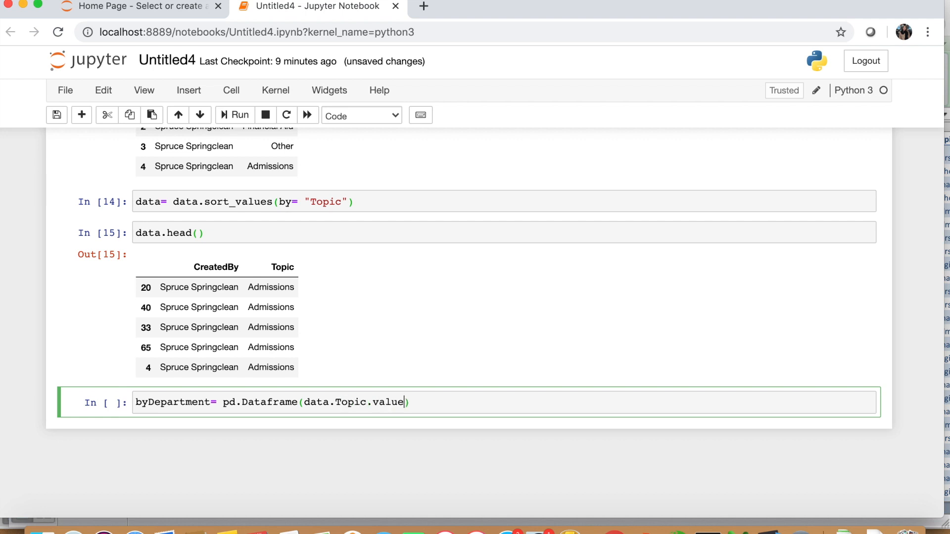
pyautogui.write('_counts')
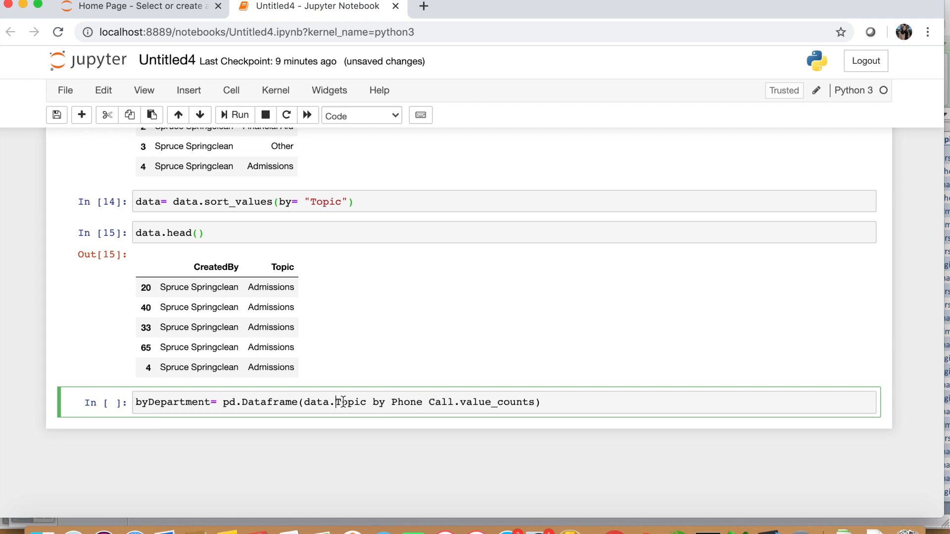
# Correct the column name to Topic and add normalize= True so the counts become shares
pyautogui.moveTo(336, 402); pyautogui.dragTo(453, 402)
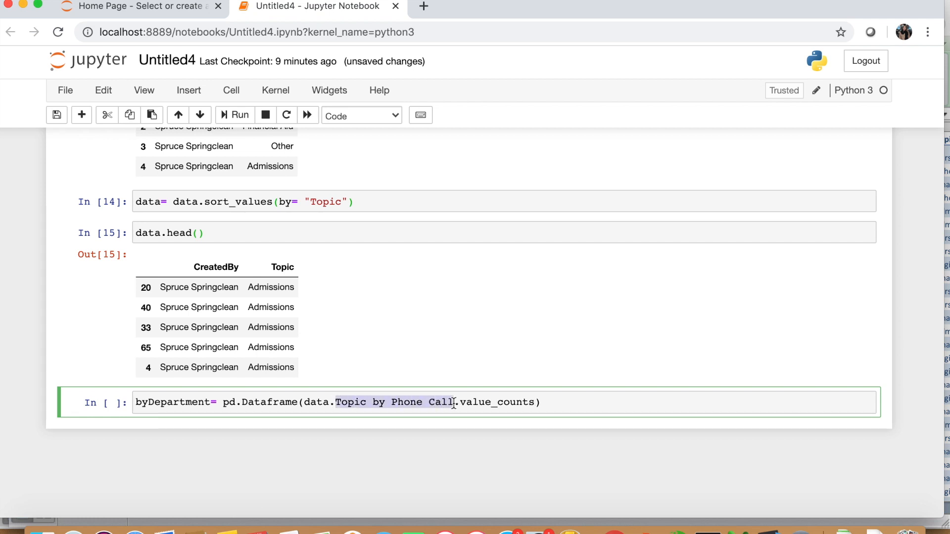
pyautogui.write('Top')
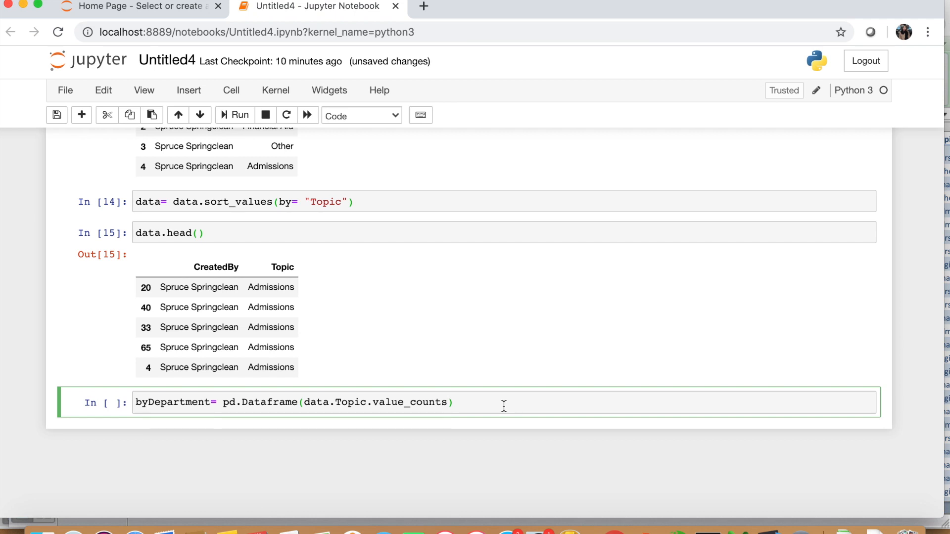
pyautogui.write('normalize= Tru')
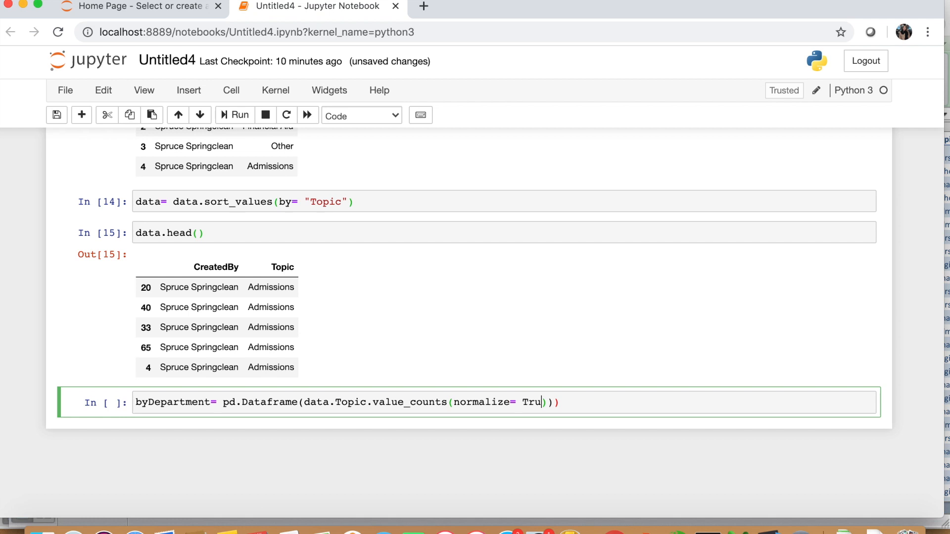
pyautogui.write('e')
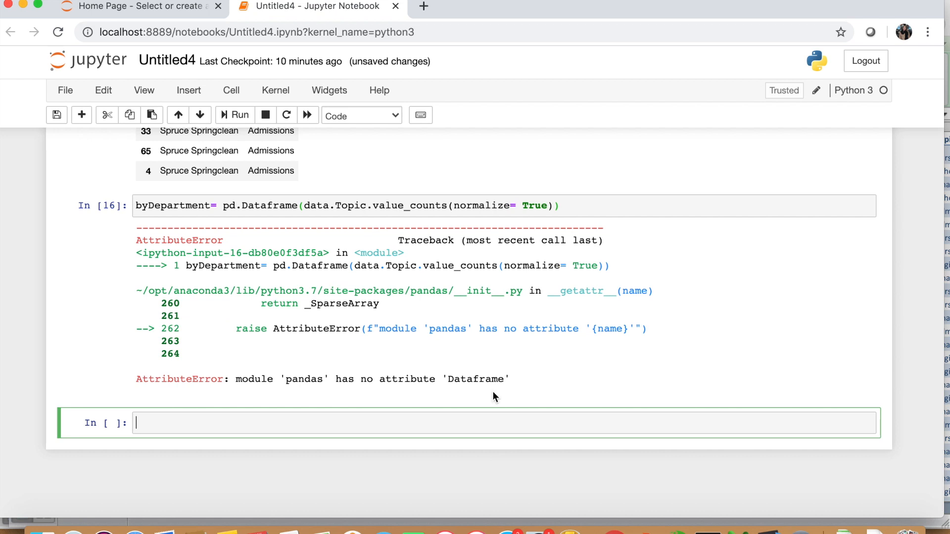
pyautogui.moveTo(326, 215)
pyautogui.write('F')
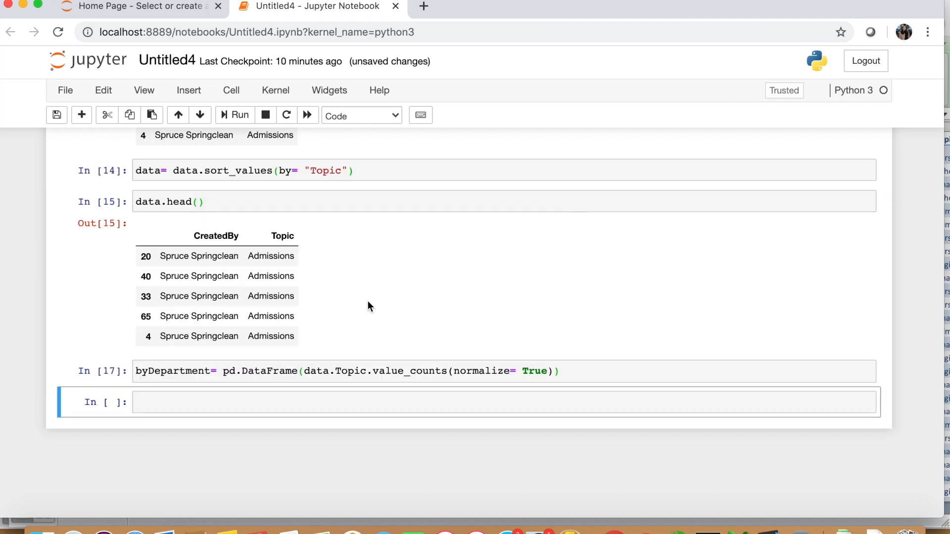
# Begin a new cell with byDepartment to display the normalized topic shares
pyautogui.click(309, 402)
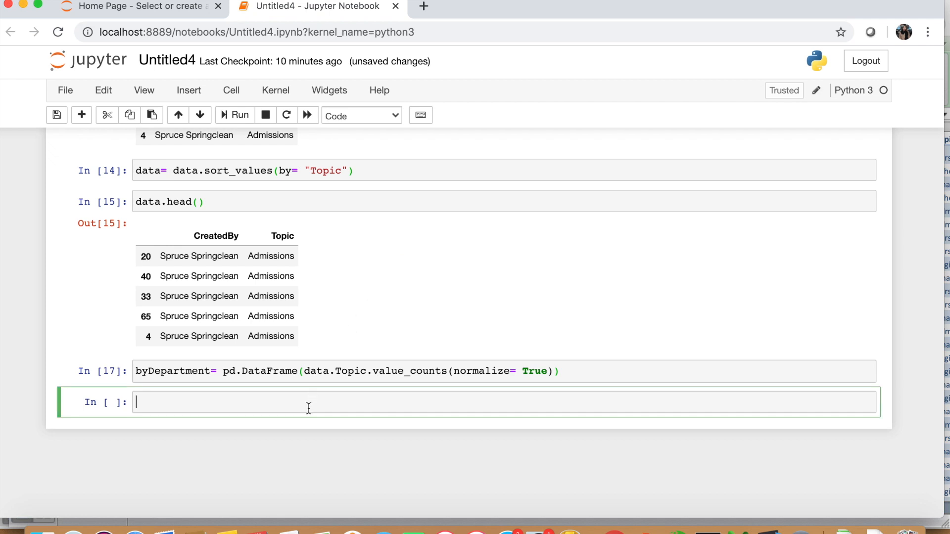
pyautogui.write('byDepartment')
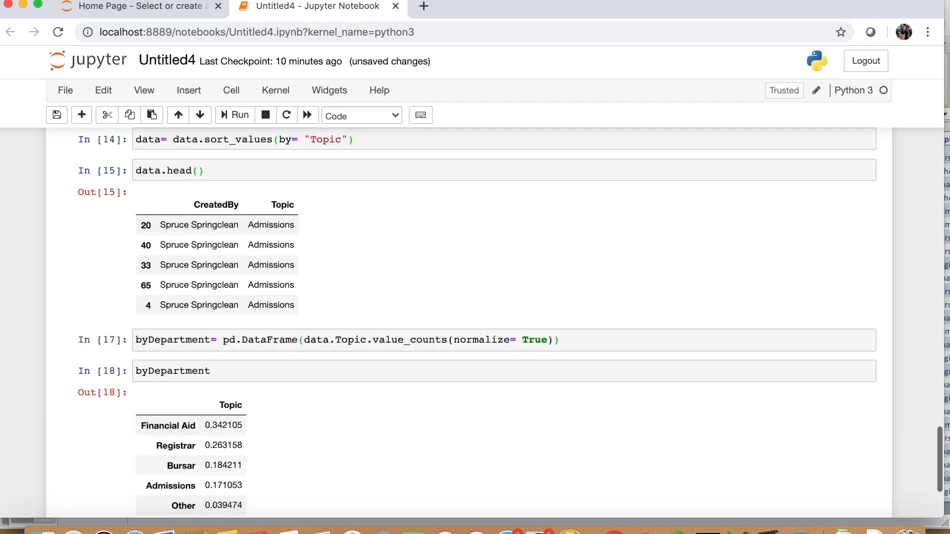
pyautogui.scroll(-3)
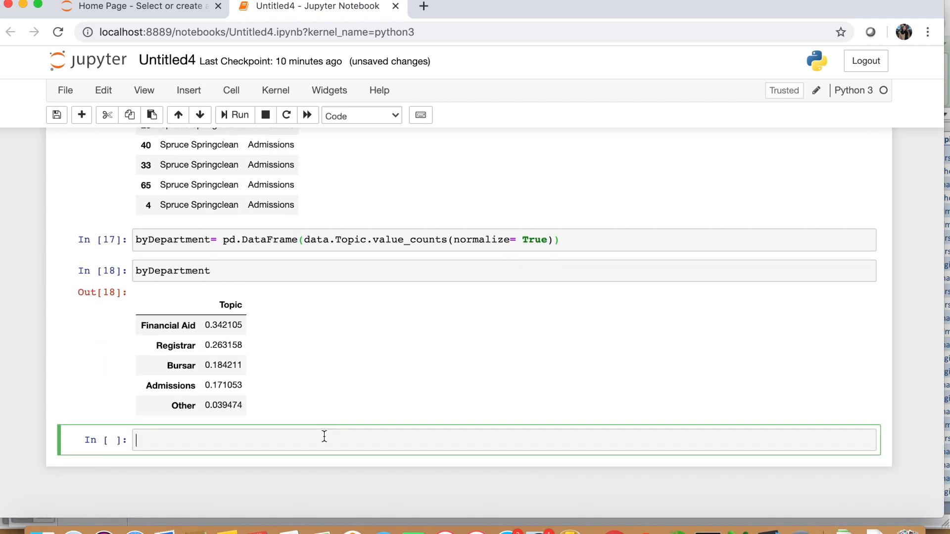
pyautogui.moveTo(211, 356)
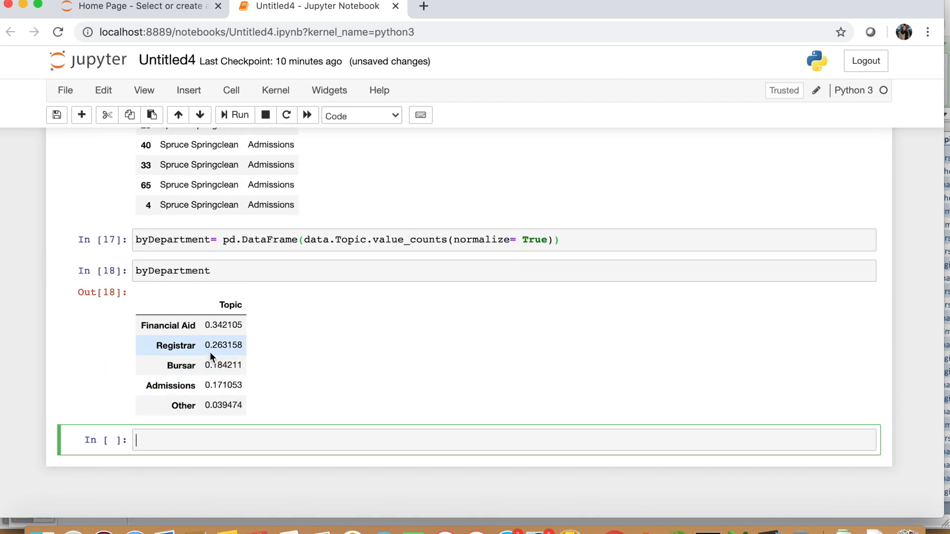
pyautogui.moveTo(204, 326)
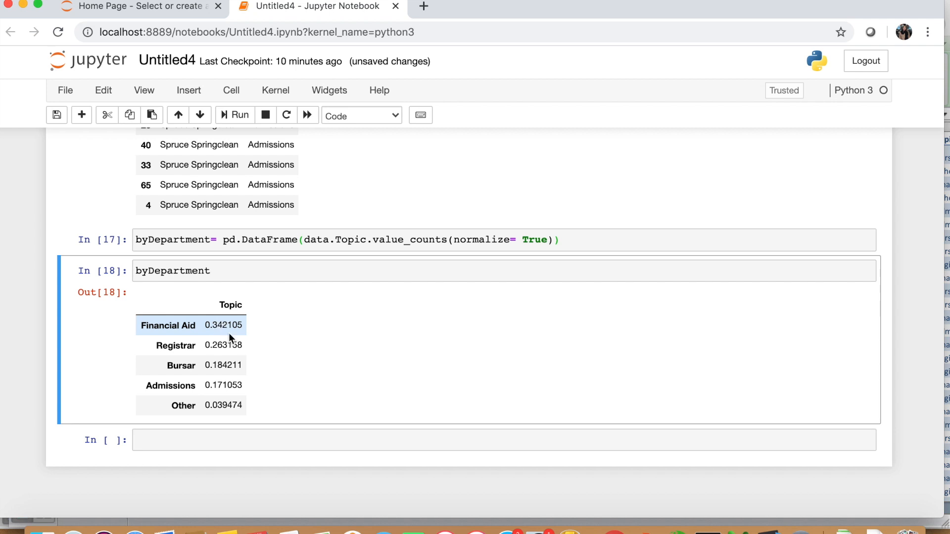
pyautogui.moveTo(262, 355)
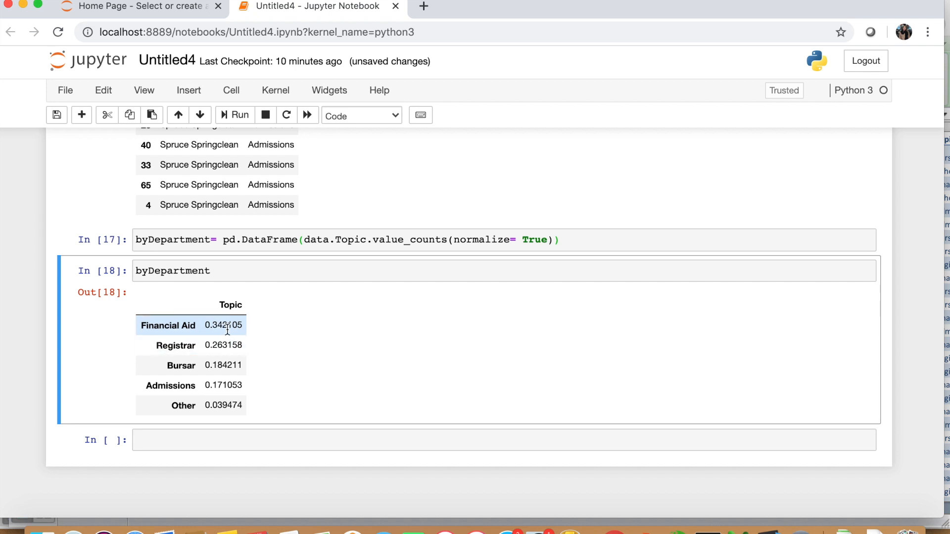
pyautogui.moveTo(250, 345)
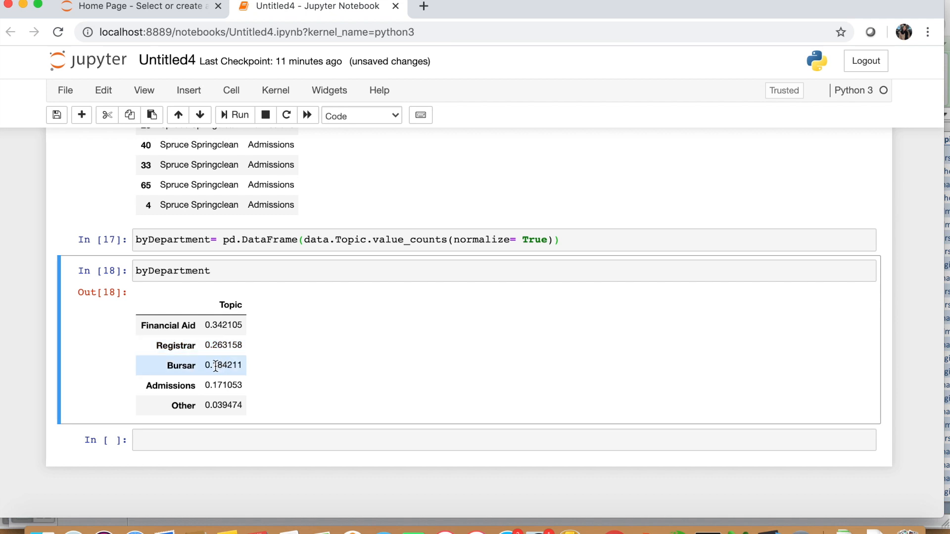
pyautogui.moveTo(263, 398)
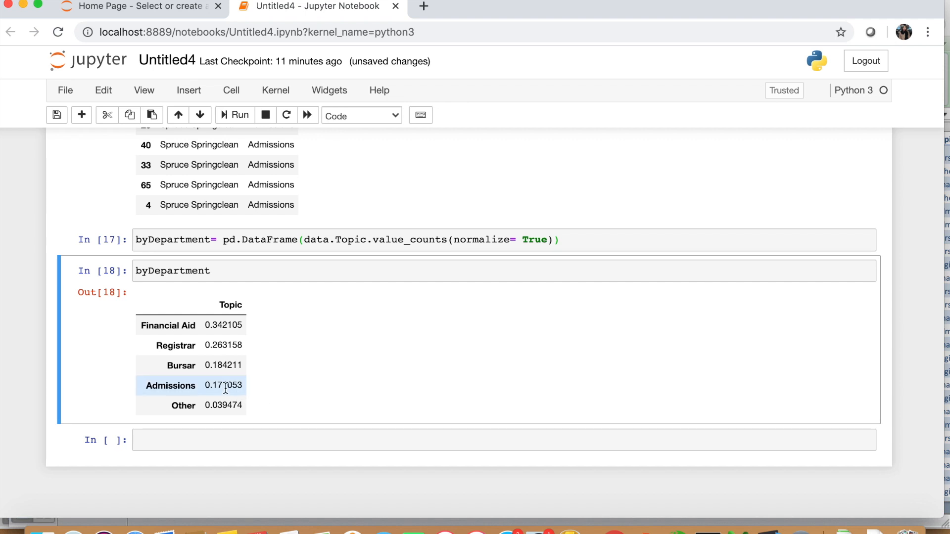
pyautogui.moveTo(251, 411)
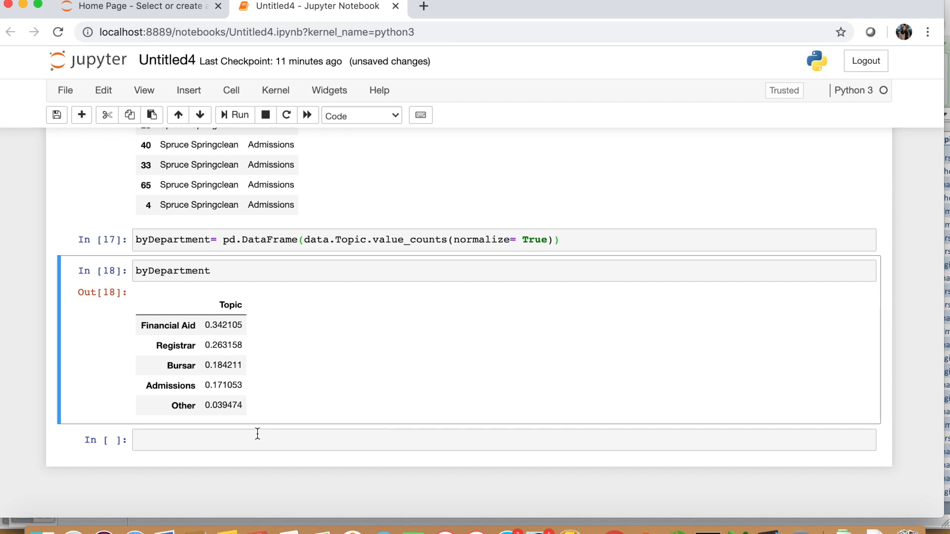
pyautogui.click(254, 439)
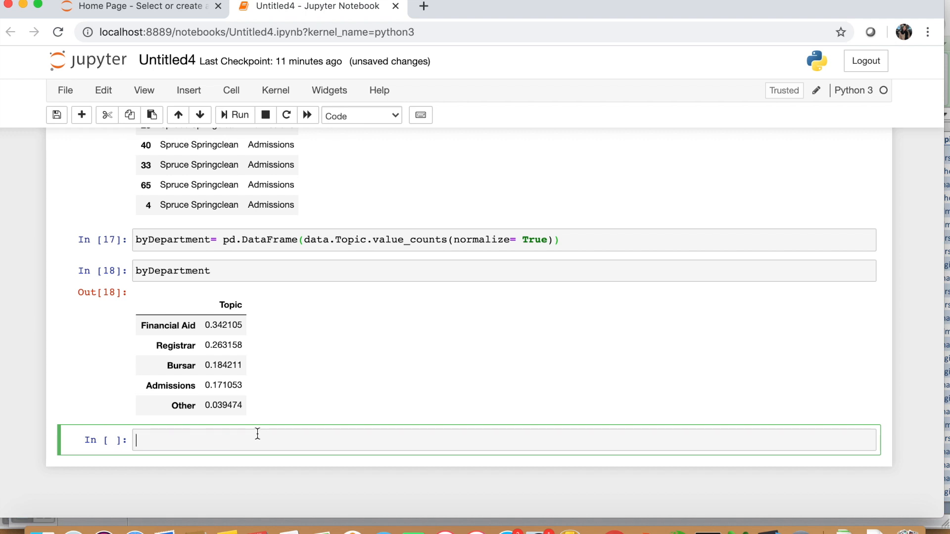
# Run byDepartment.plot(kind= "bar") to draw a bar chart of the topic shares
pyautogui.write('b')
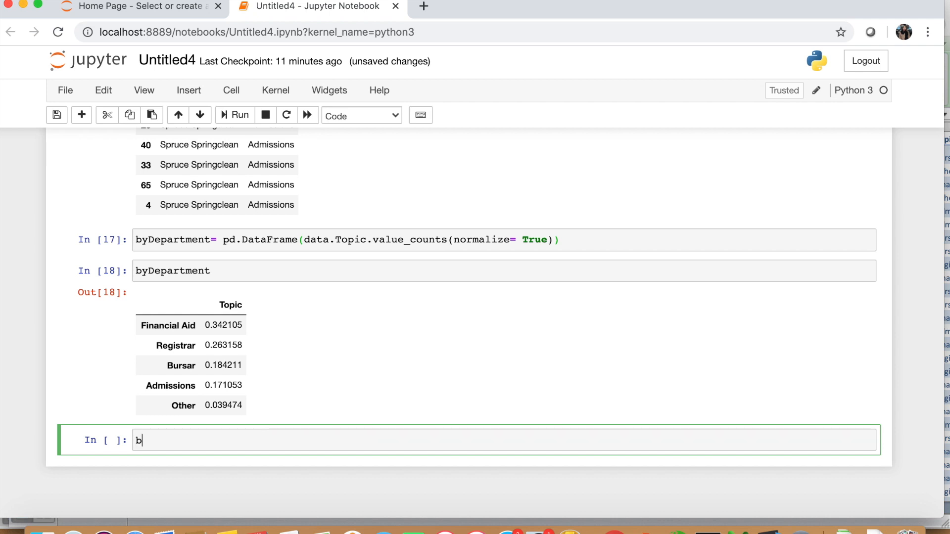
pyautogui.write('yDepartment')
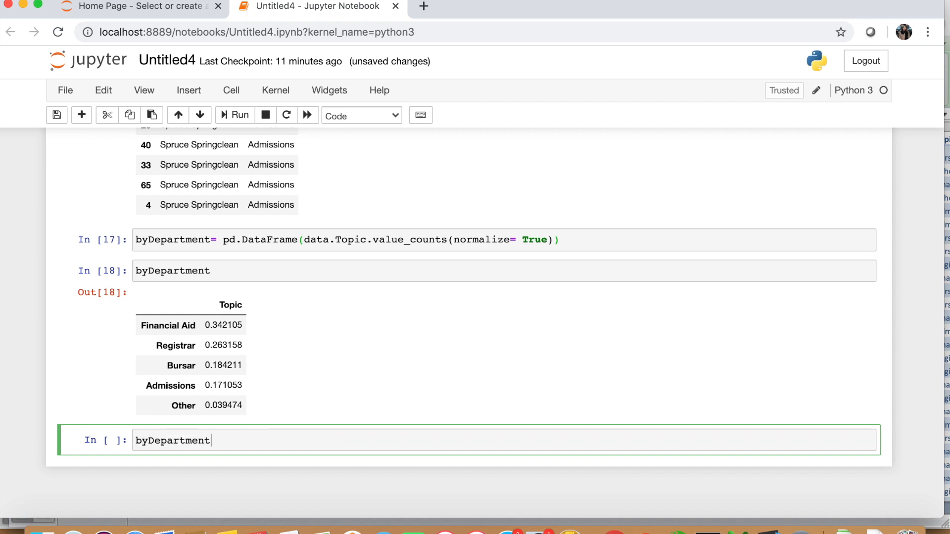
pyautogui.write('.plot')
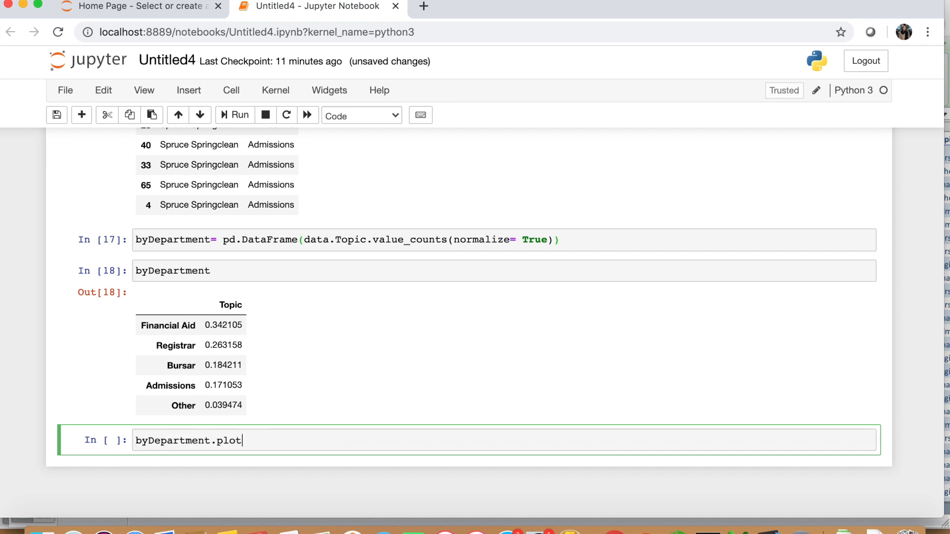
pyautogui.write('(kind')
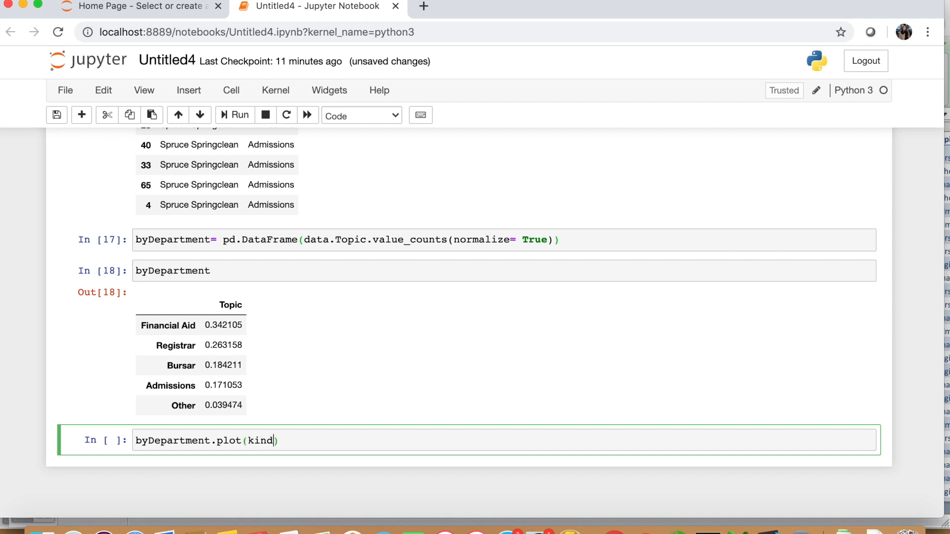
pyautogui.write('= "bar"')
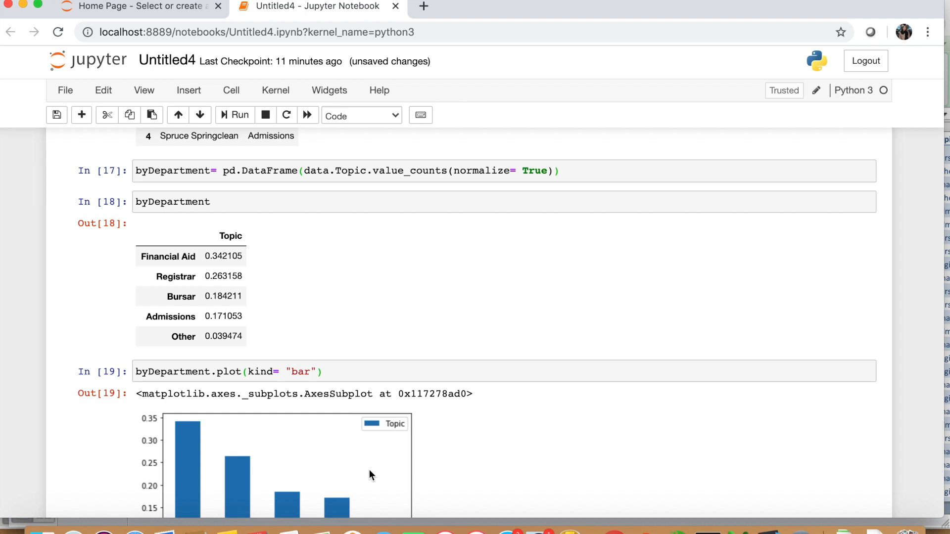
pyautogui.scroll(-3)
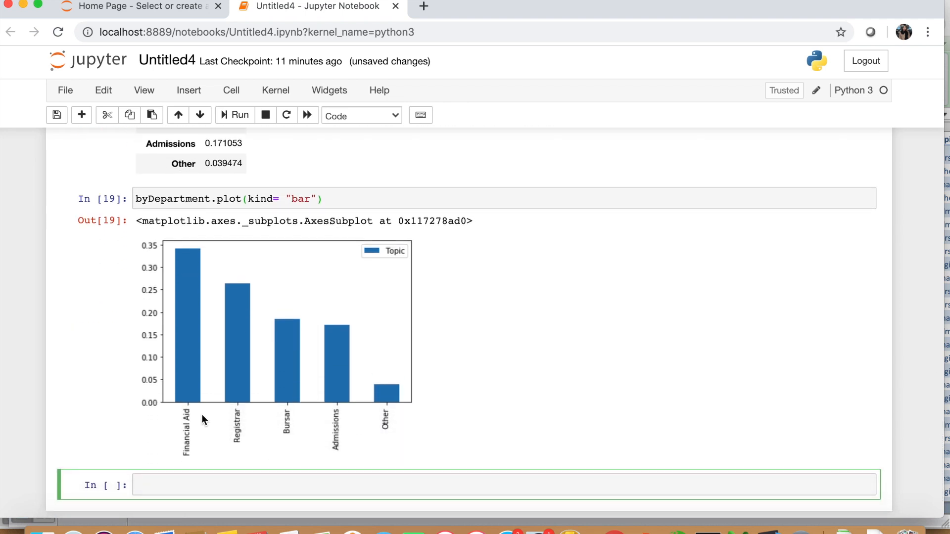
pyautogui.moveTo(191, 259)
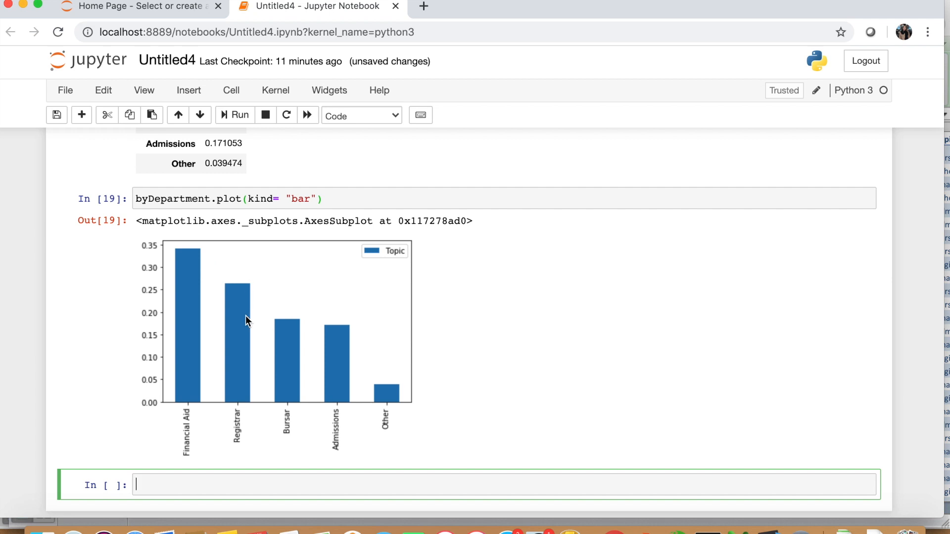
pyautogui.moveTo(354, 380)
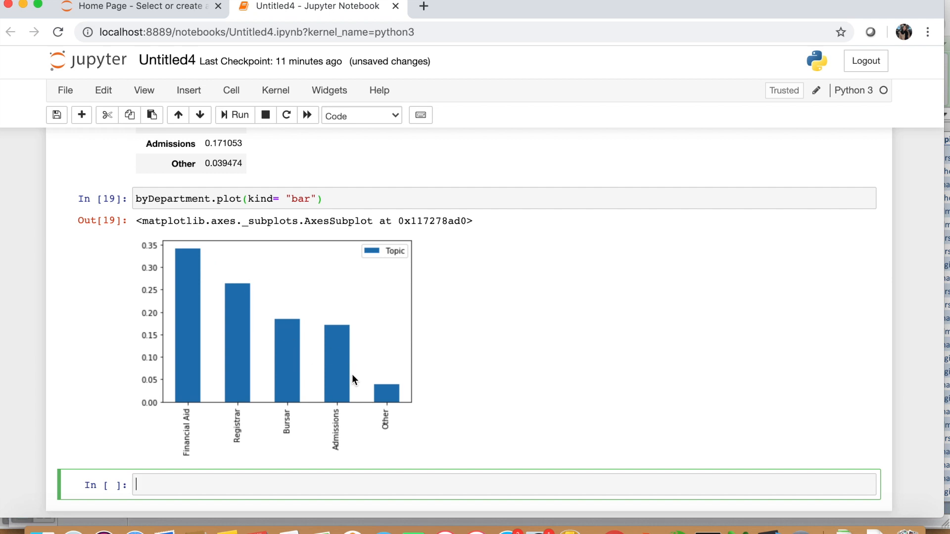
pyautogui.moveTo(245, 474)
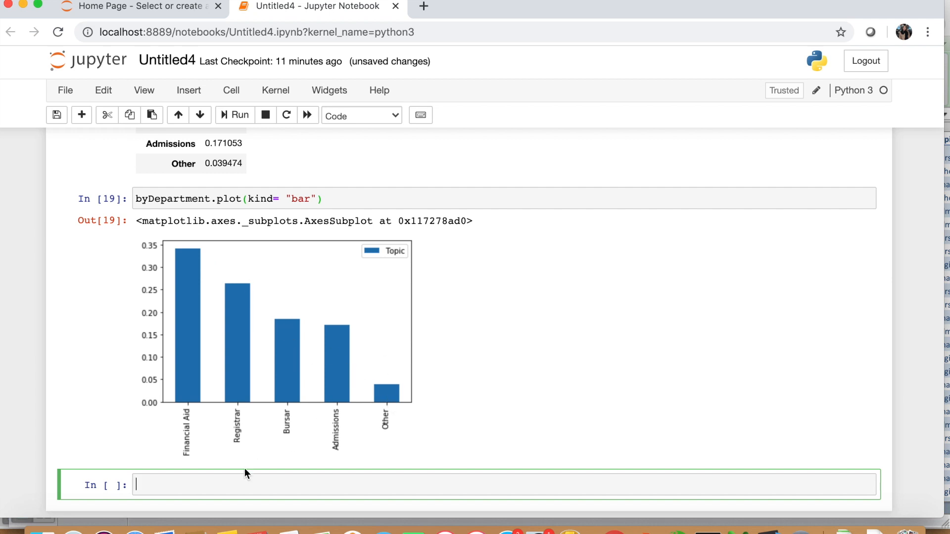
pyautogui.scroll(-3)
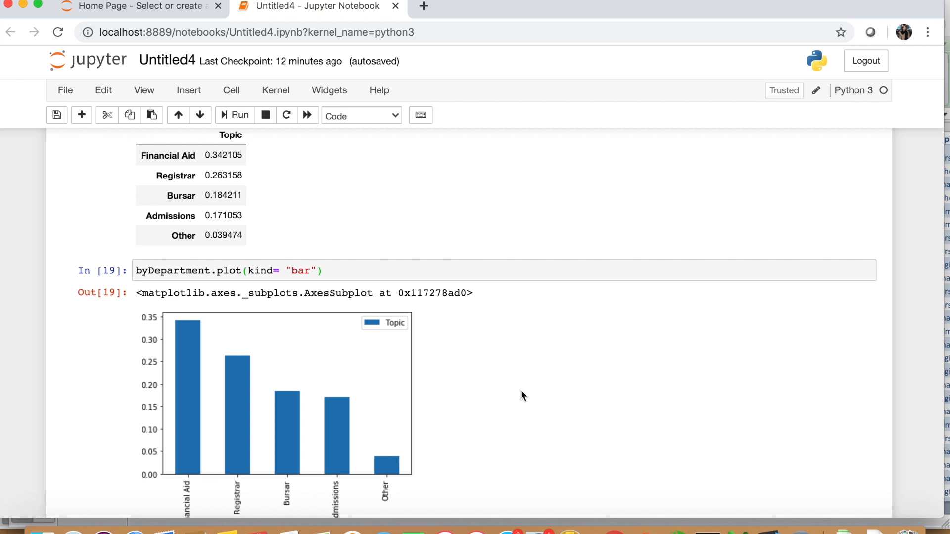
pyautogui.moveTo(629, 415)
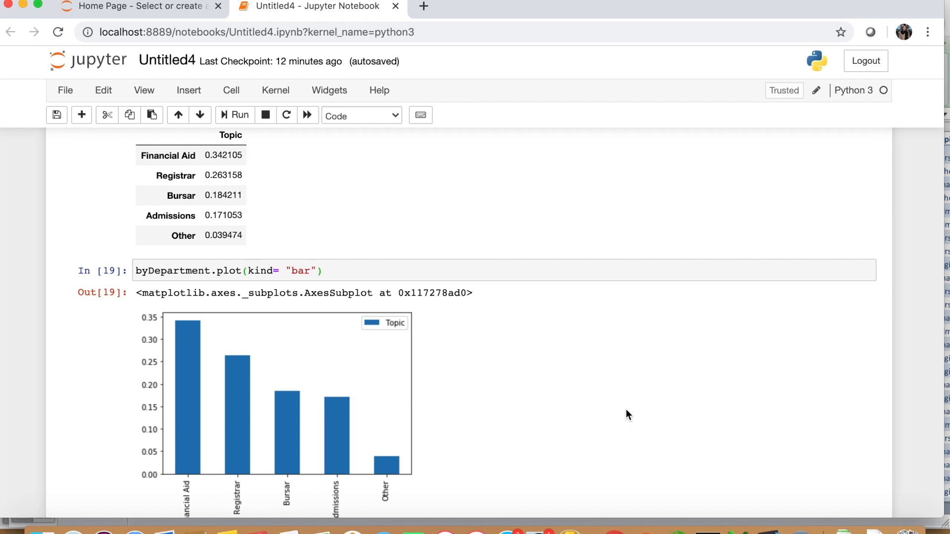